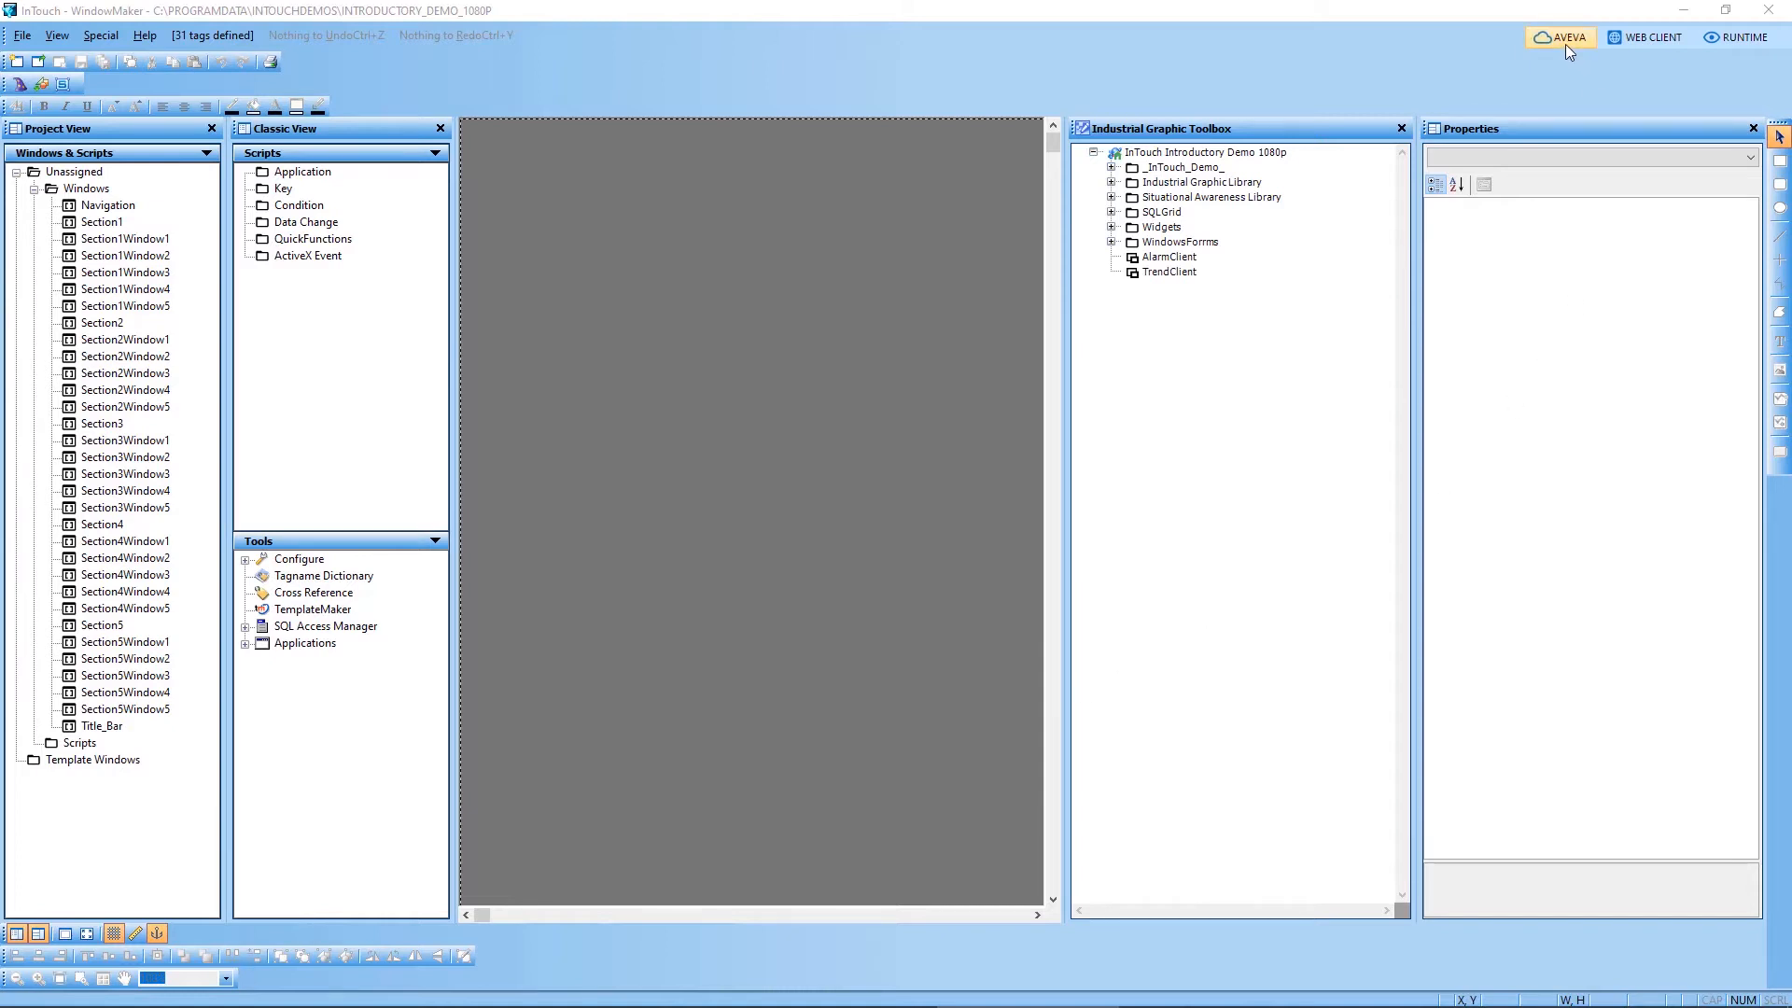
Step: Sign in to the AVEVA cloud from the AVEVA account menu with your email
left_click(1563, 36)
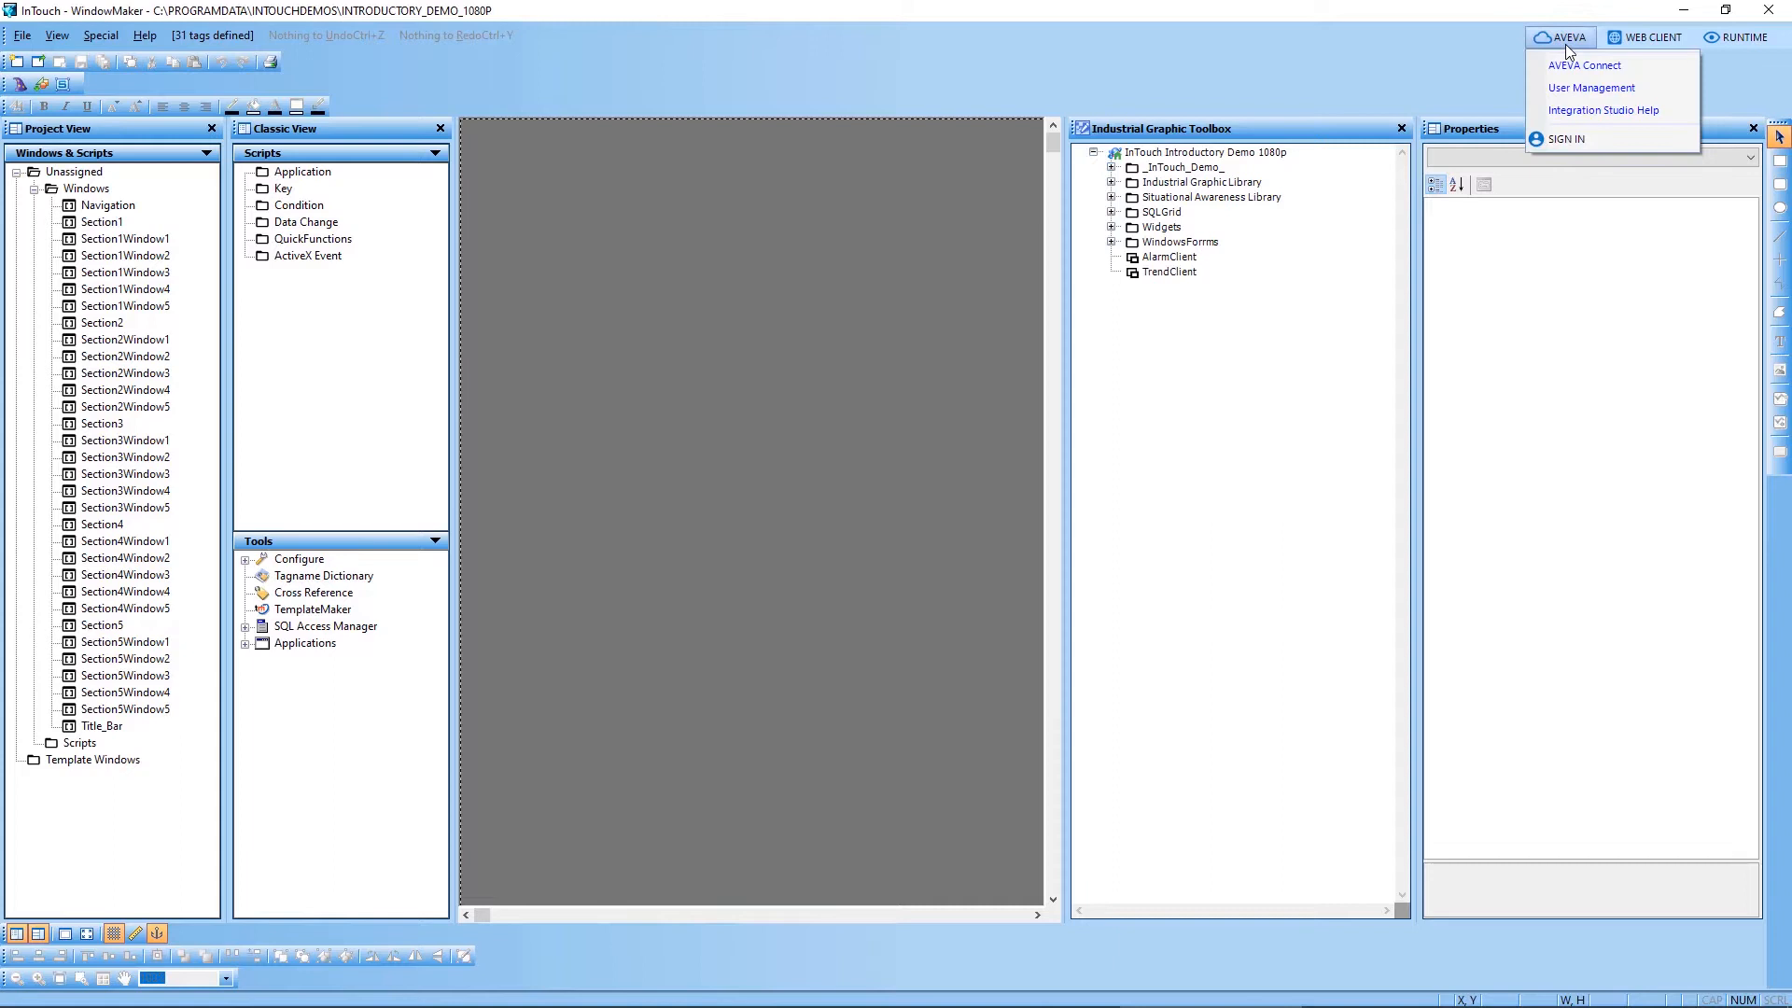
mouse_move(1567, 139)
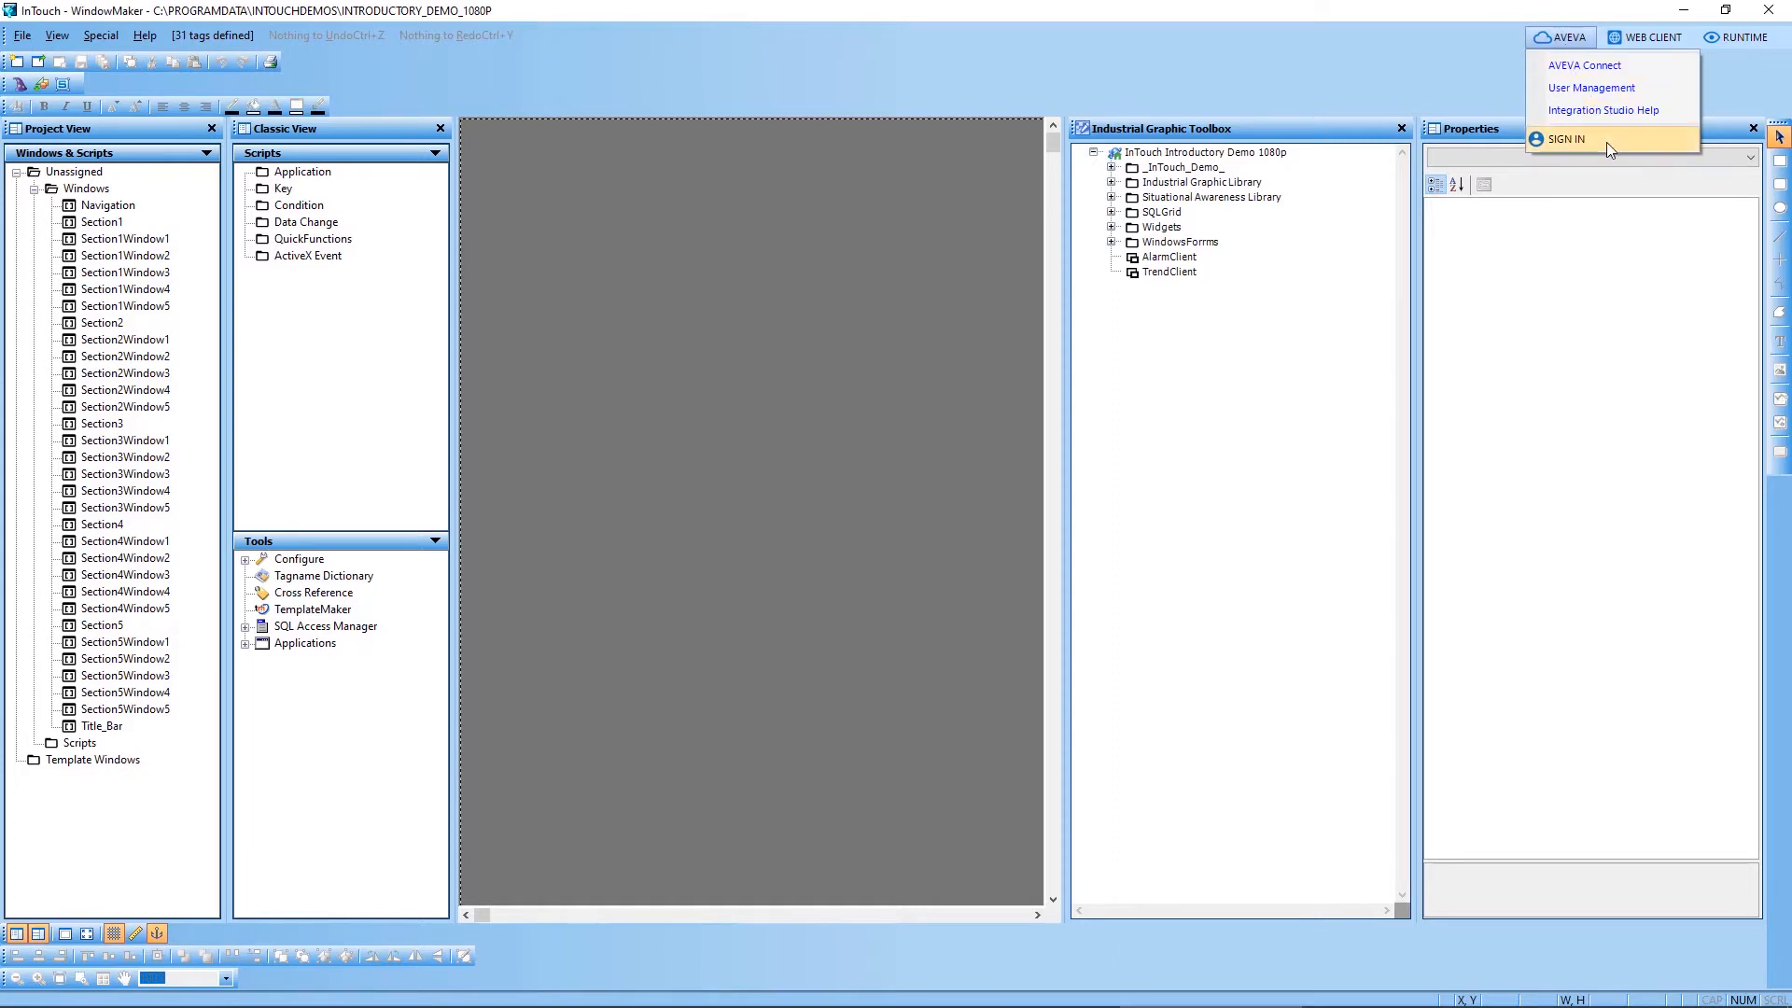
left_click(1564, 138)
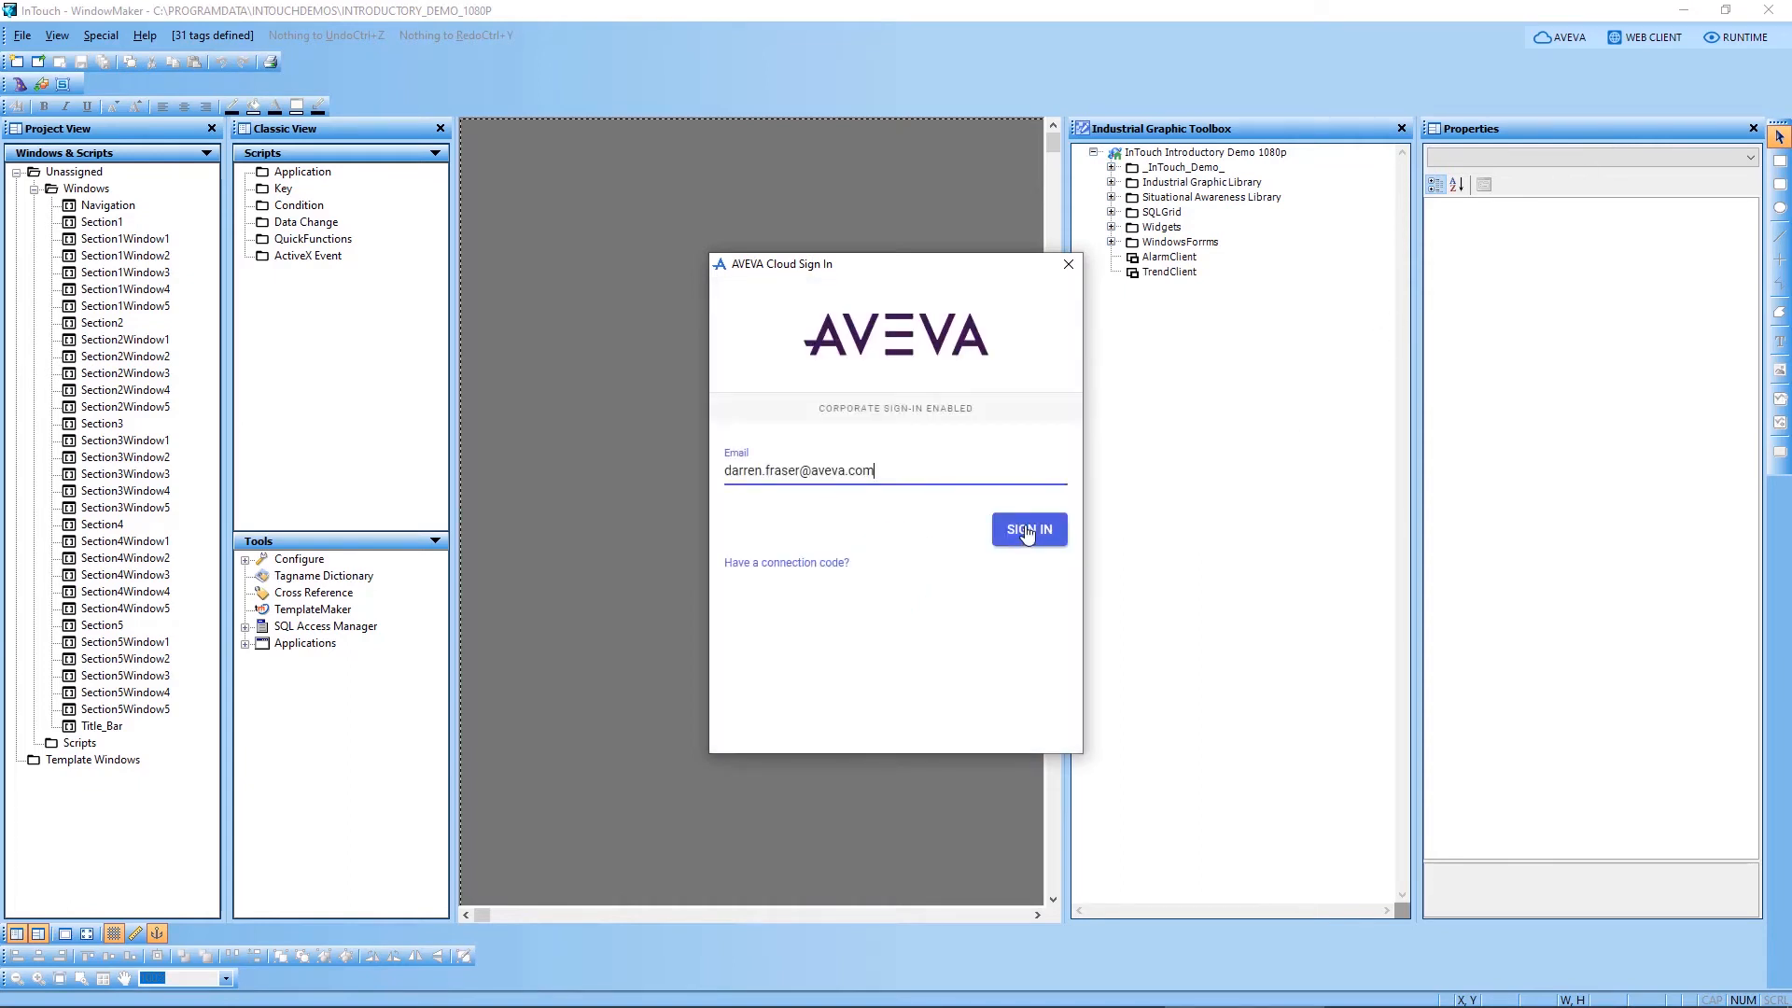
left_click(1027, 529)
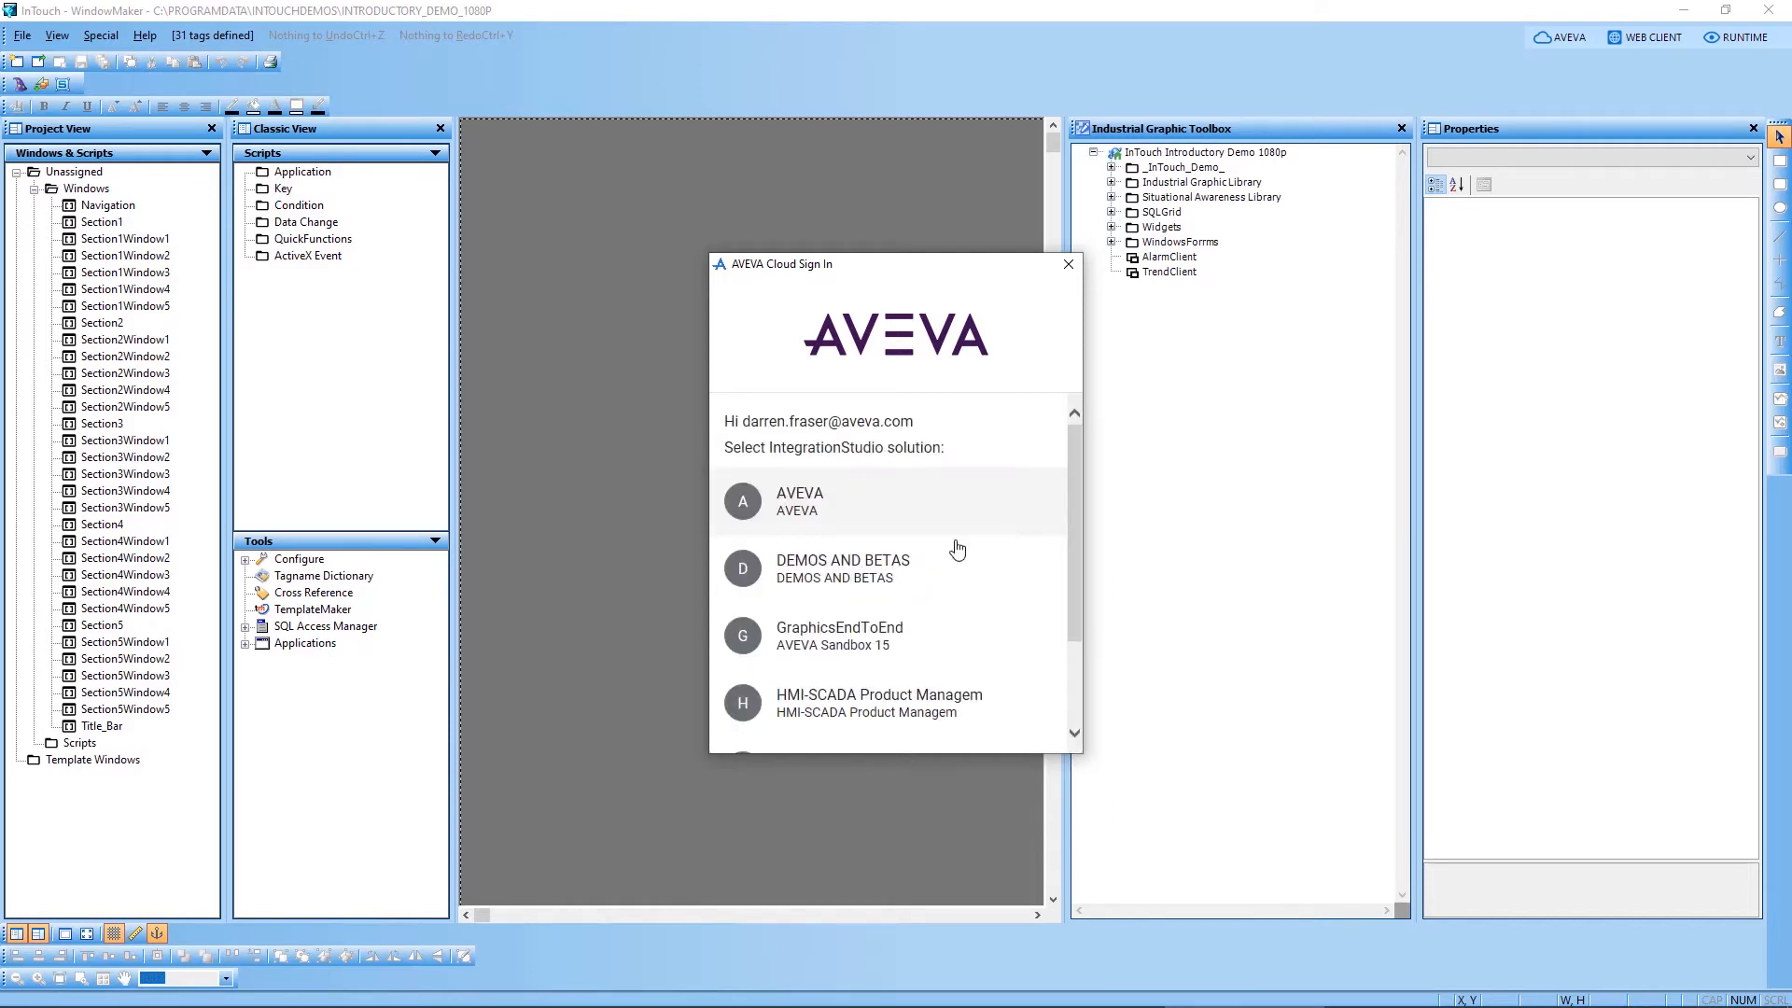
mouse_move(935, 647)
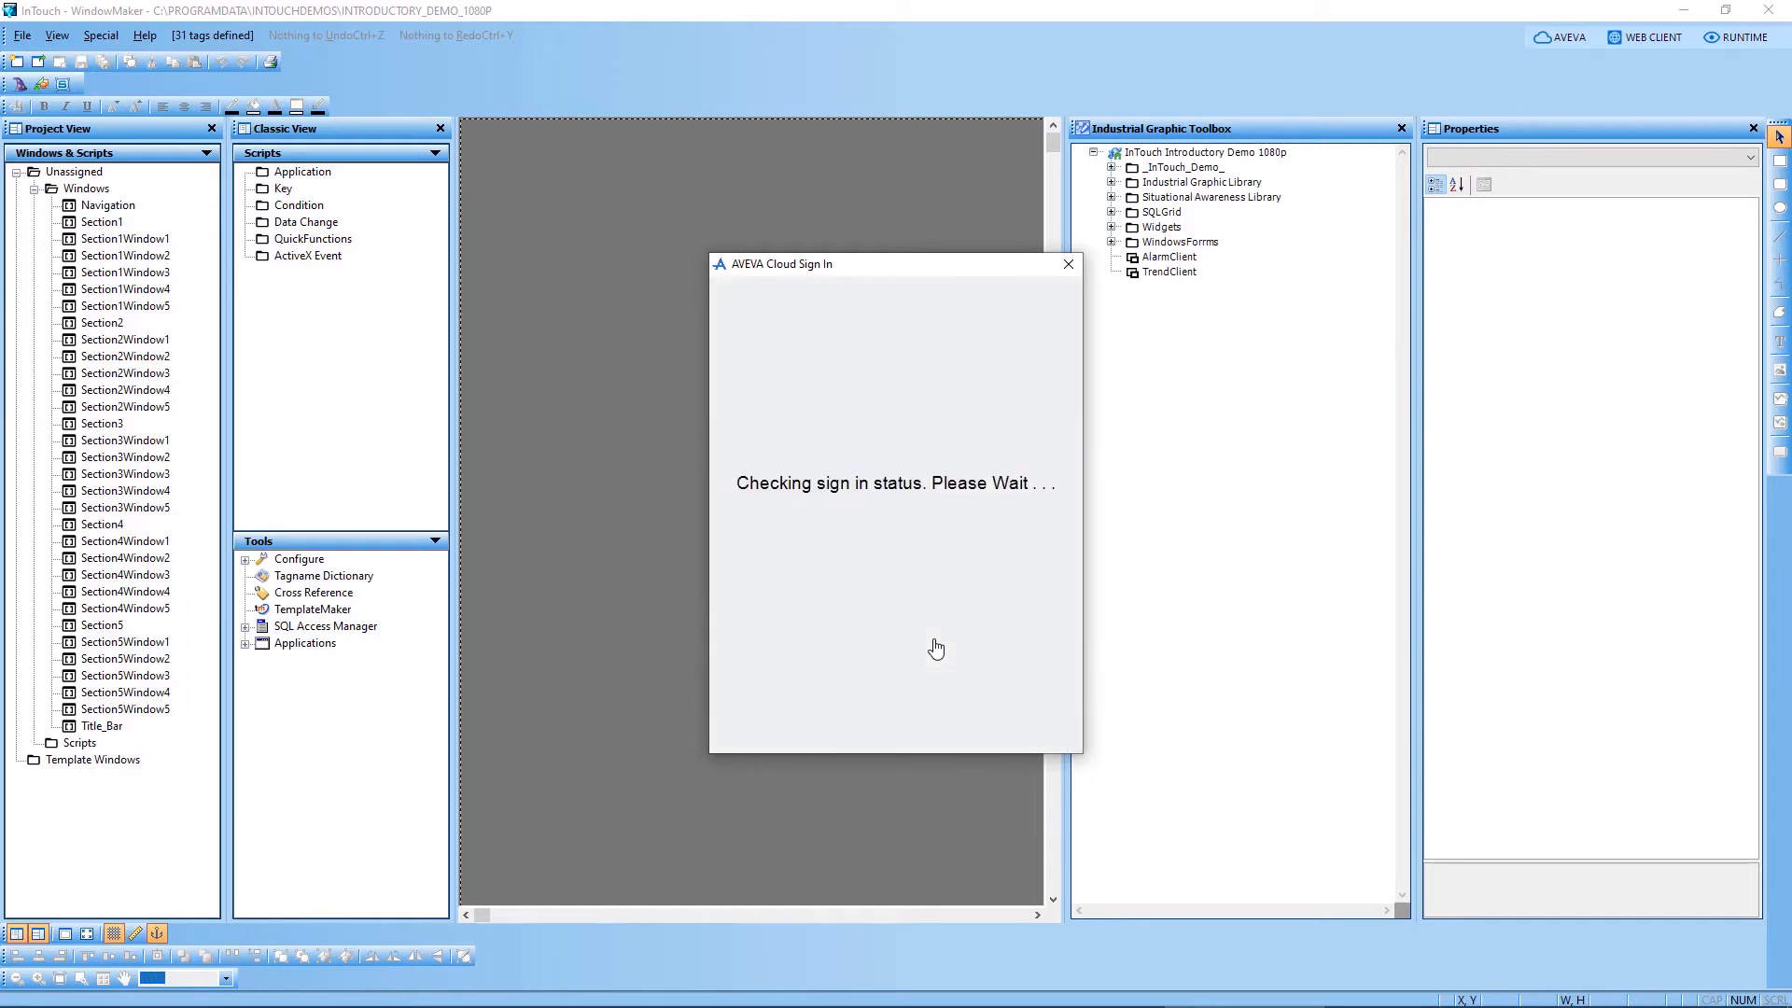
Step: Expand the Shared Drive and local Industrial Graphic Libraries, then the local Digital Meters folder
left_click(1068, 264)
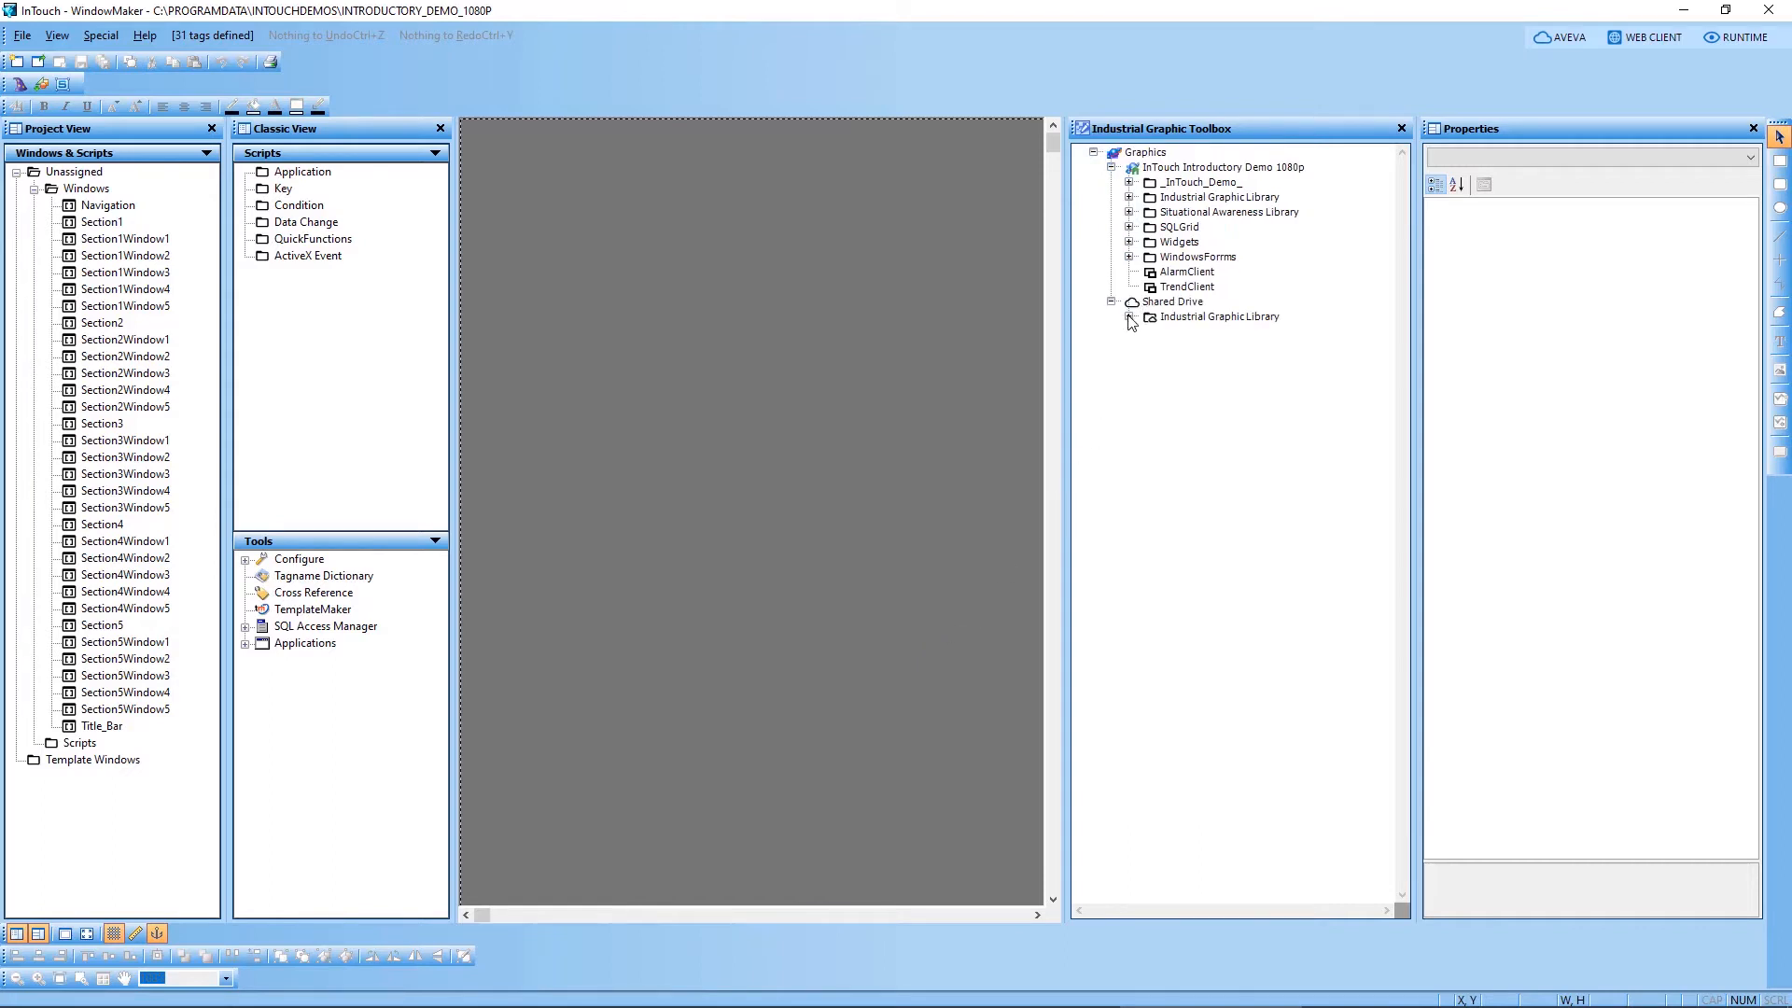
left_click(1130, 316)
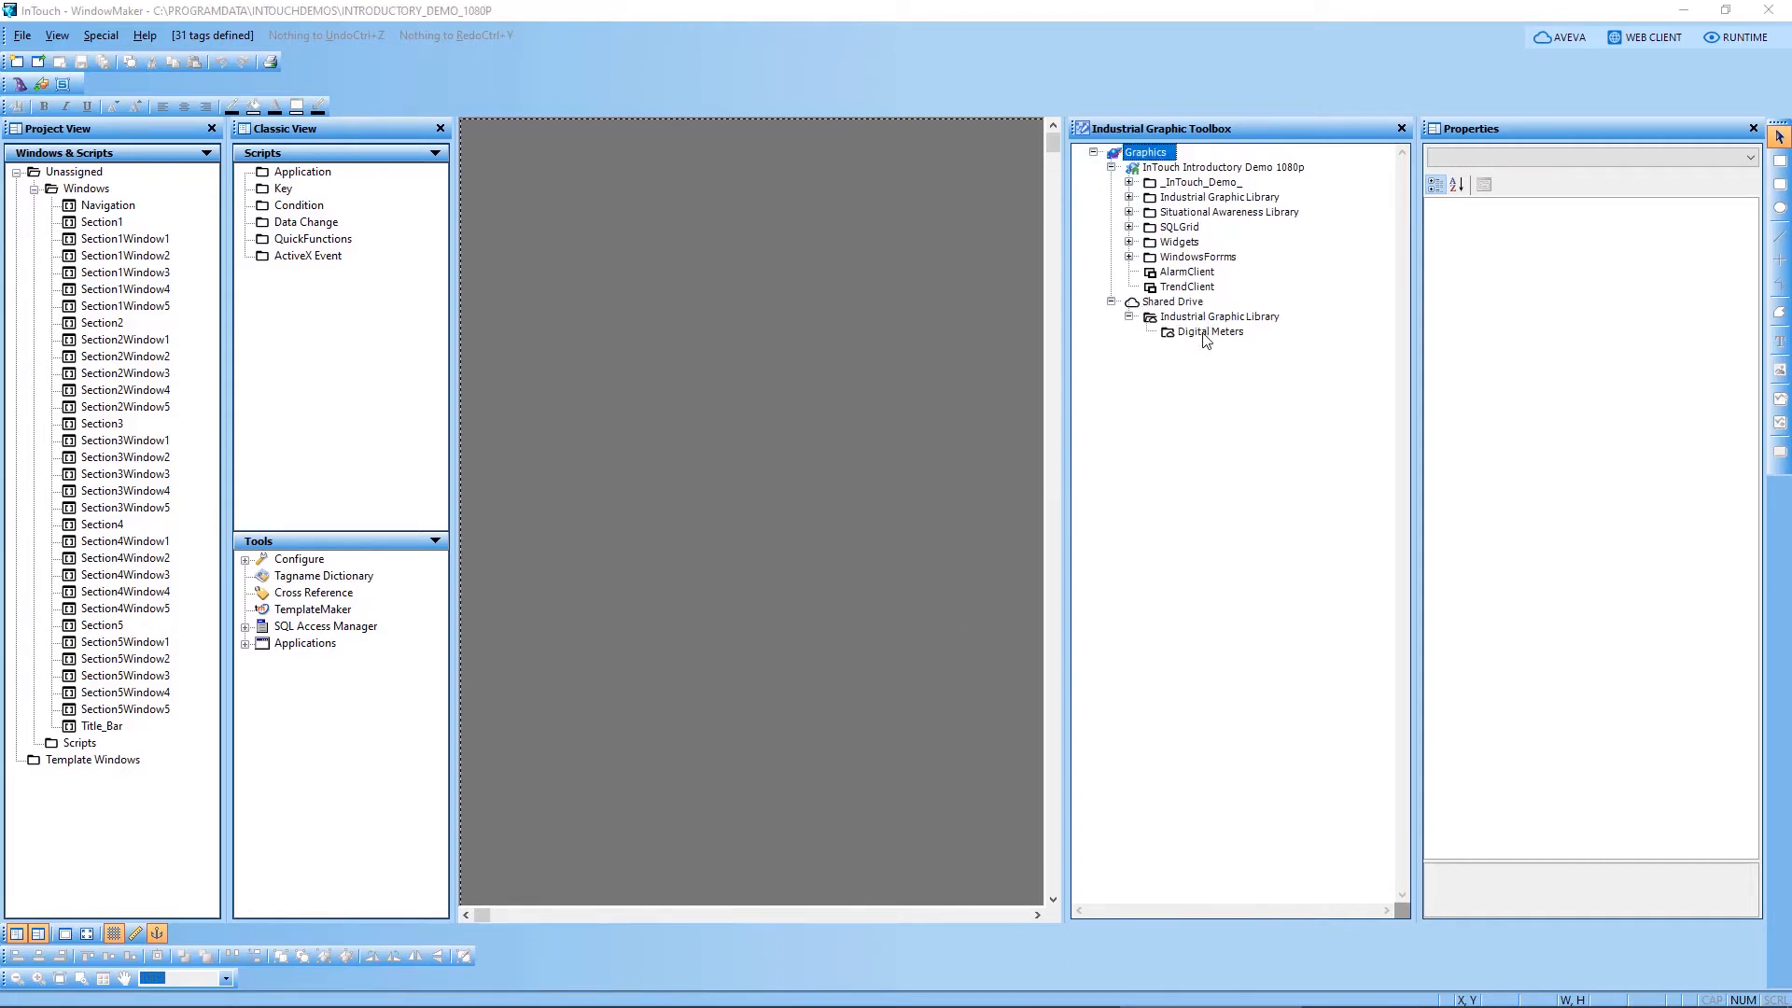
mouse_move(1185, 278)
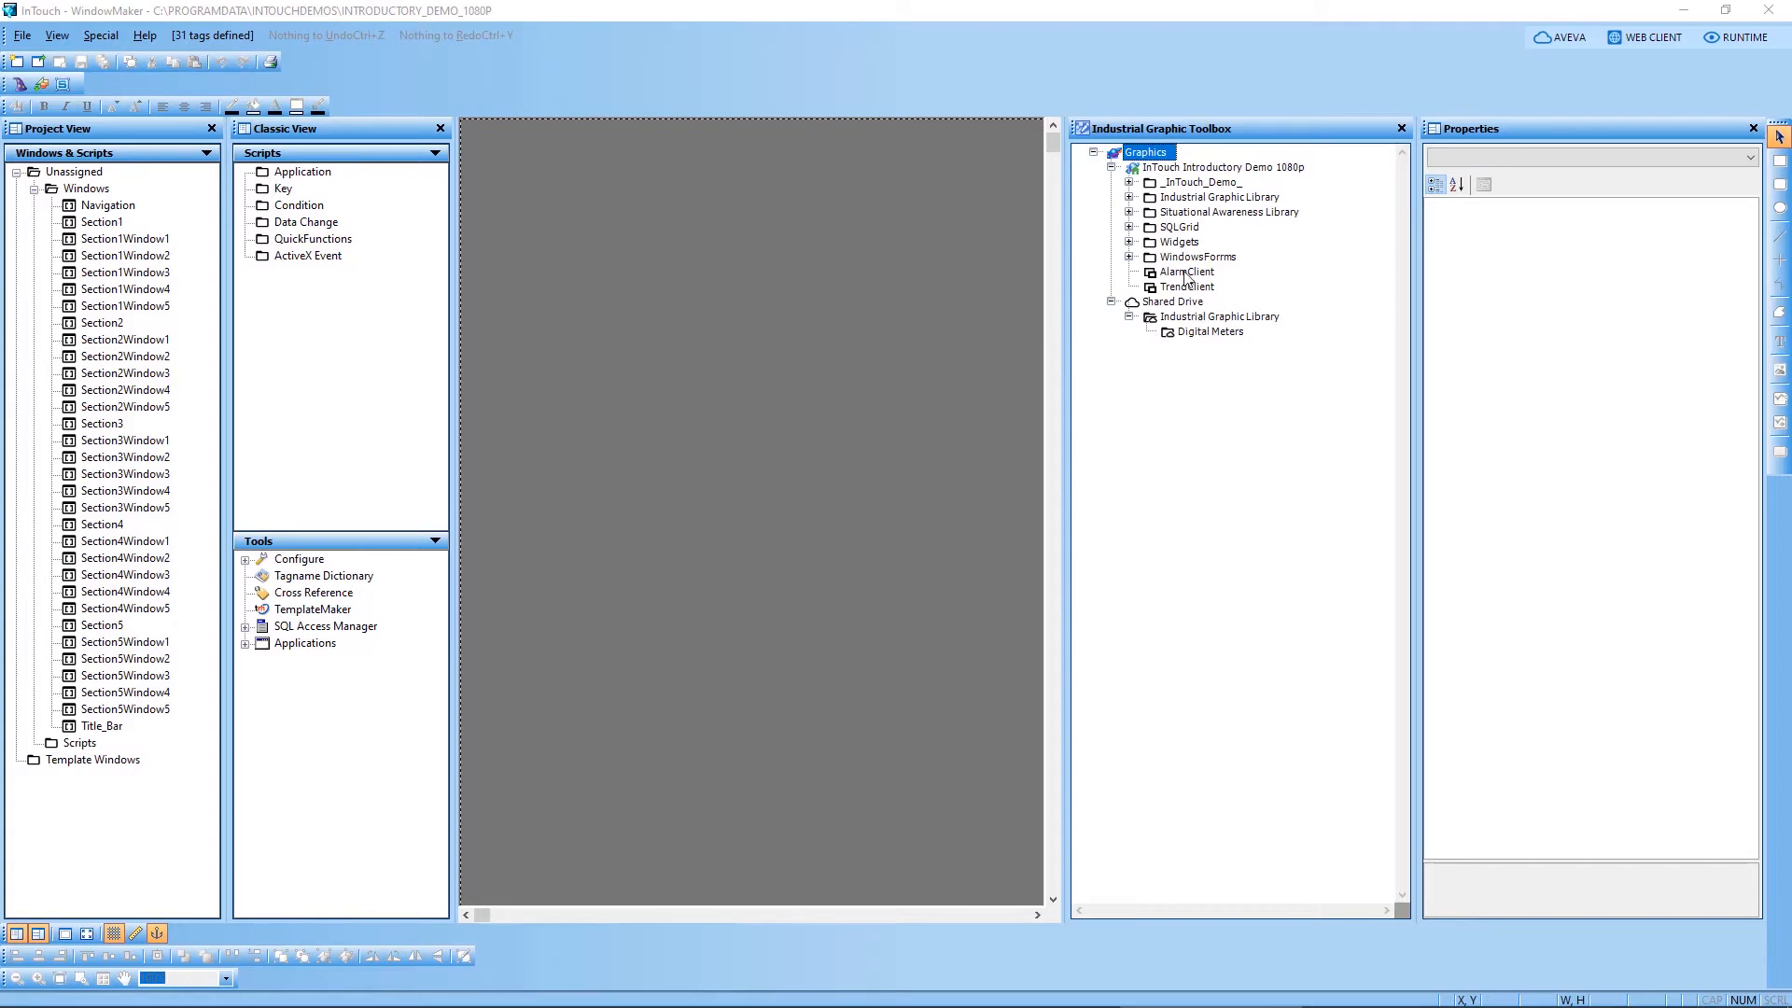
left_click(1129, 197)
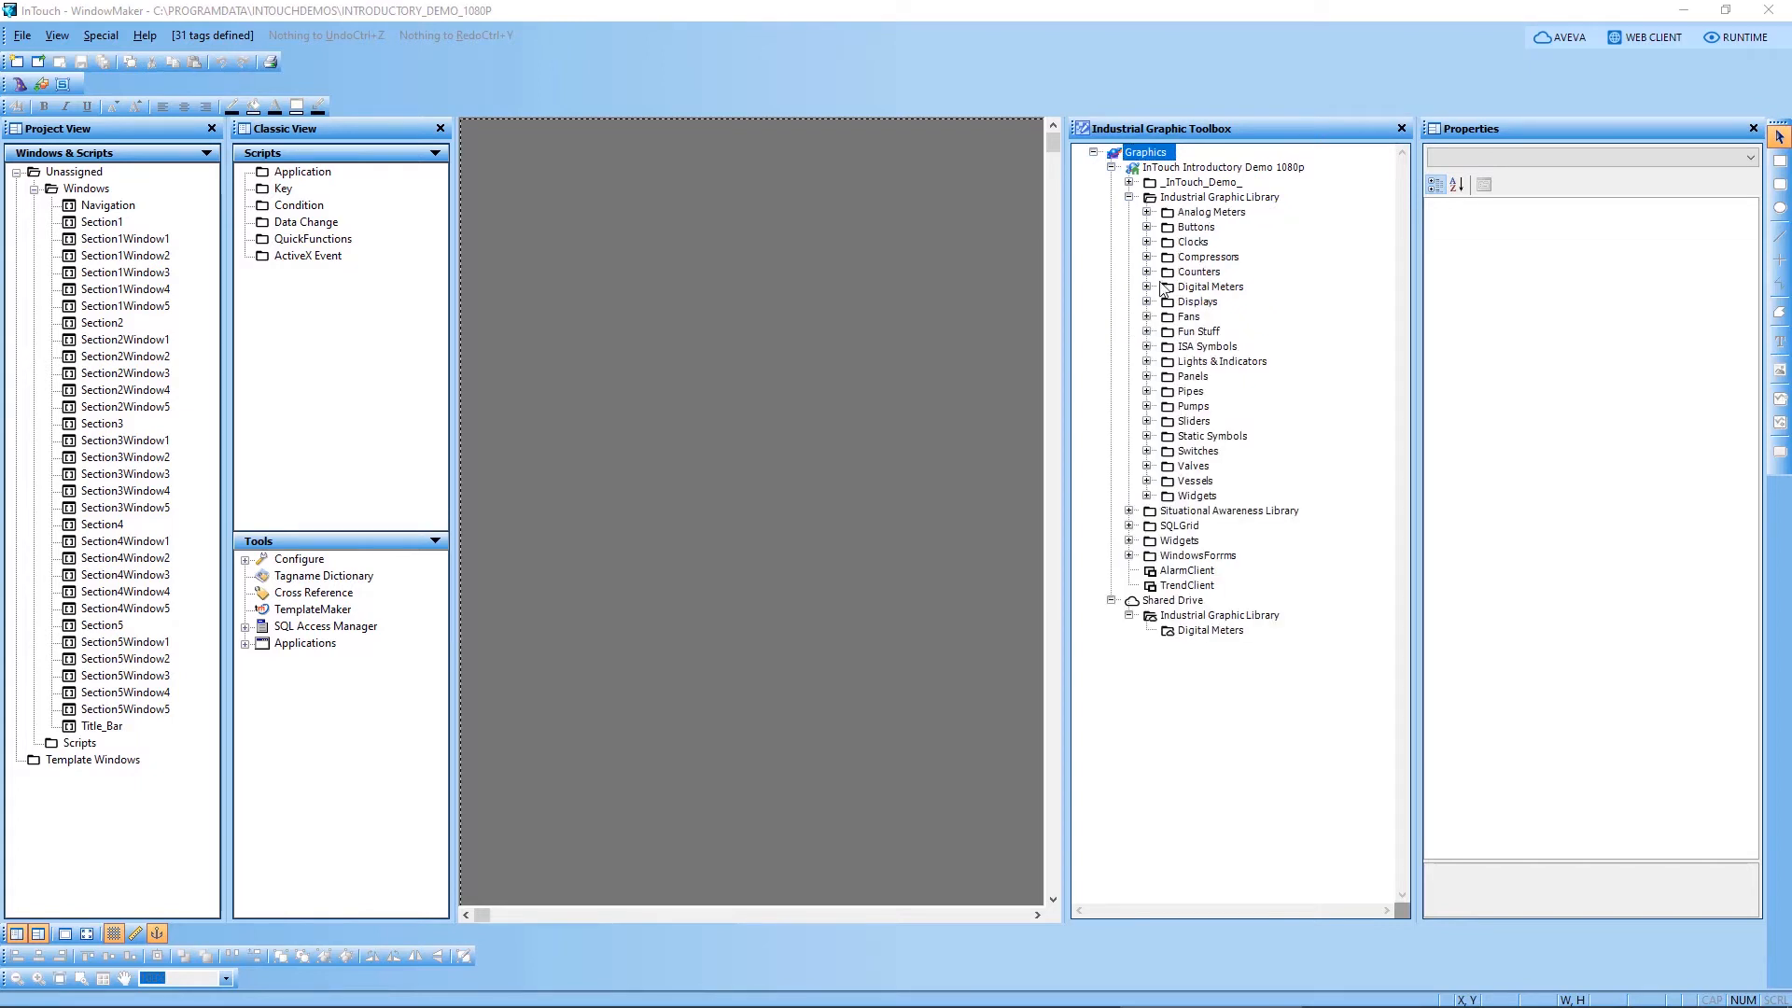
left_click(1147, 287)
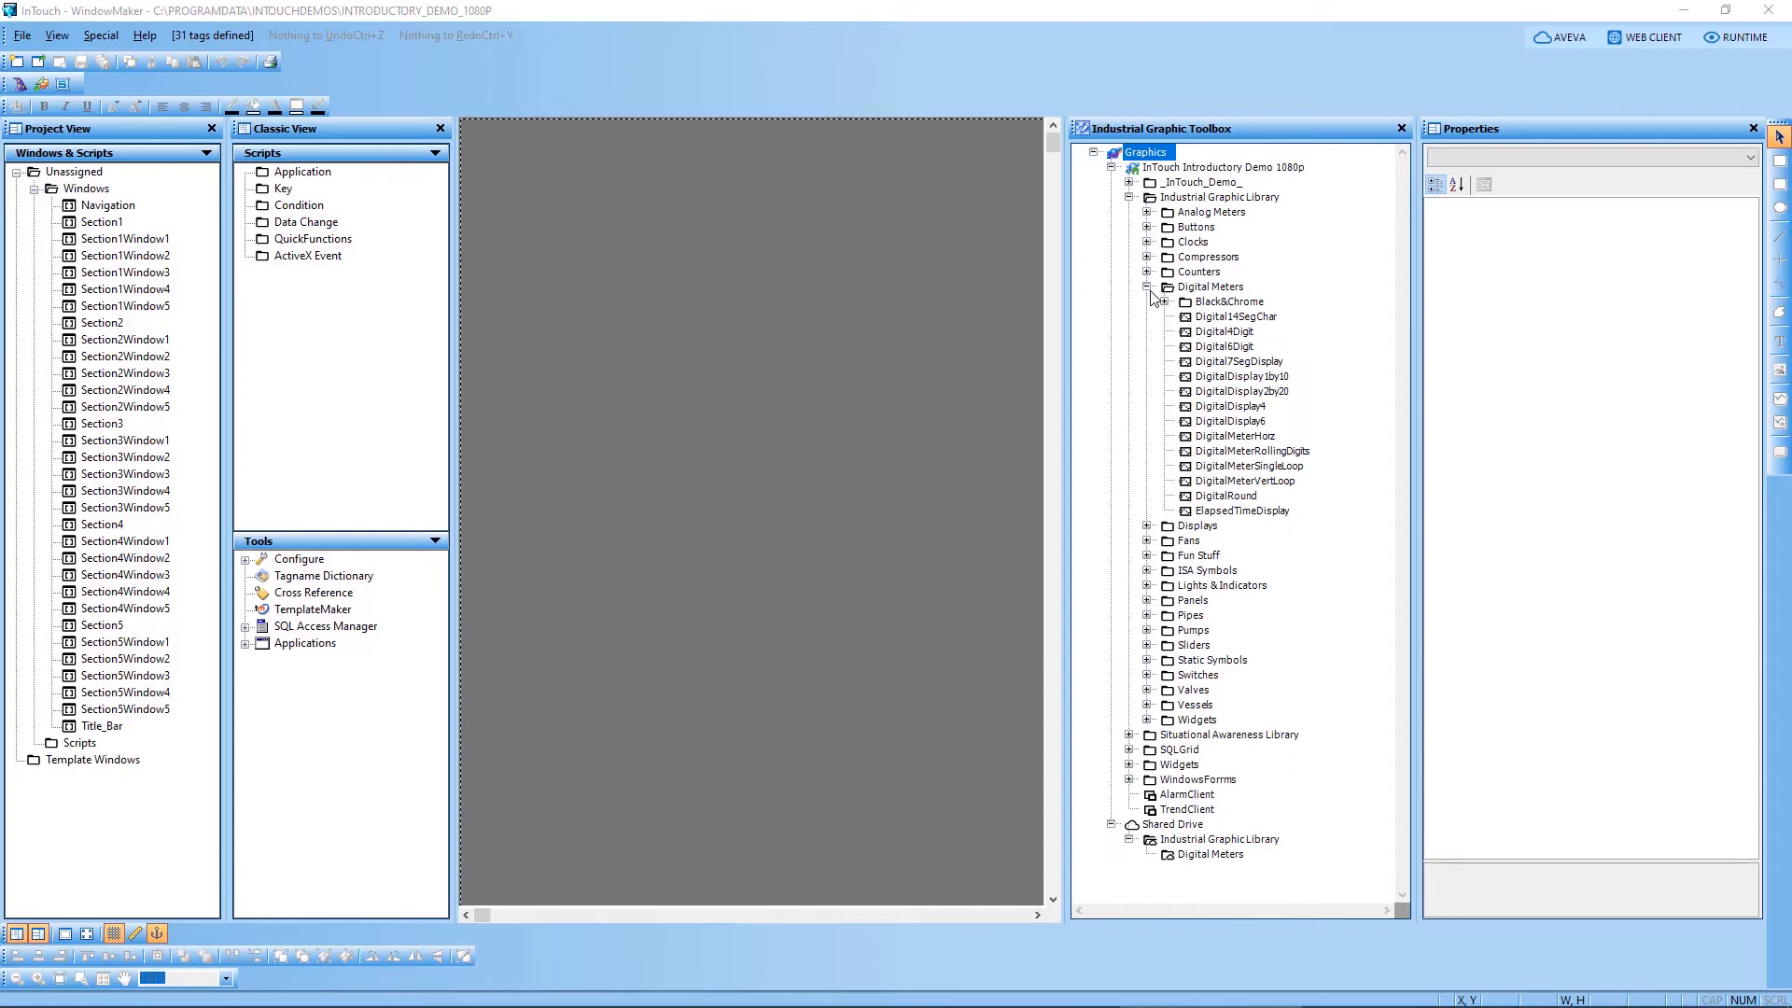
mouse_move(1238, 361)
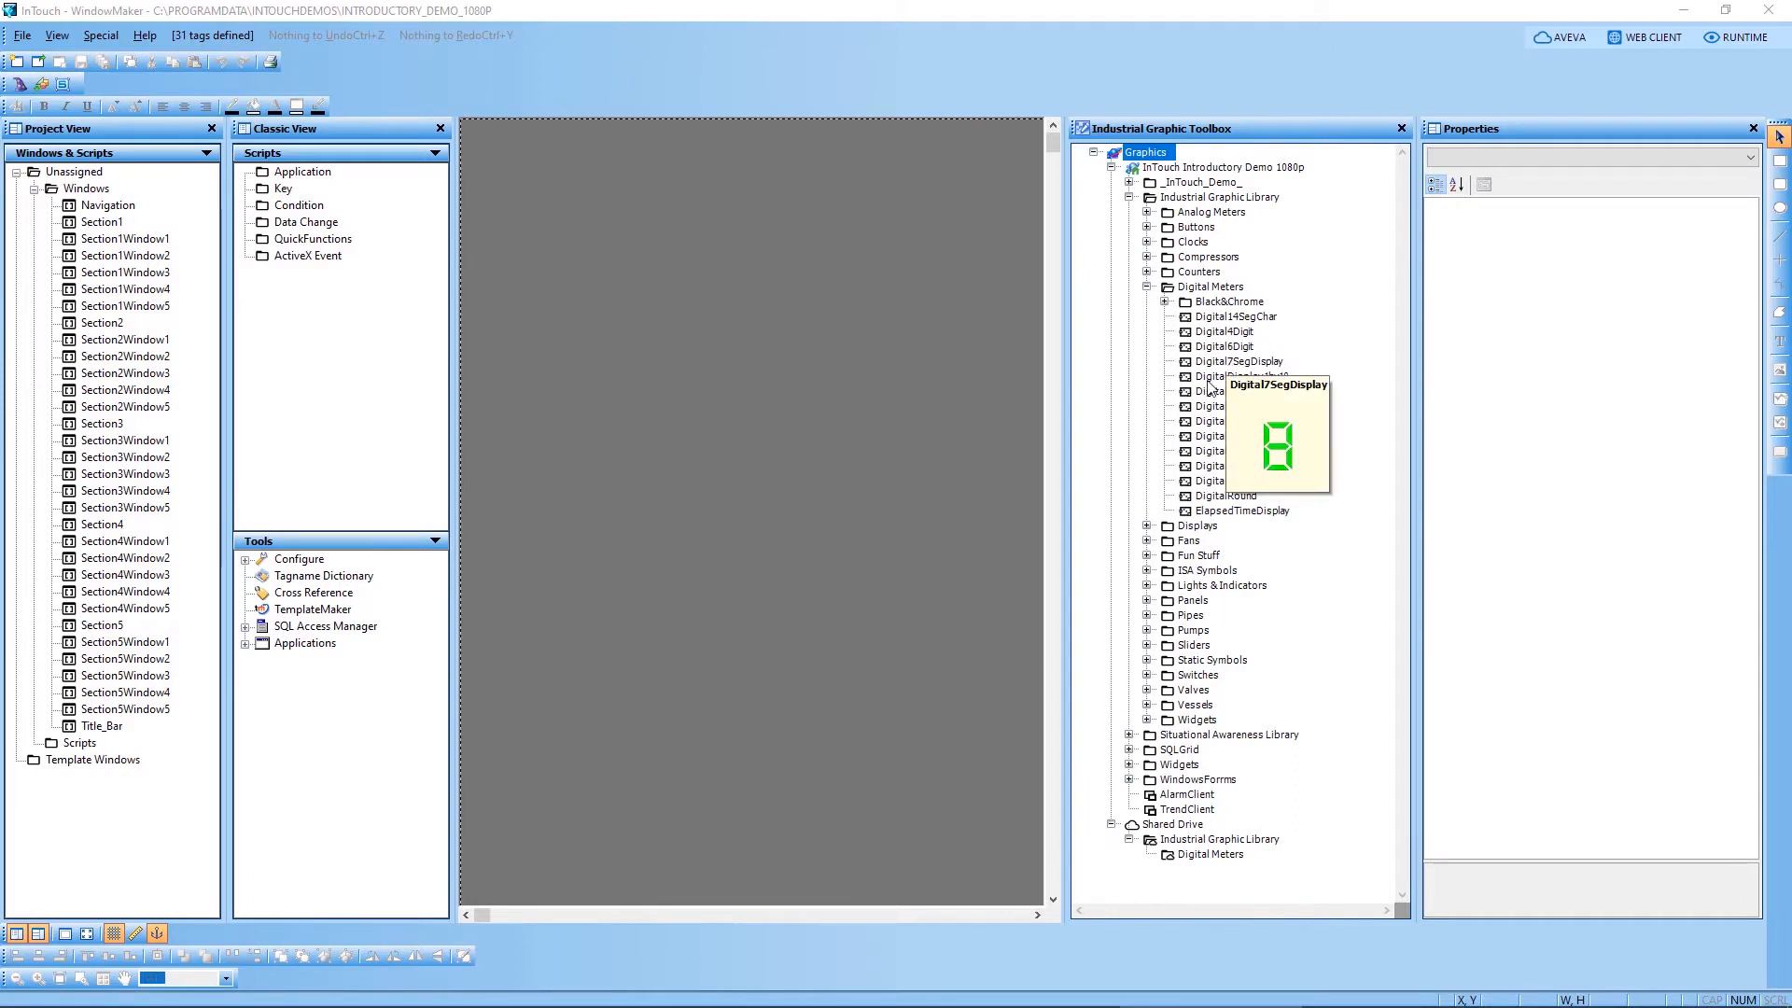
mouse_move(1223, 338)
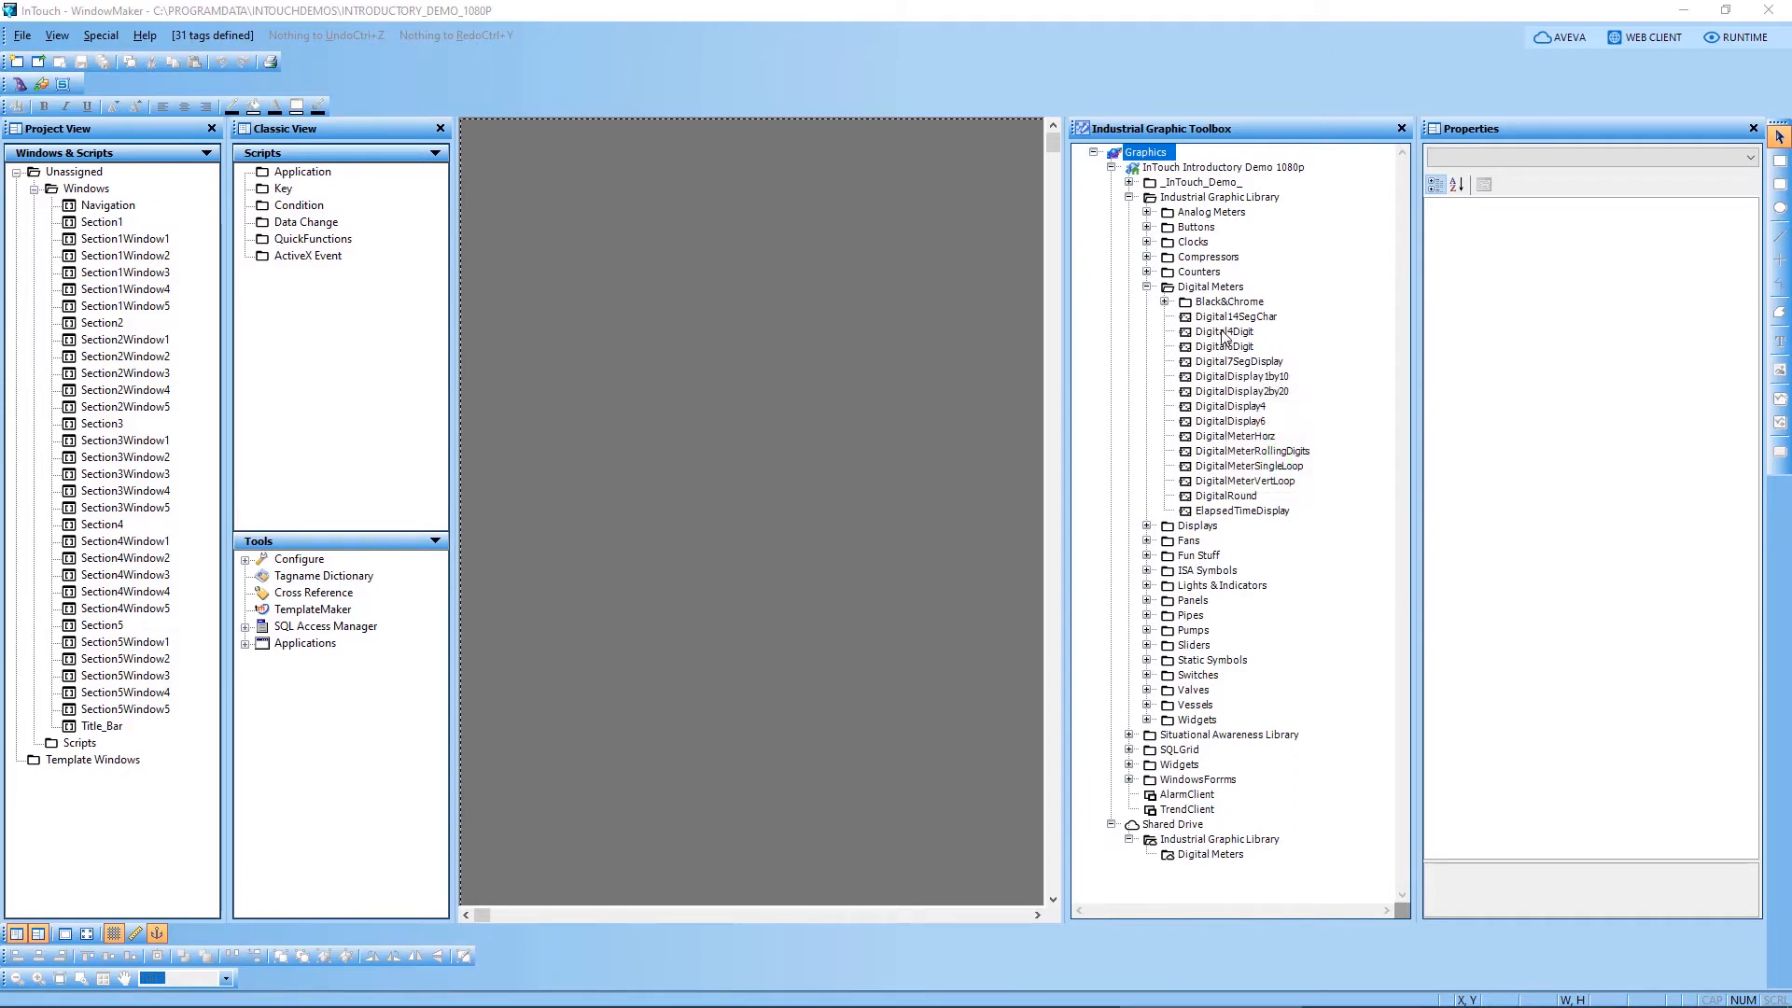
Step: Upload Digital4Digit to the Shared Drive's Digital Meters folder and close the upload report
left_click(1224, 331)
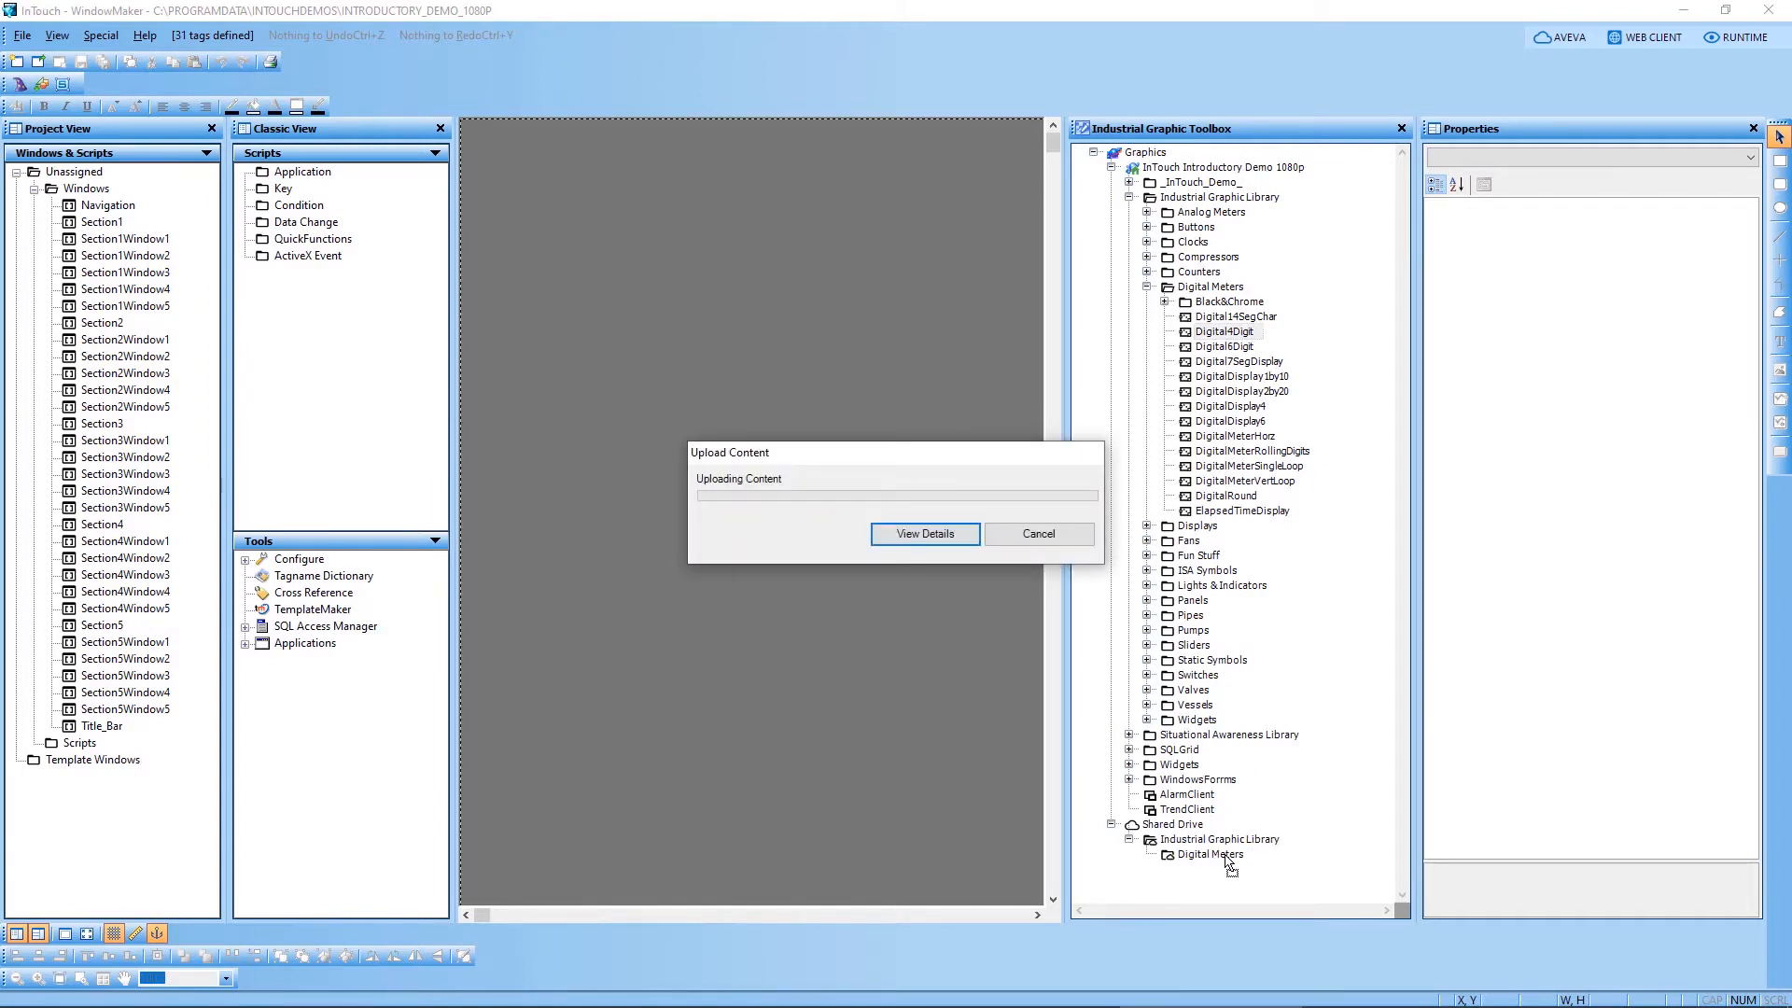
left_click(923, 534)
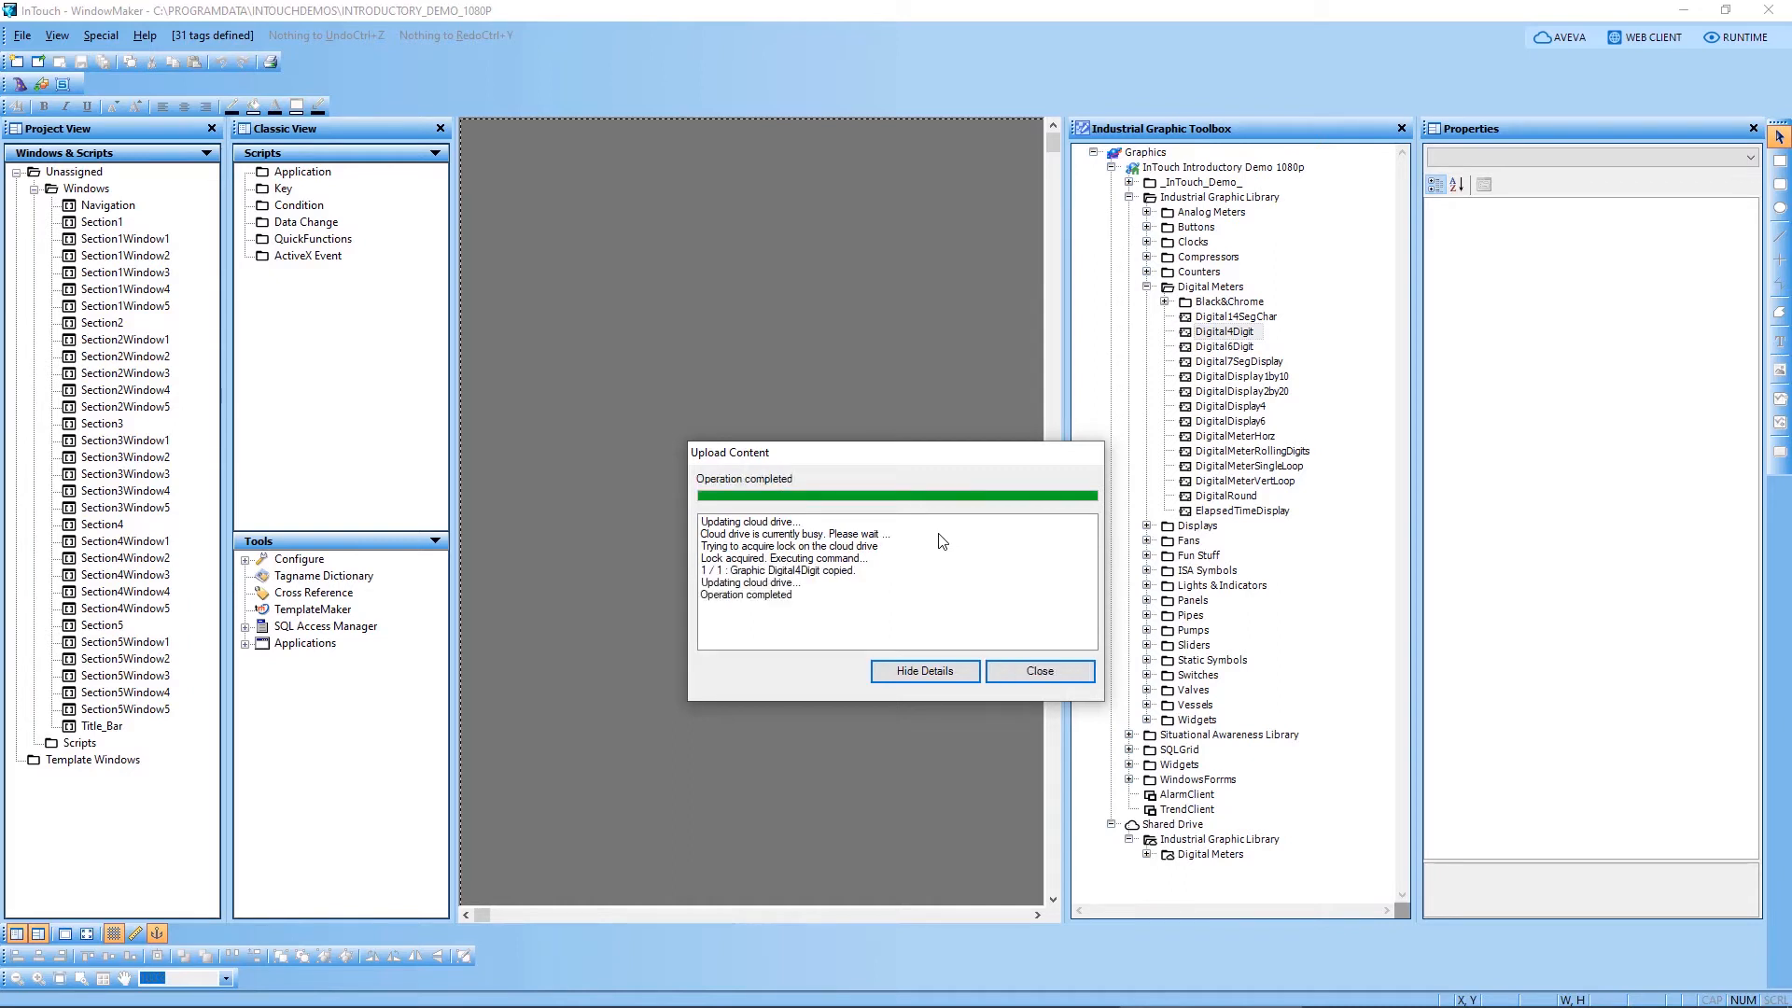
mouse_move(1038, 671)
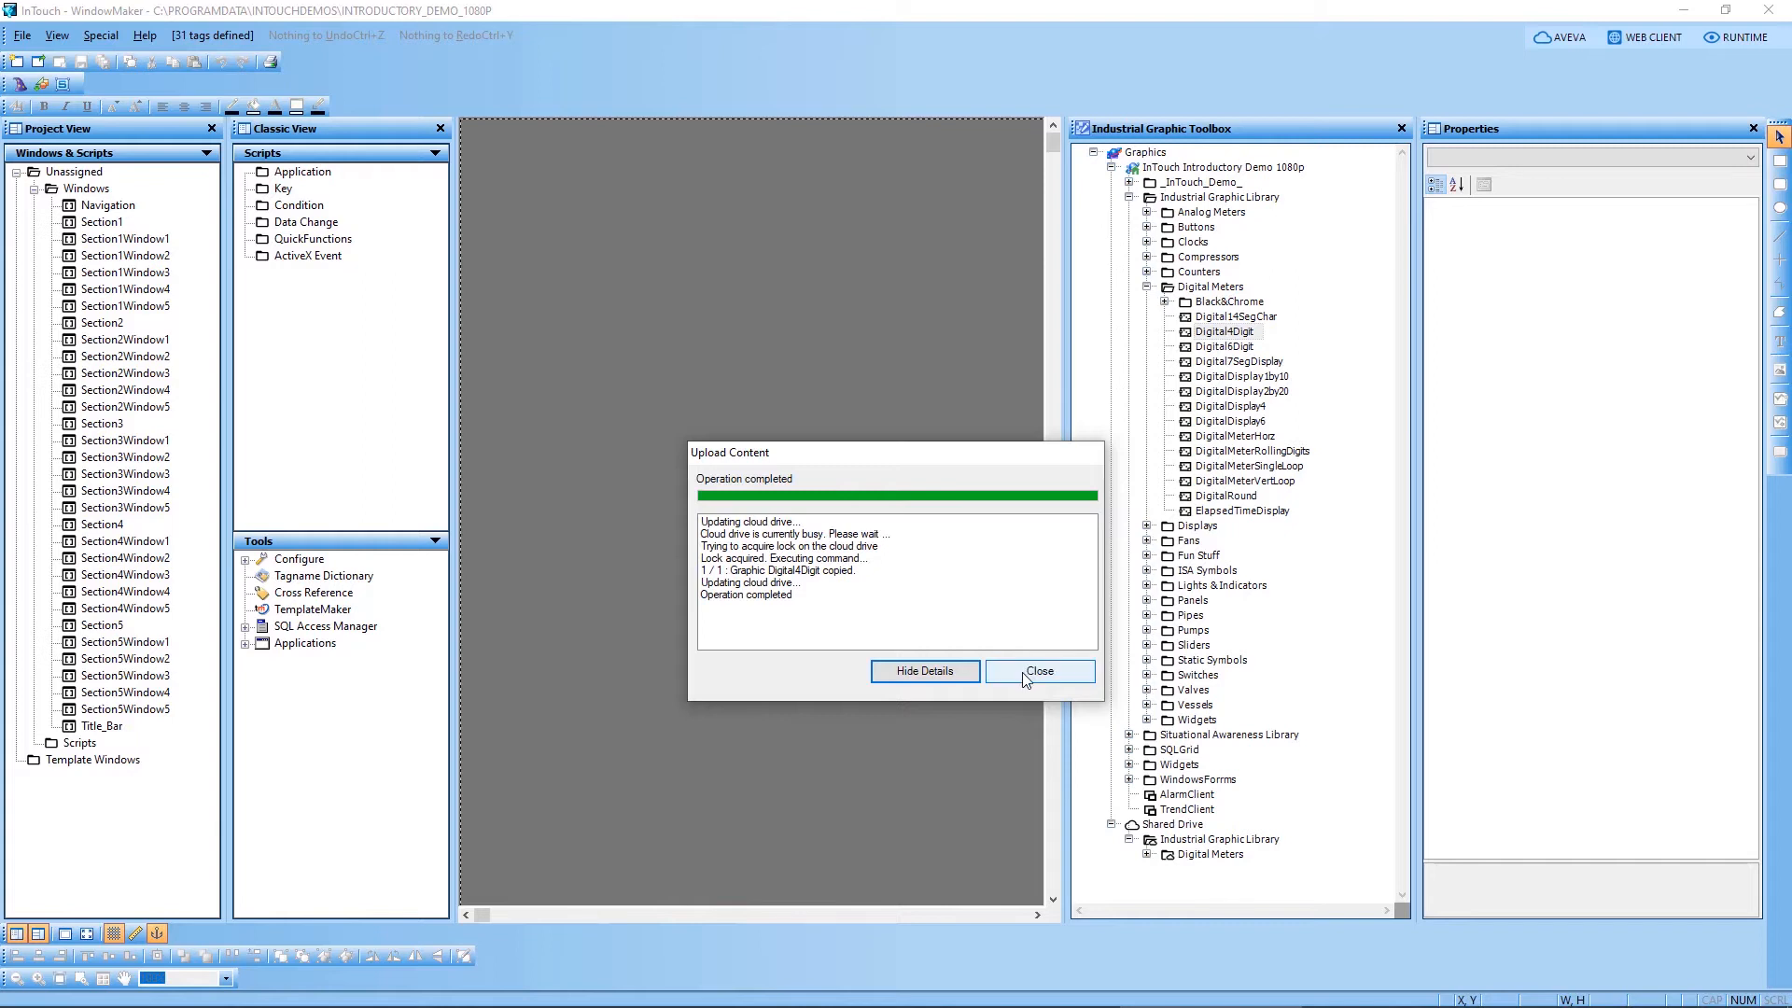
left_click(1038, 671)
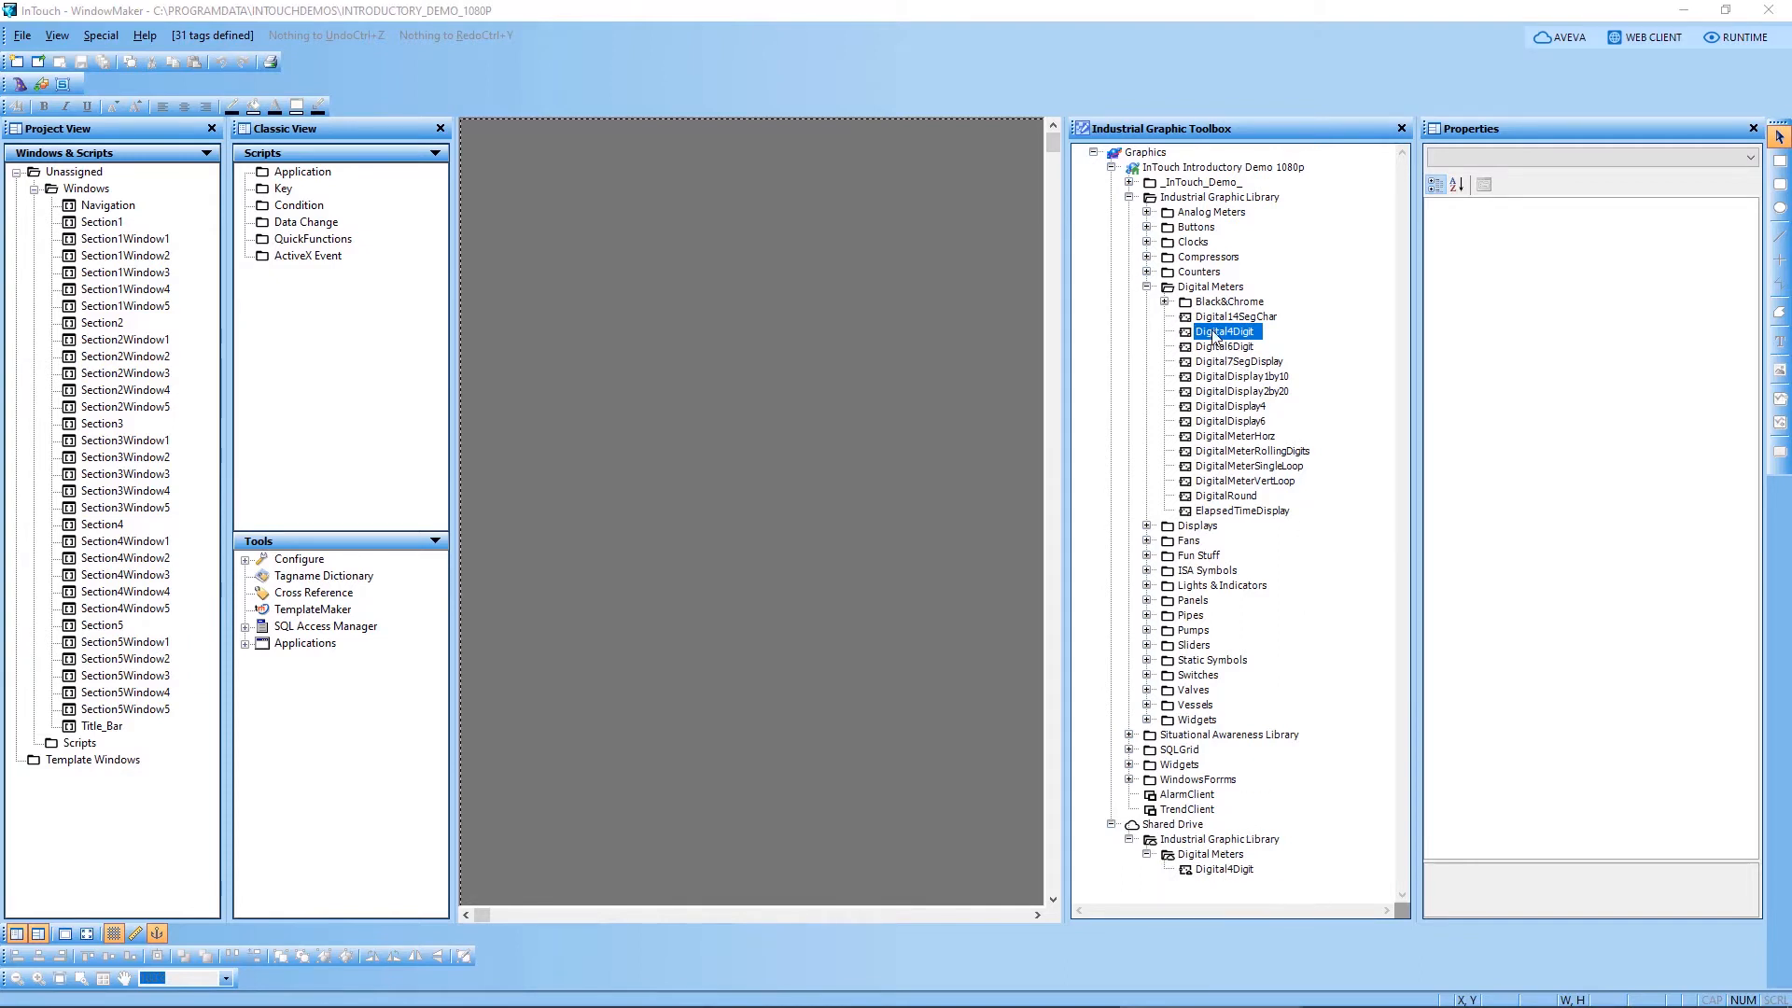
Step: Open the Digital4Digit symbol, review its 20 custom properties, and close the editor
double_click(1223, 331)
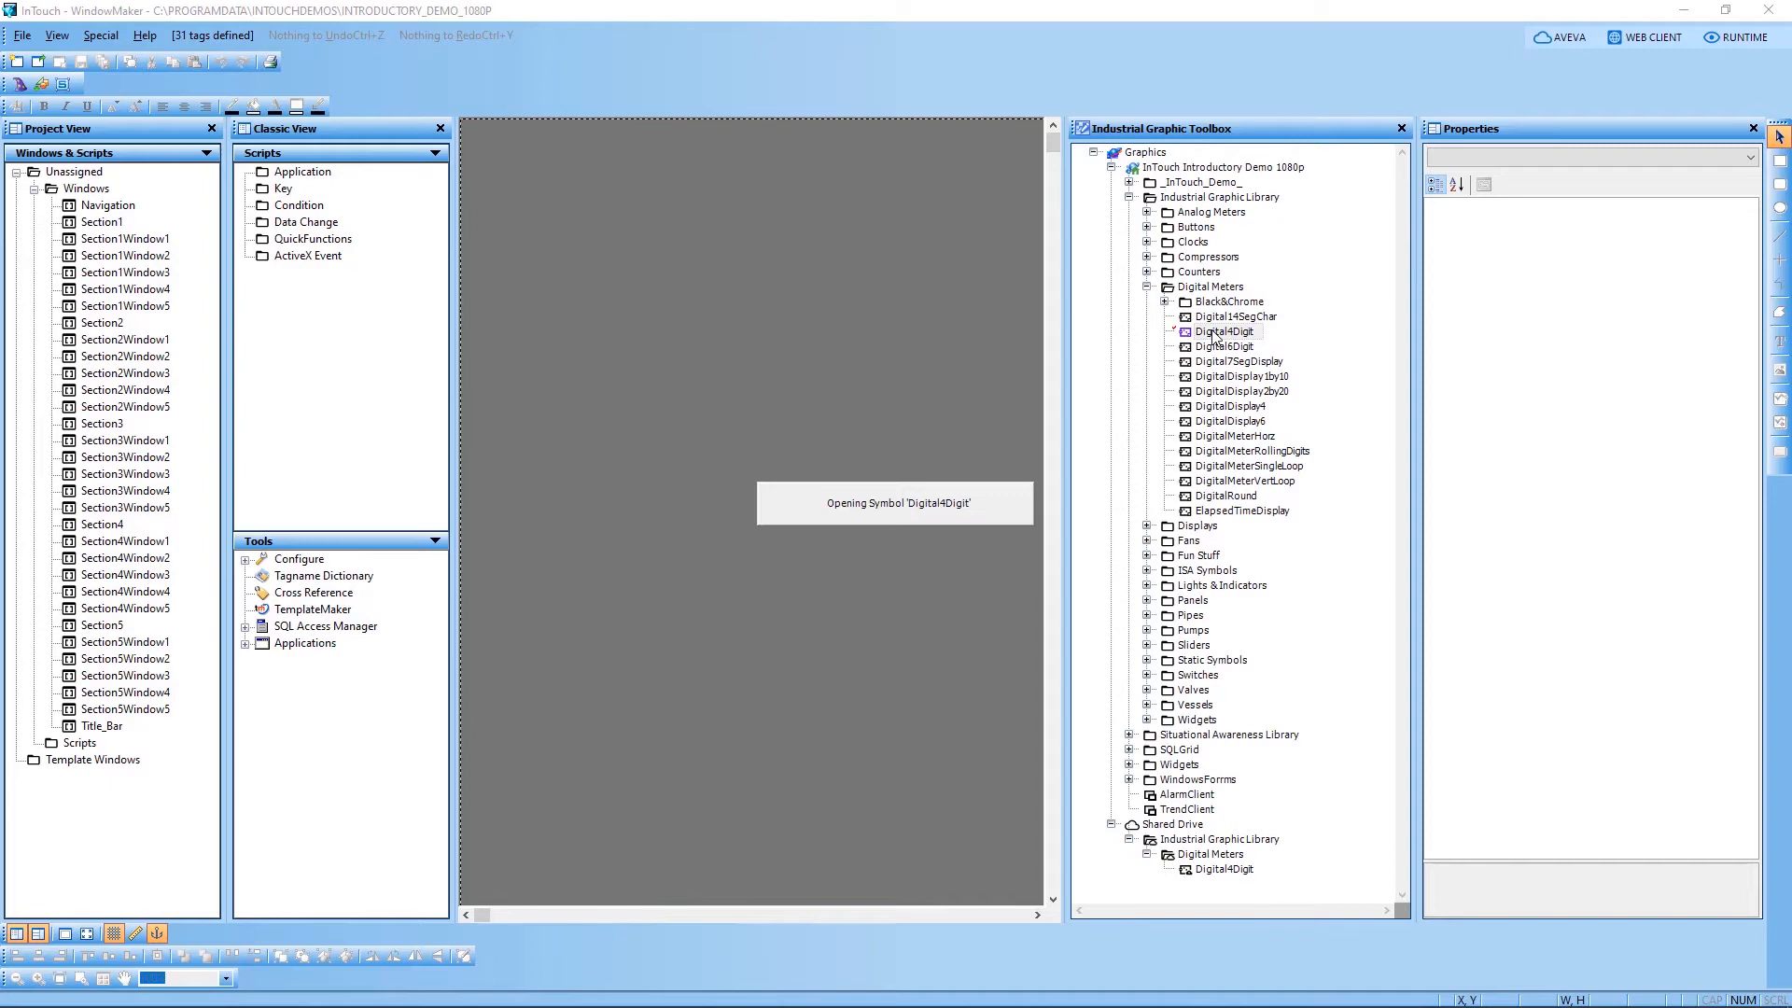
double_click(1224, 330)
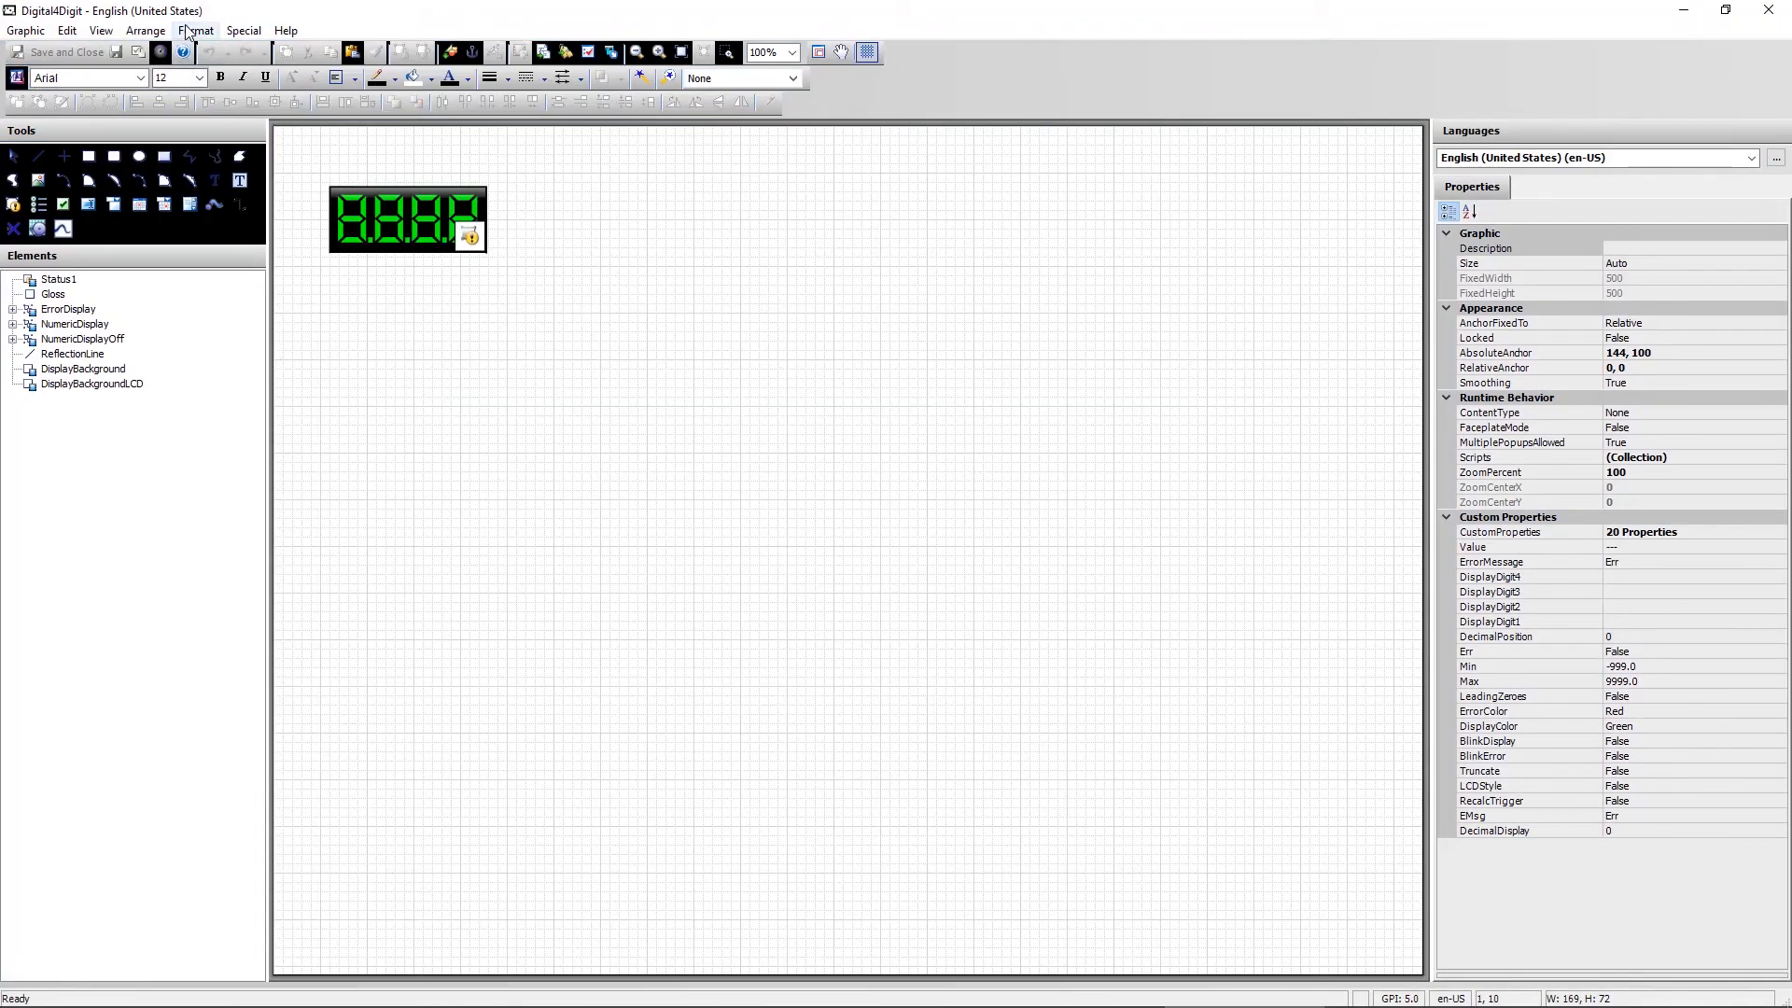
mouse_move(413, 338)
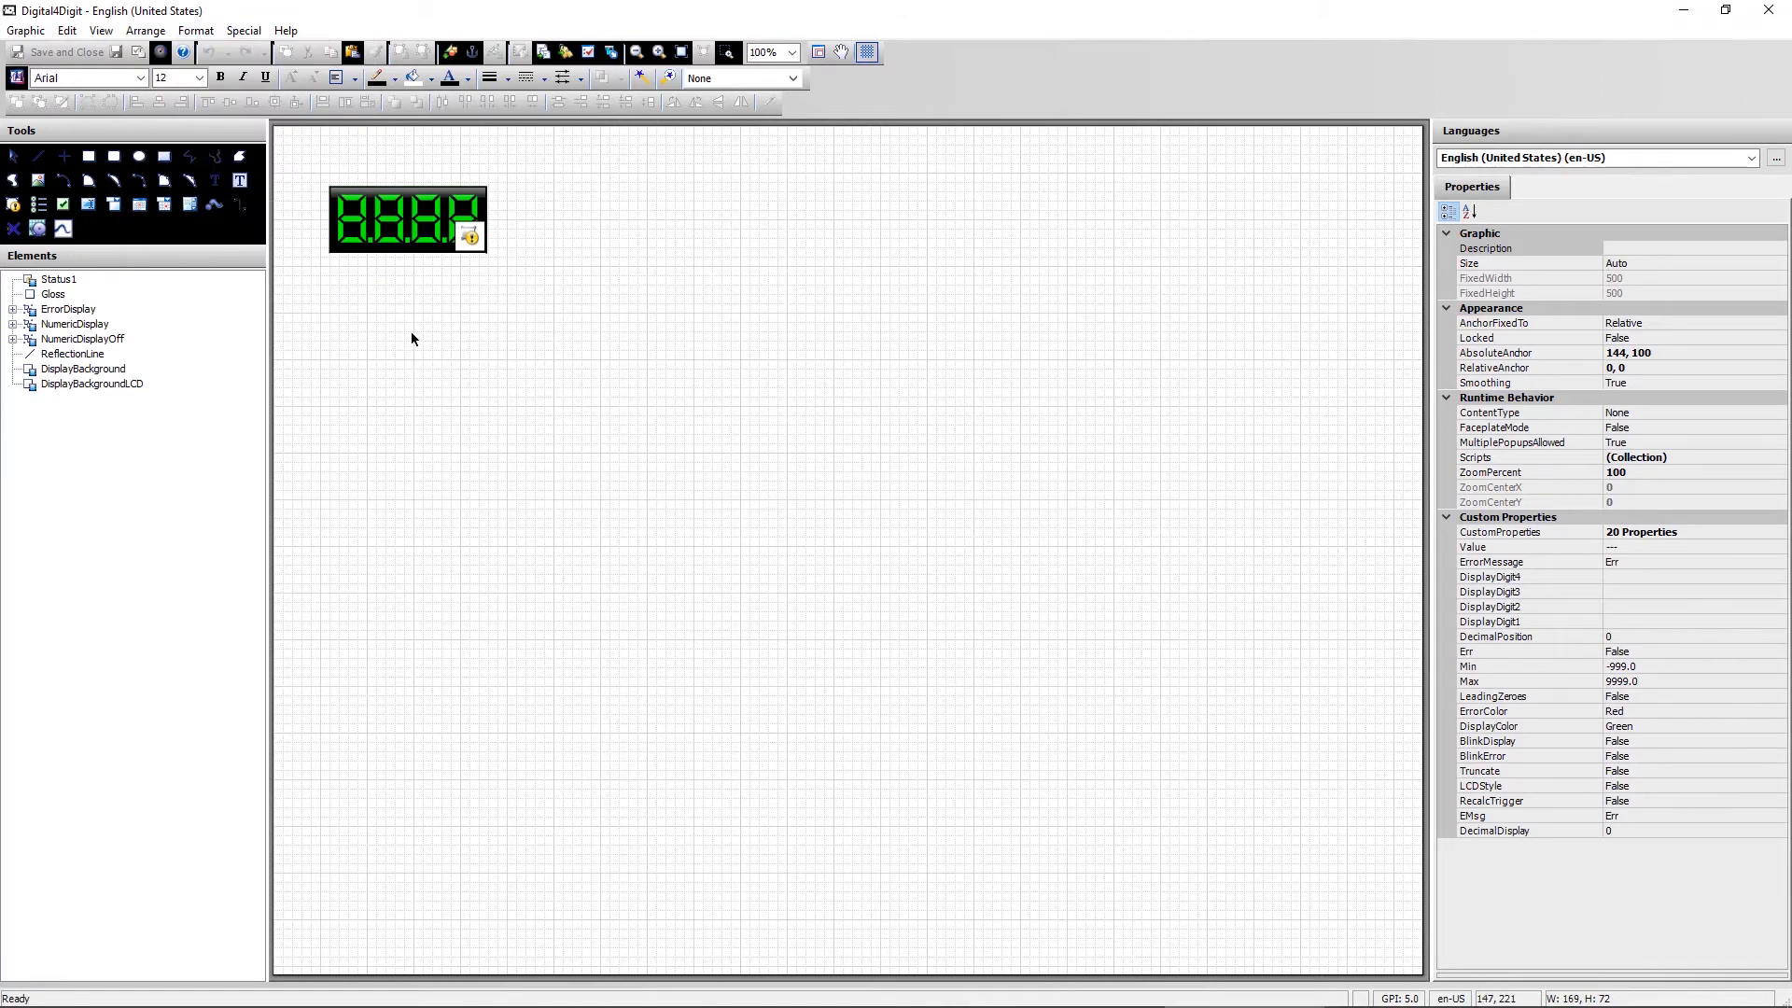
left_click(1642, 531)
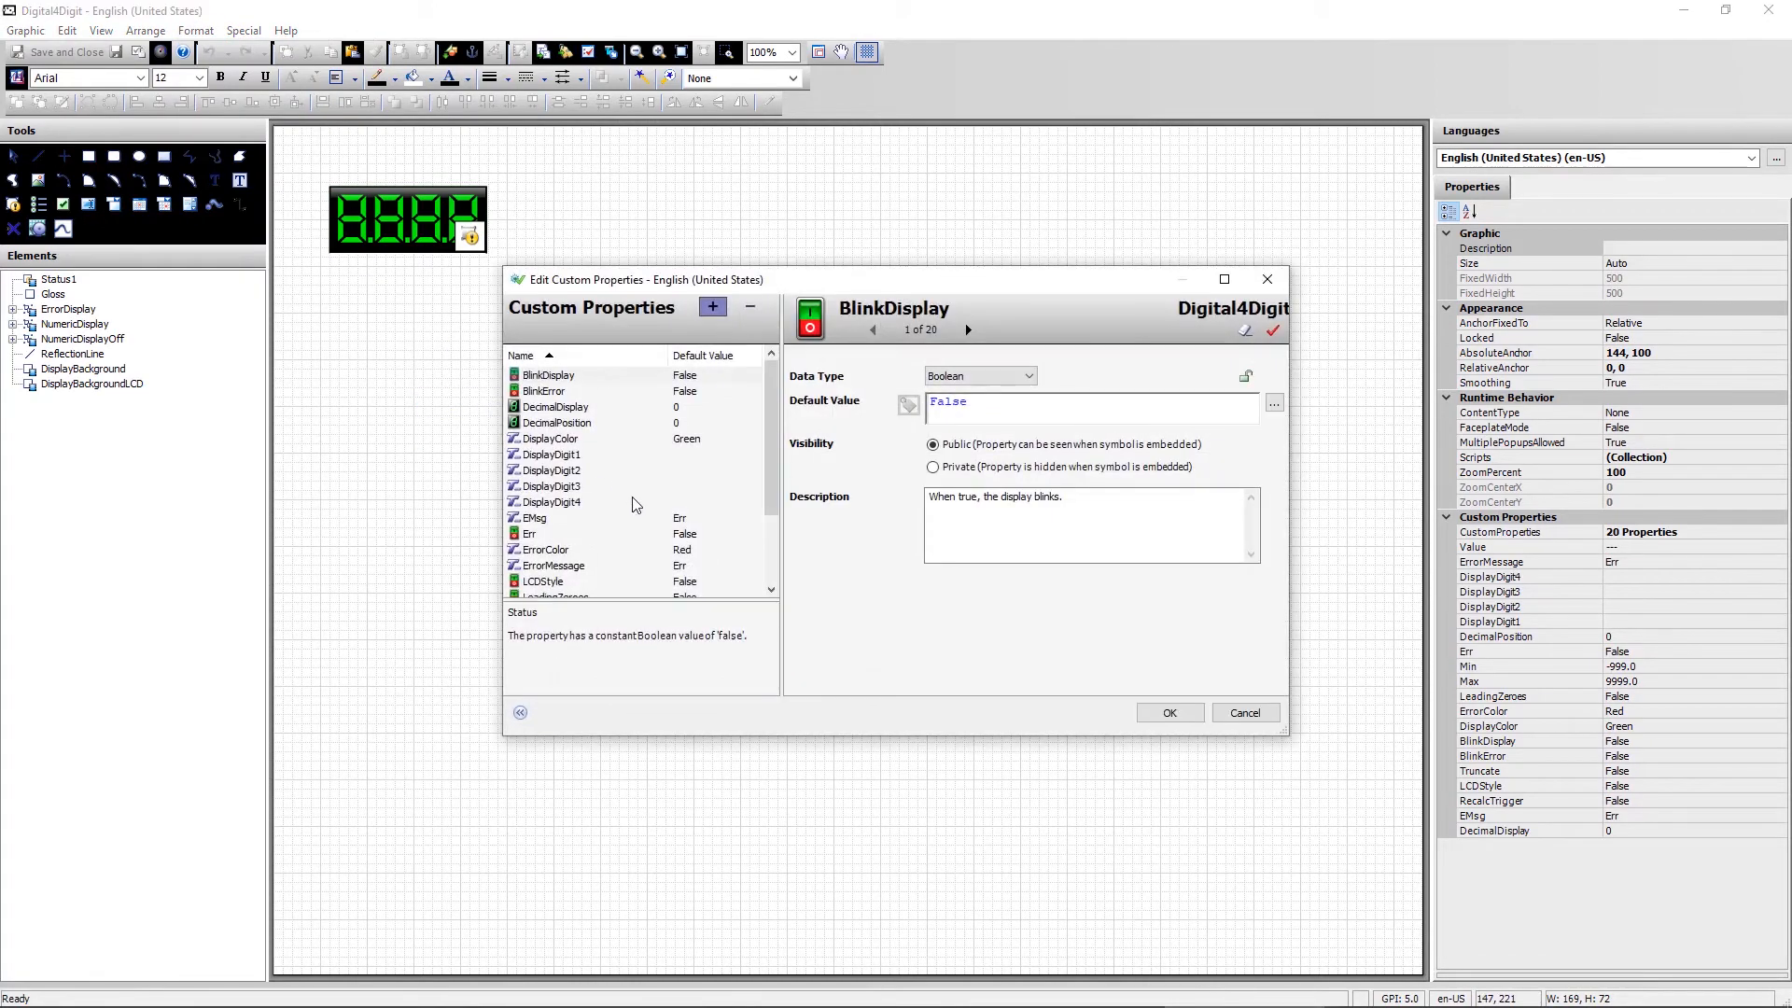
mouse_move(607, 582)
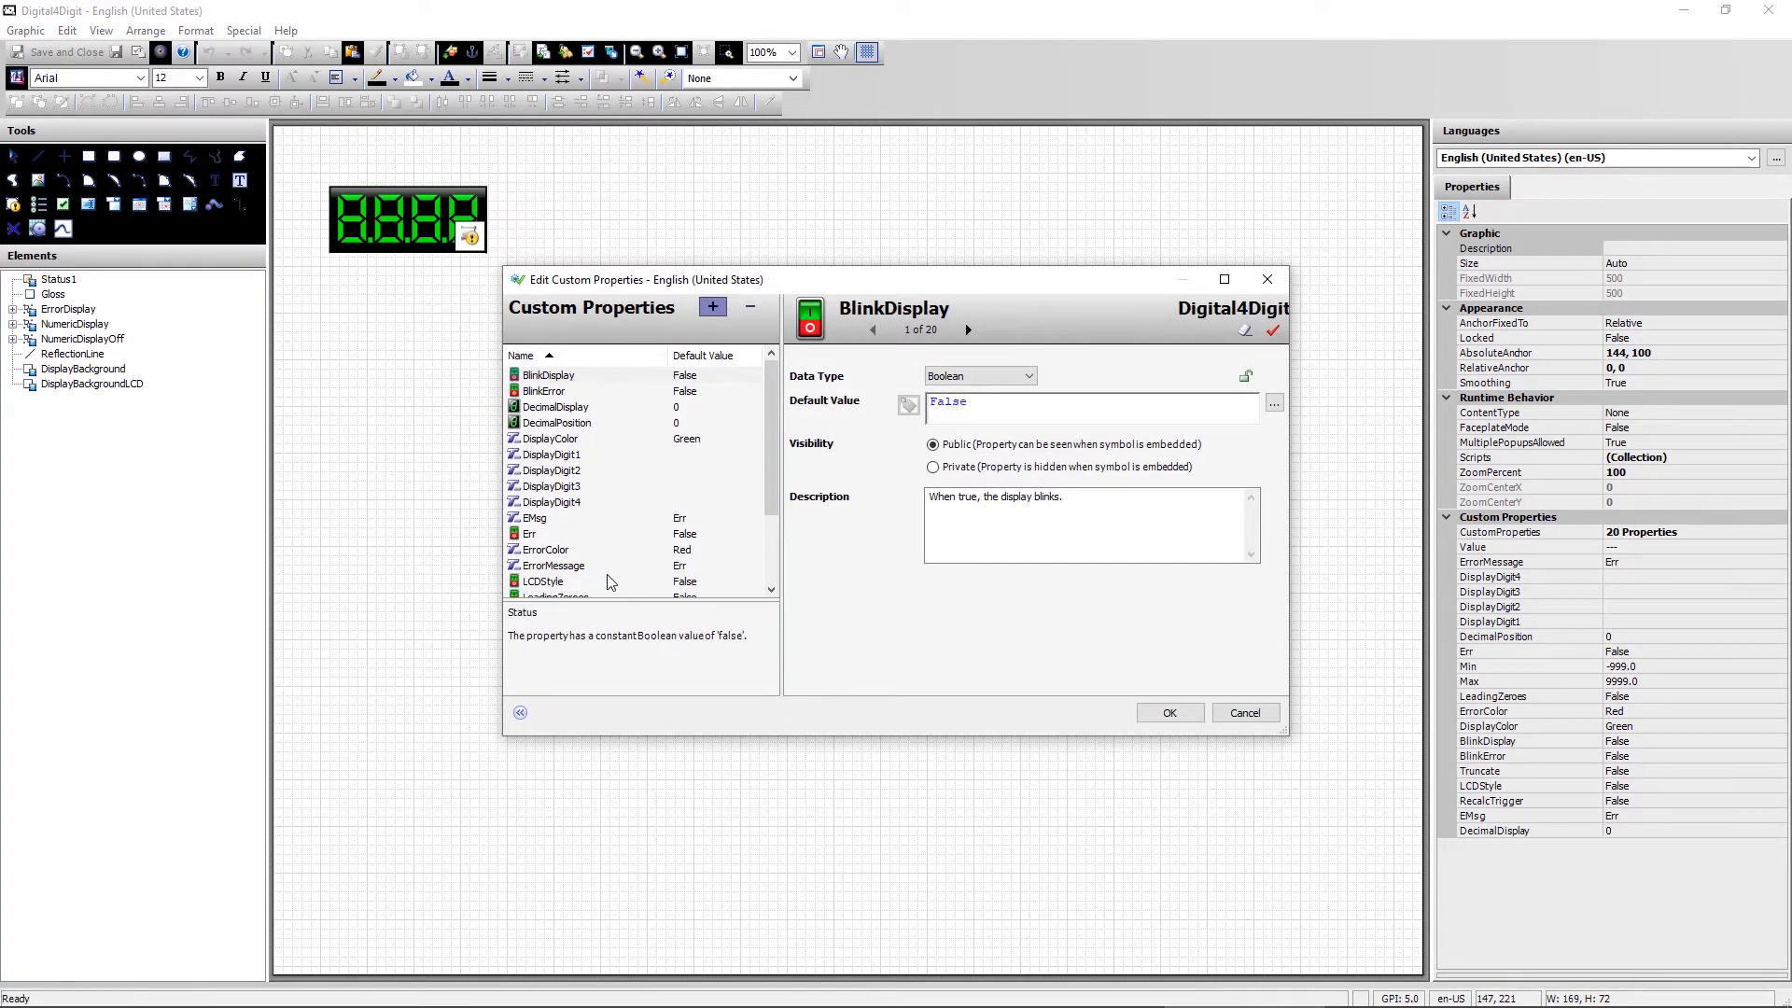
scroll("down", 3)
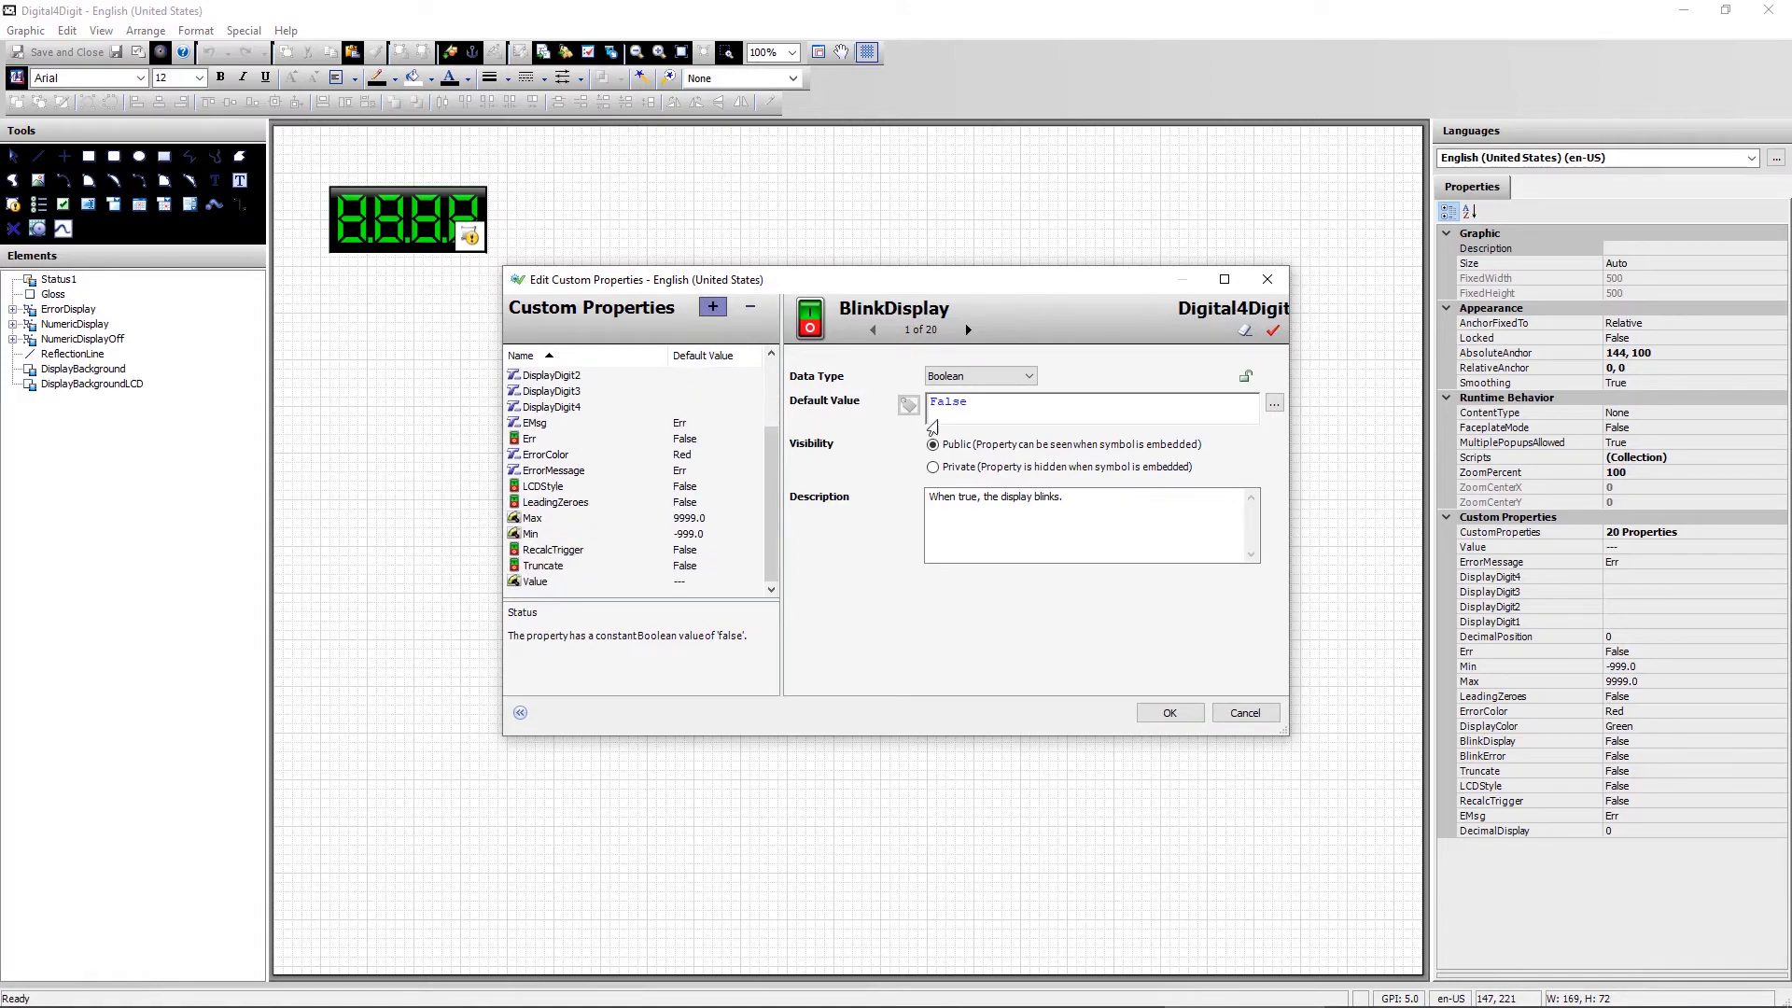
left_click(1243, 712)
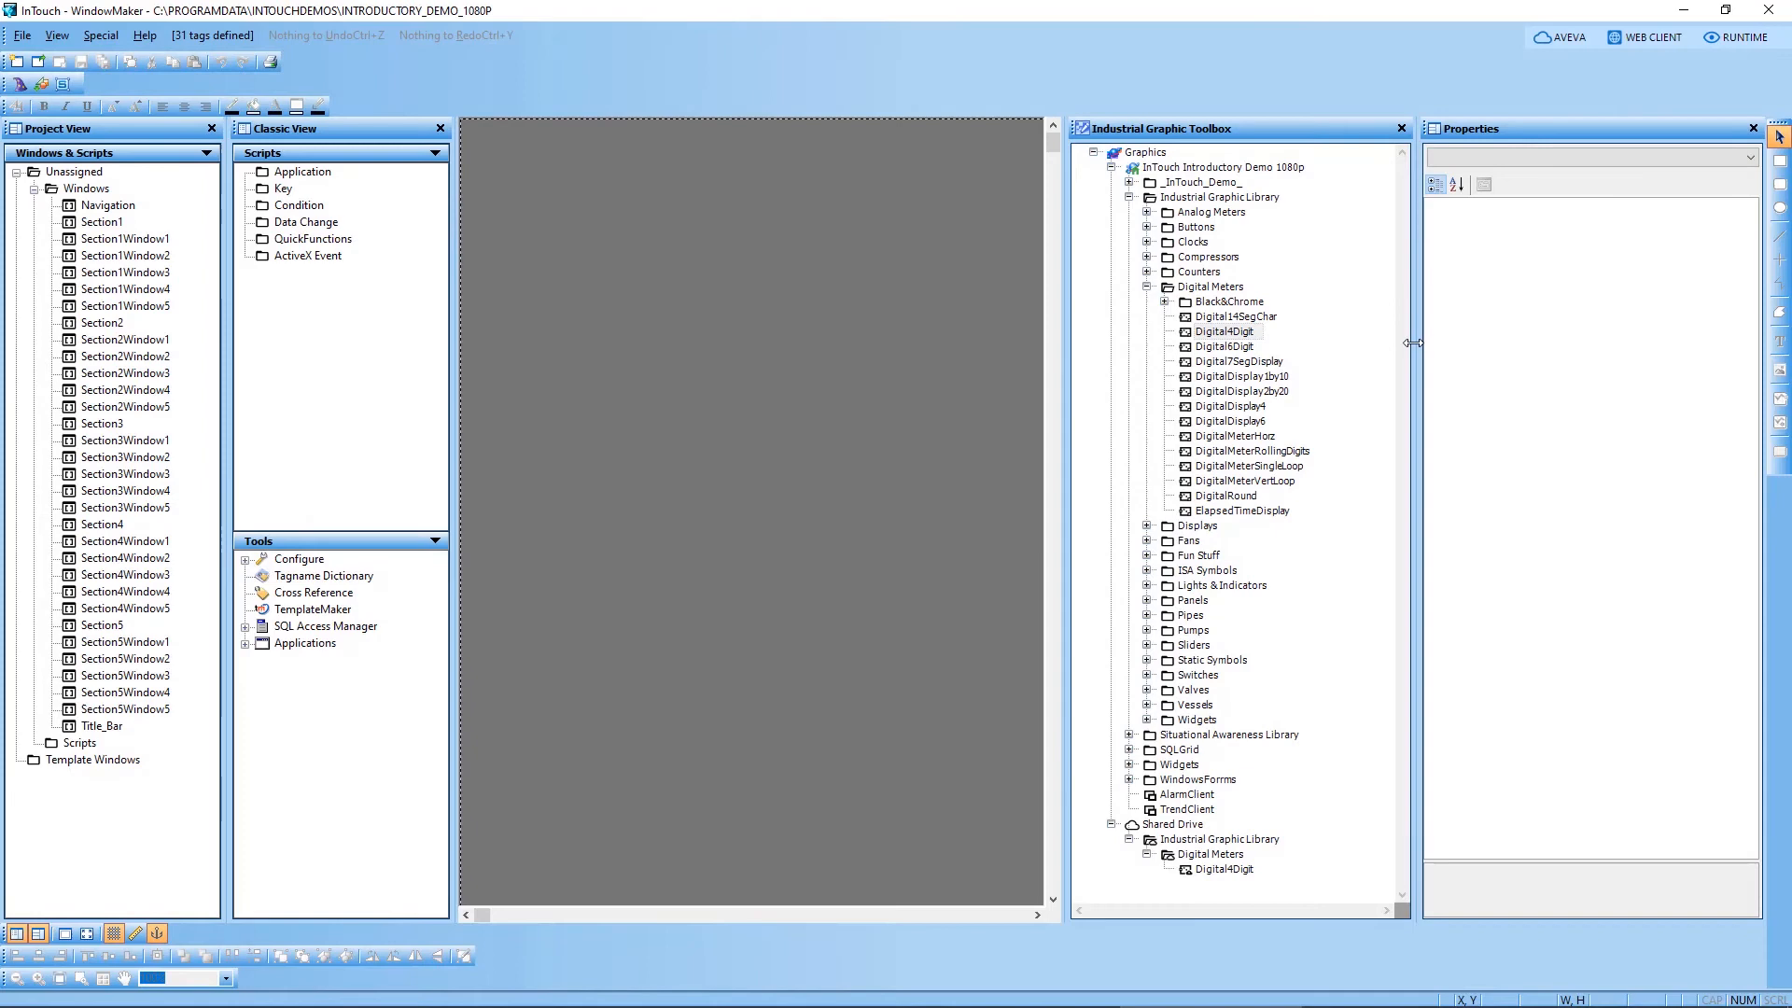
mouse_move(1231, 421)
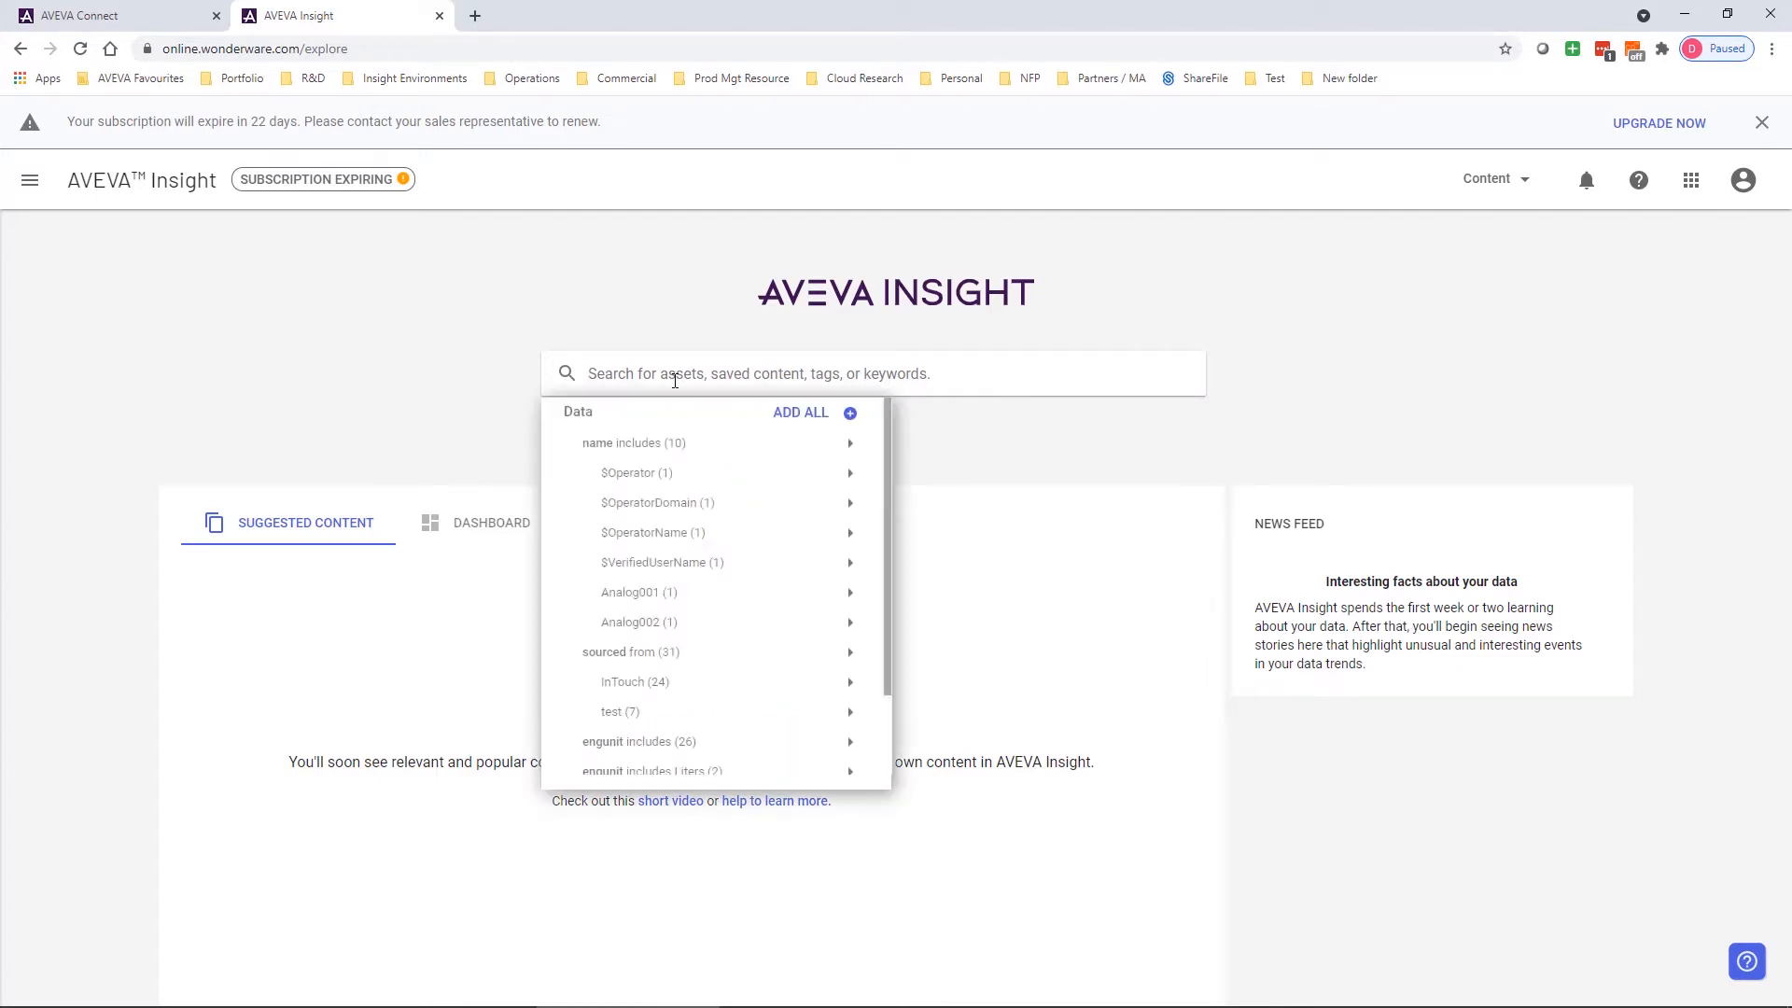
Step: Search Insight for 'analog' tags and show their trends over the last hour
type("analog")
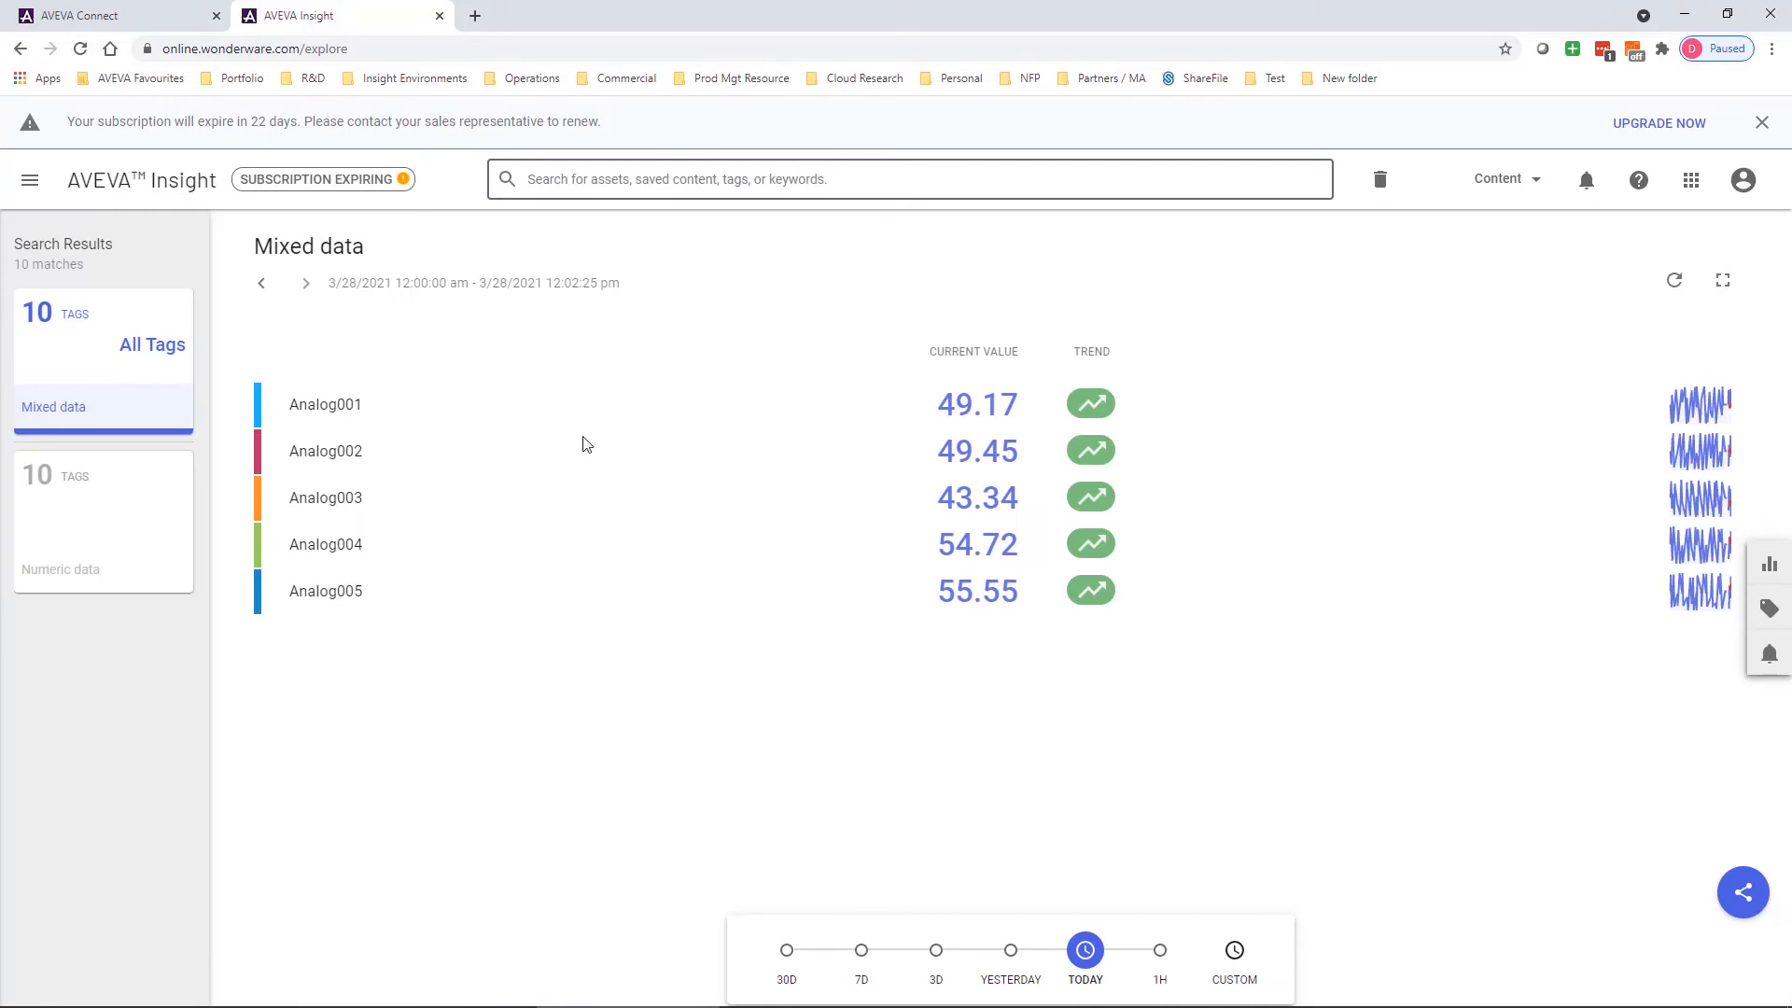
mouse_move(1160, 950)
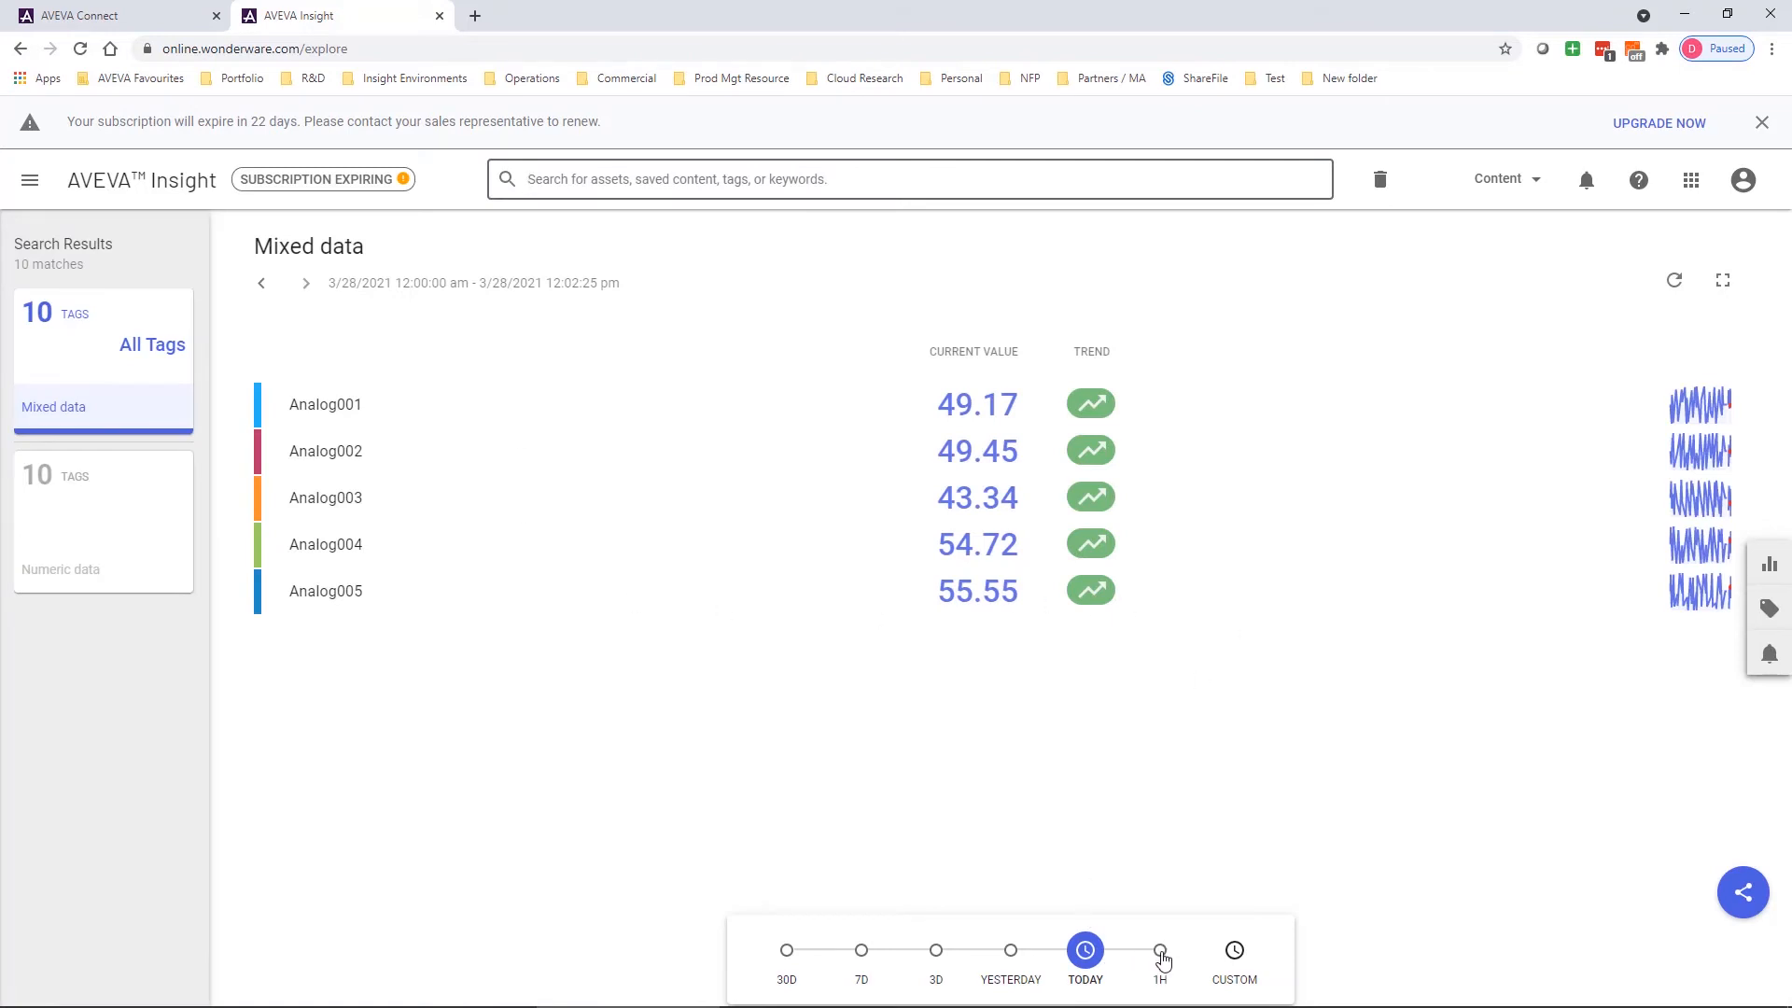
left_click(1160, 950)
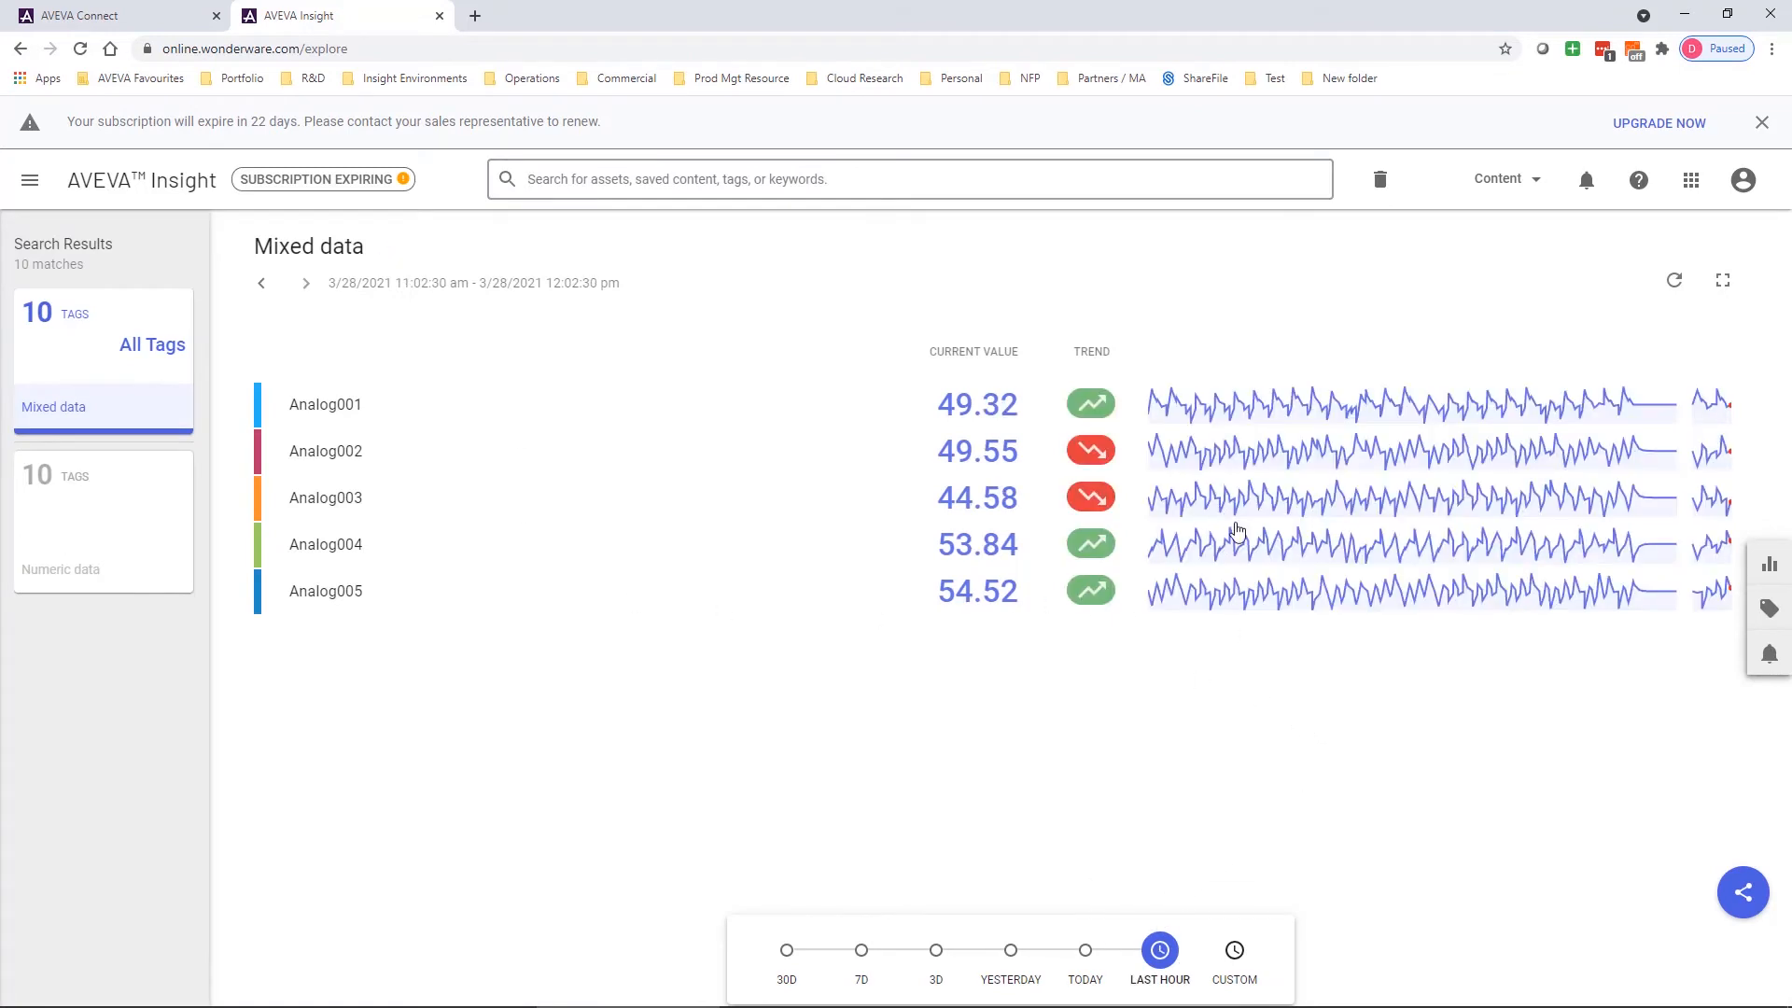
mouse_move(1758, 631)
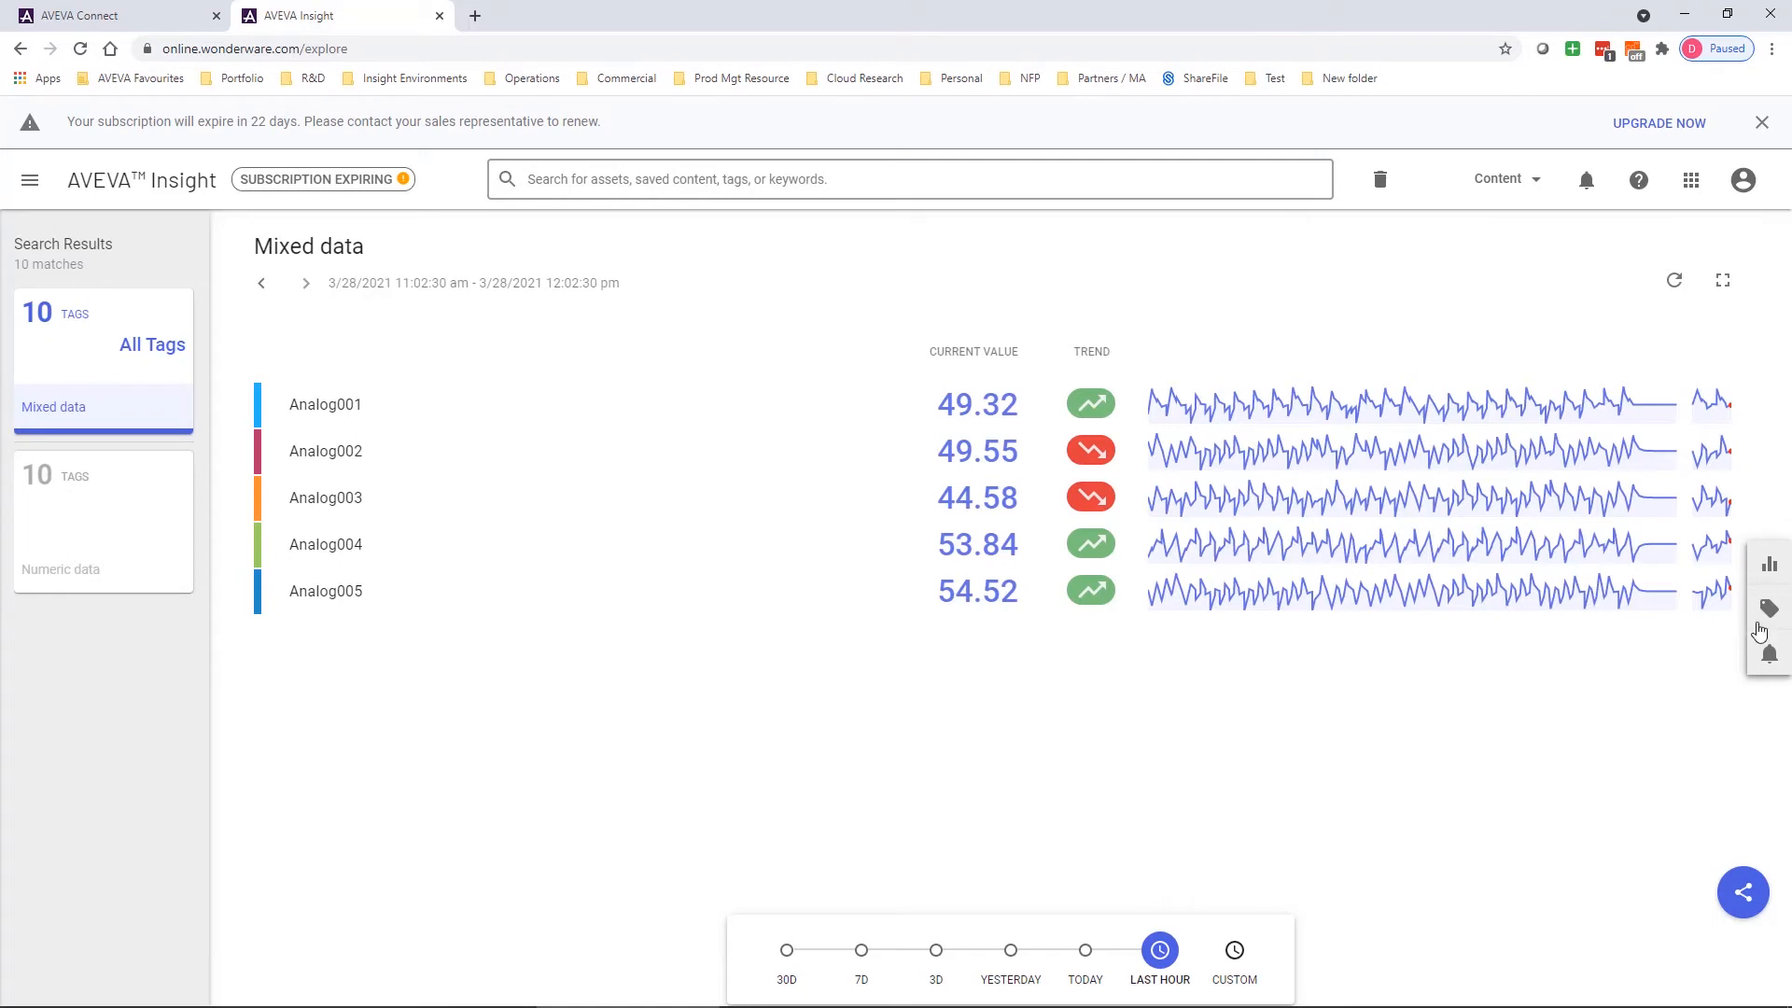
Step: Switch the Mixed data results to the Graphic view and start a new graphic
left_click(1768, 563)
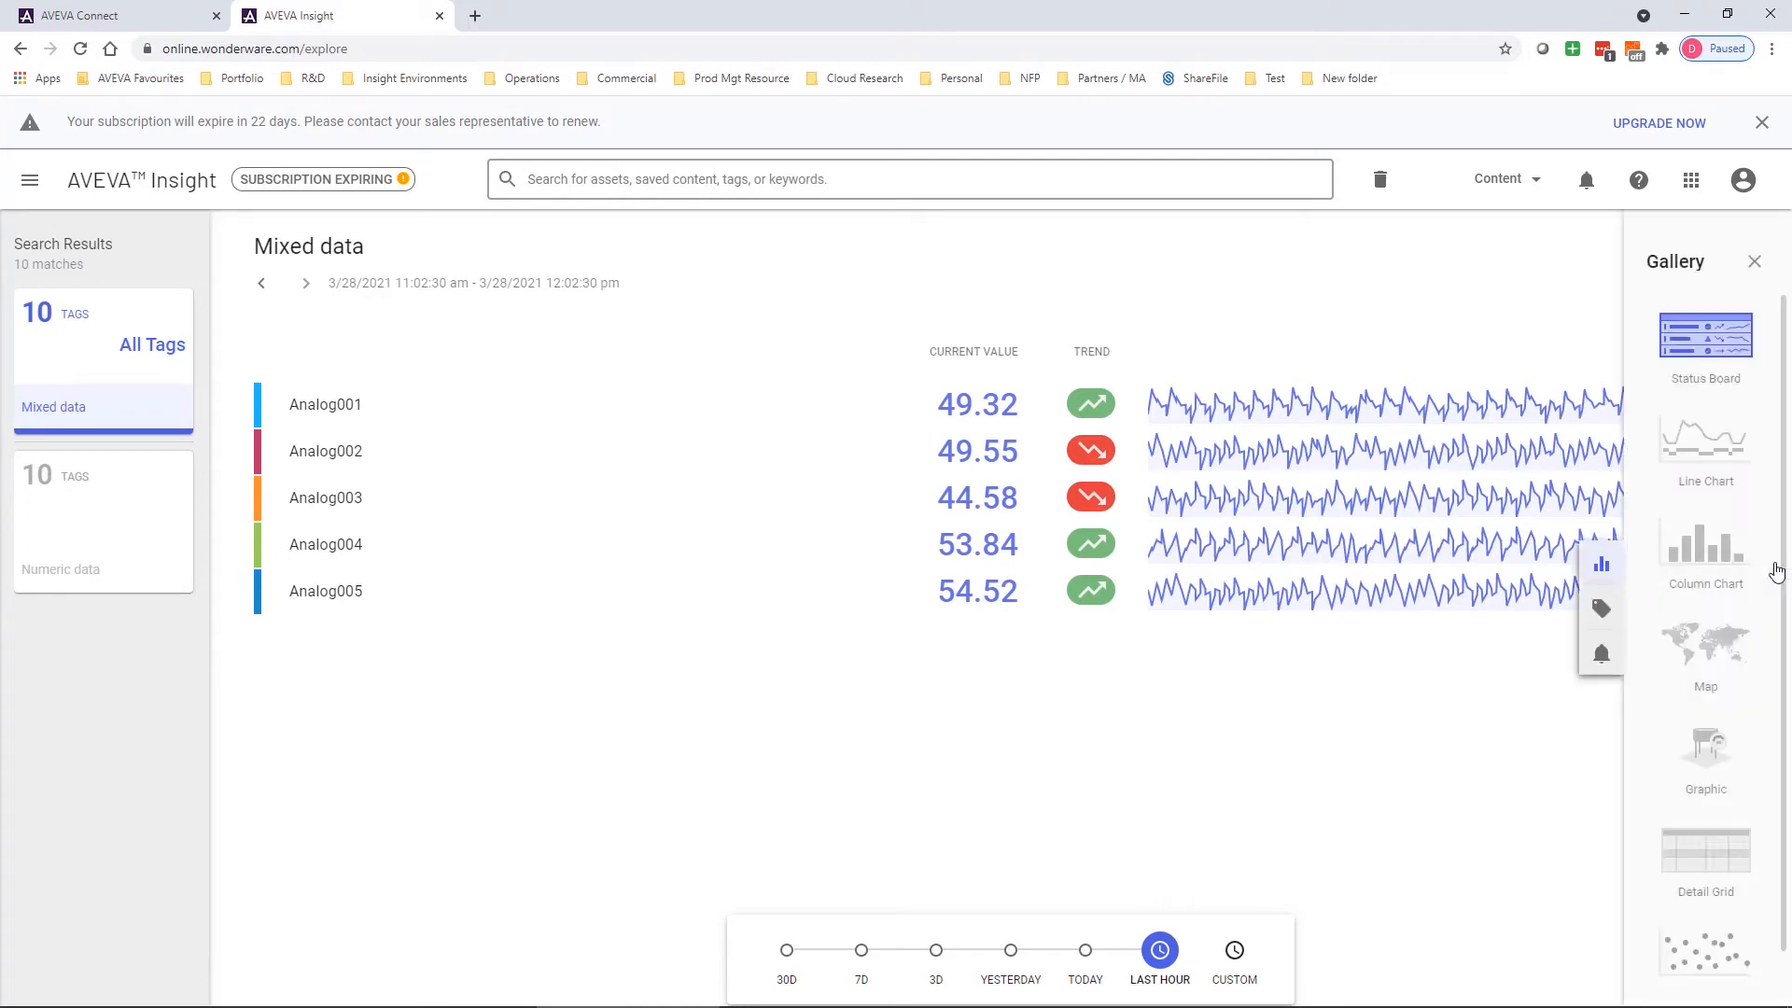
mouse_move(1709, 759)
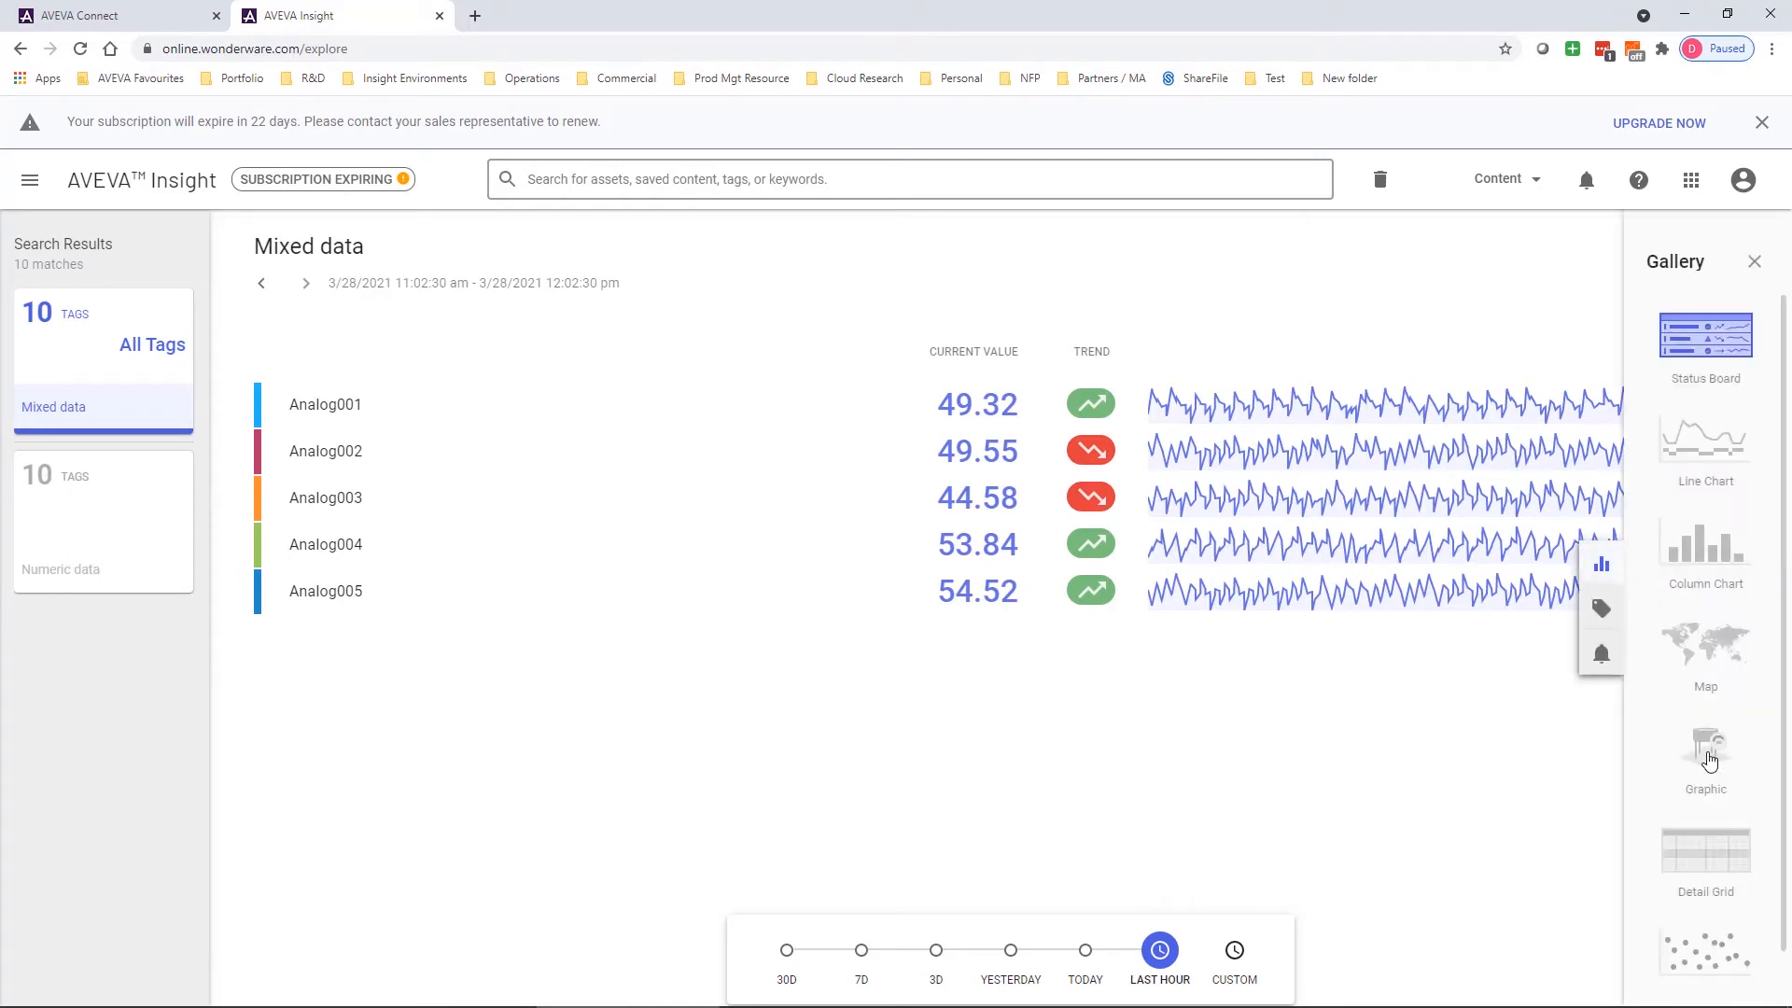
left_click(1705, 743)
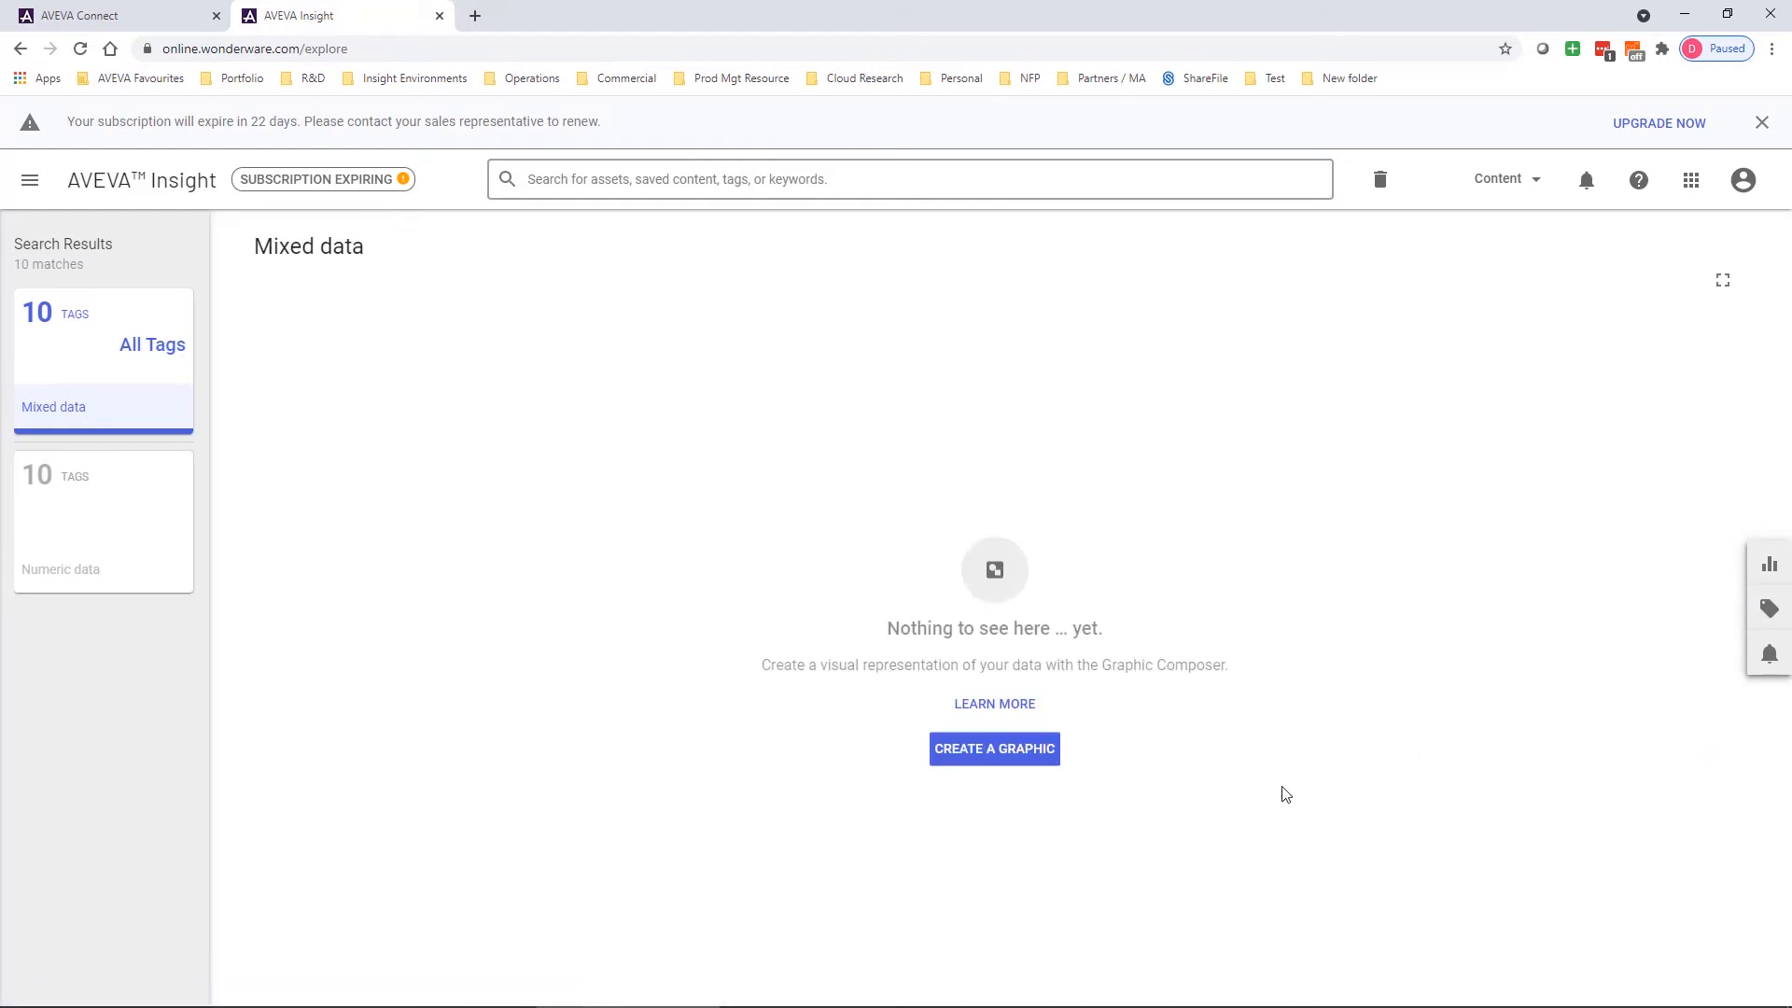
mouse_move(1003, 757)
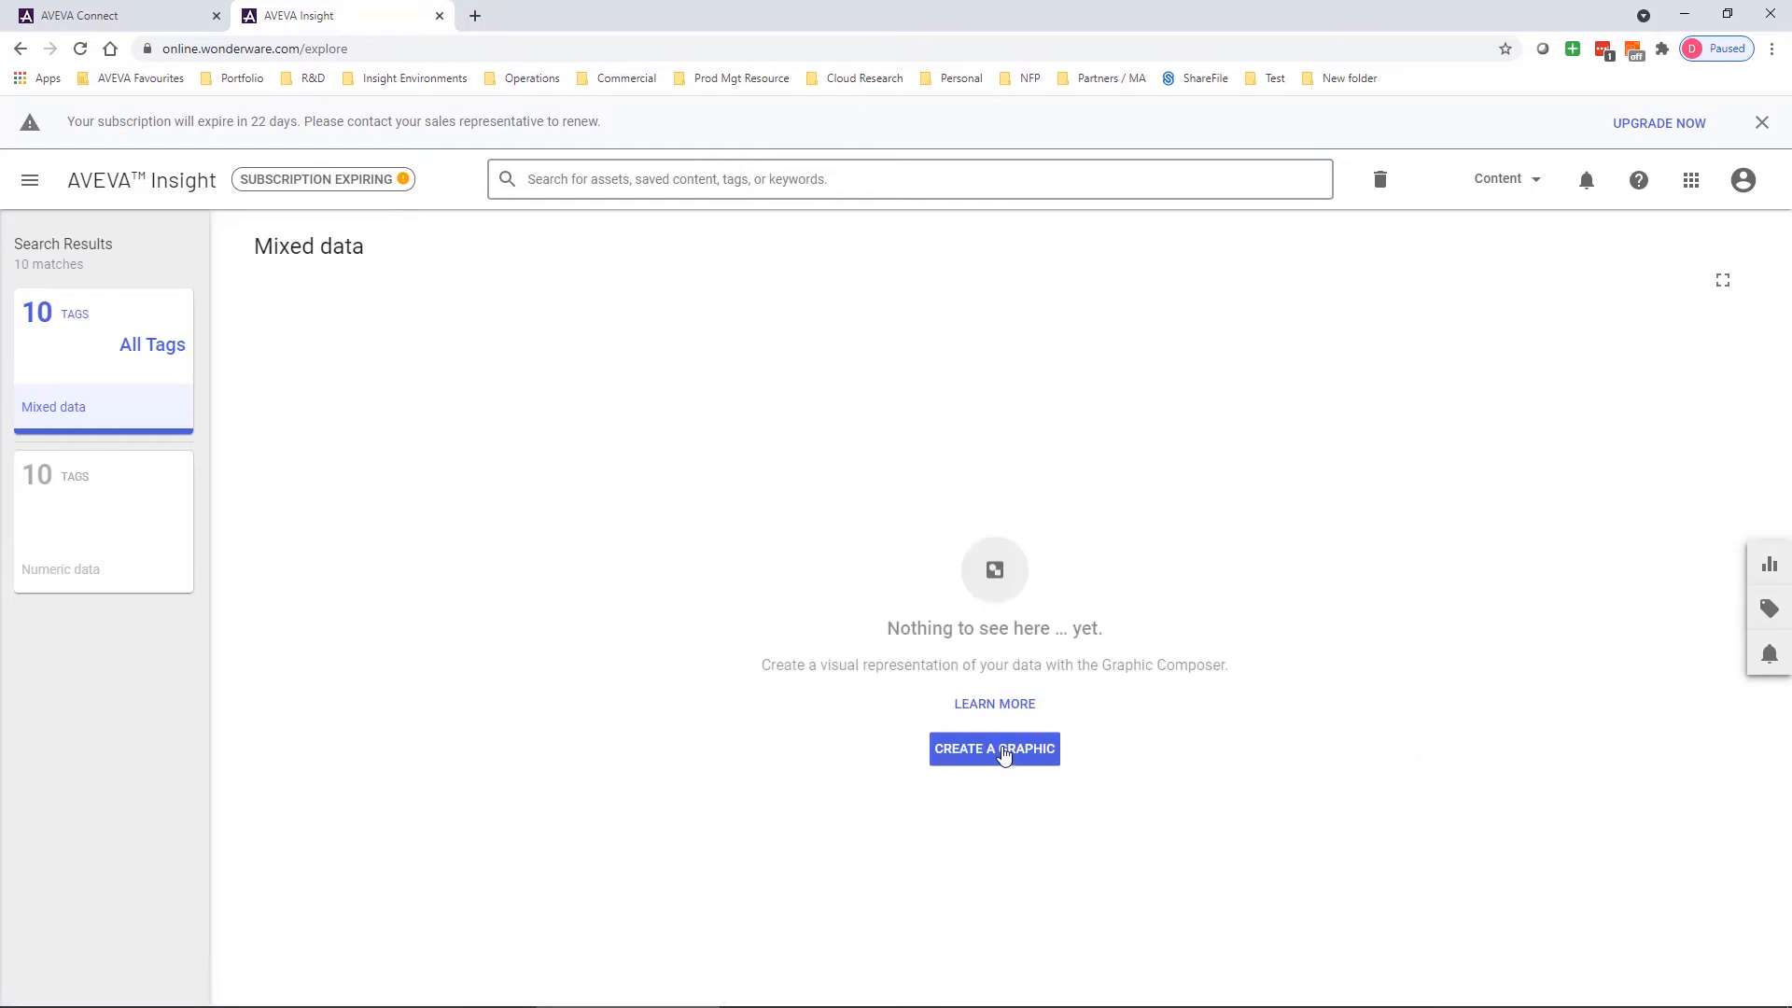
left_click(993, 749)
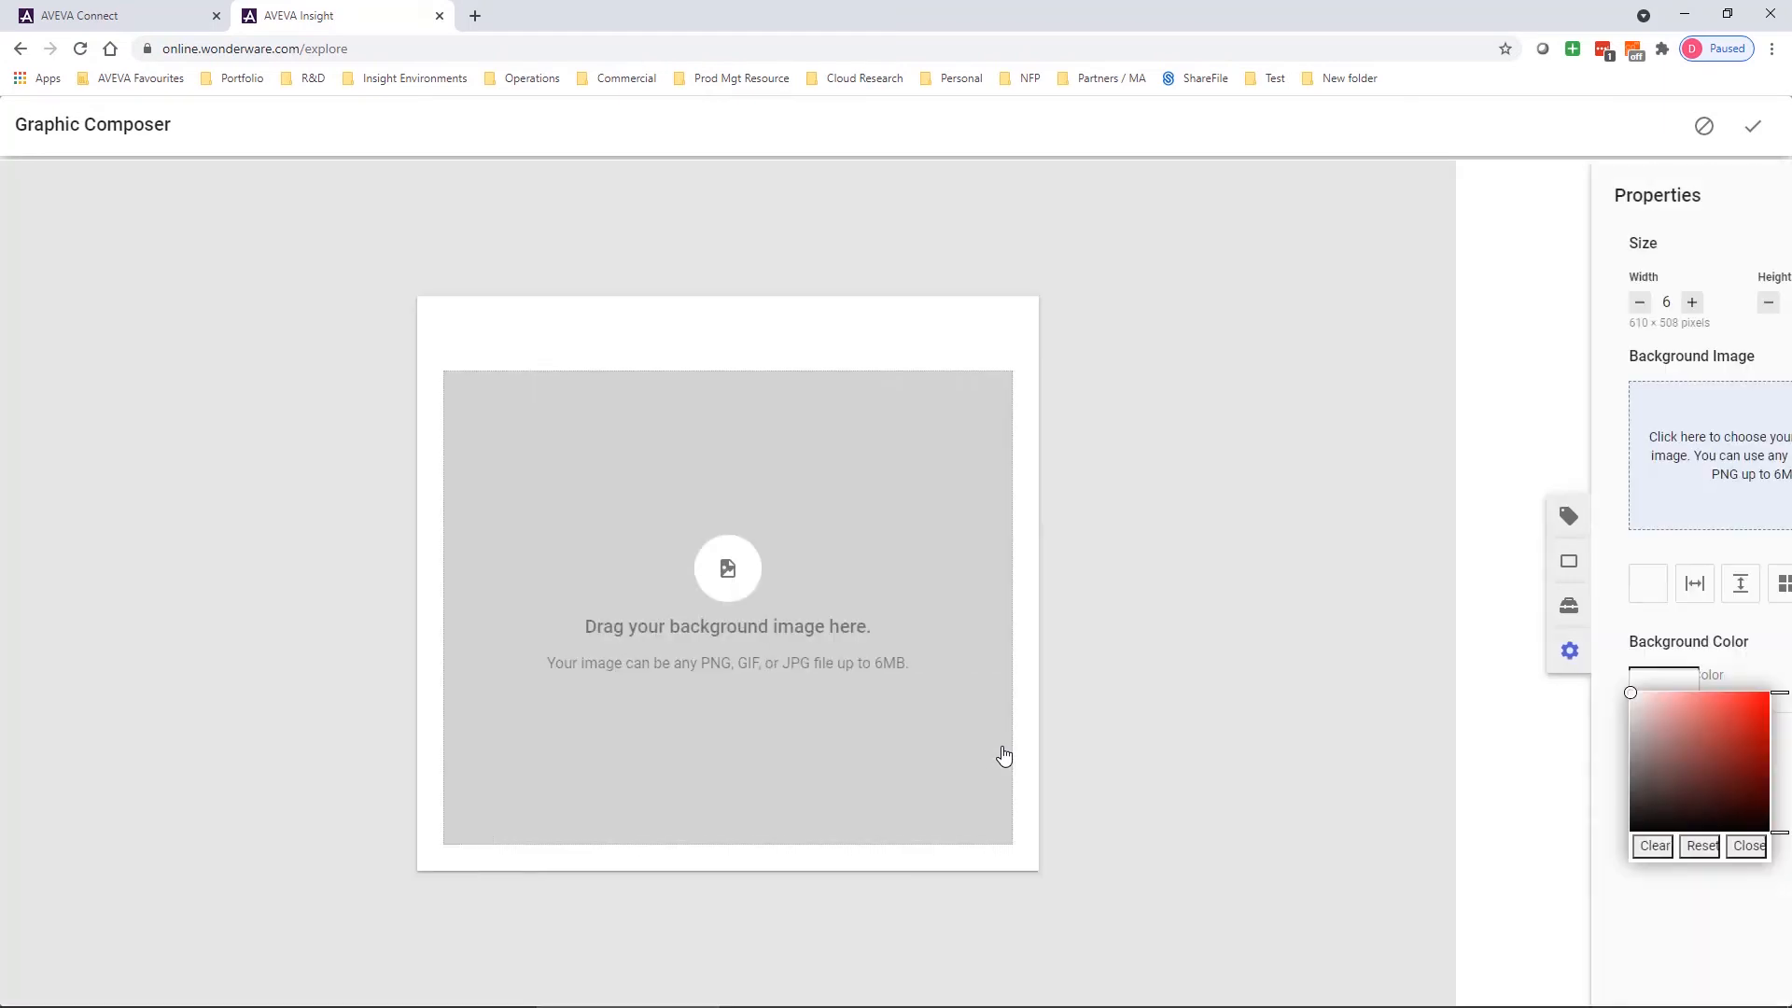
Step: Dismiss the background colour picker and place the Analog001 value on the canvas
left_click(1747, 846)
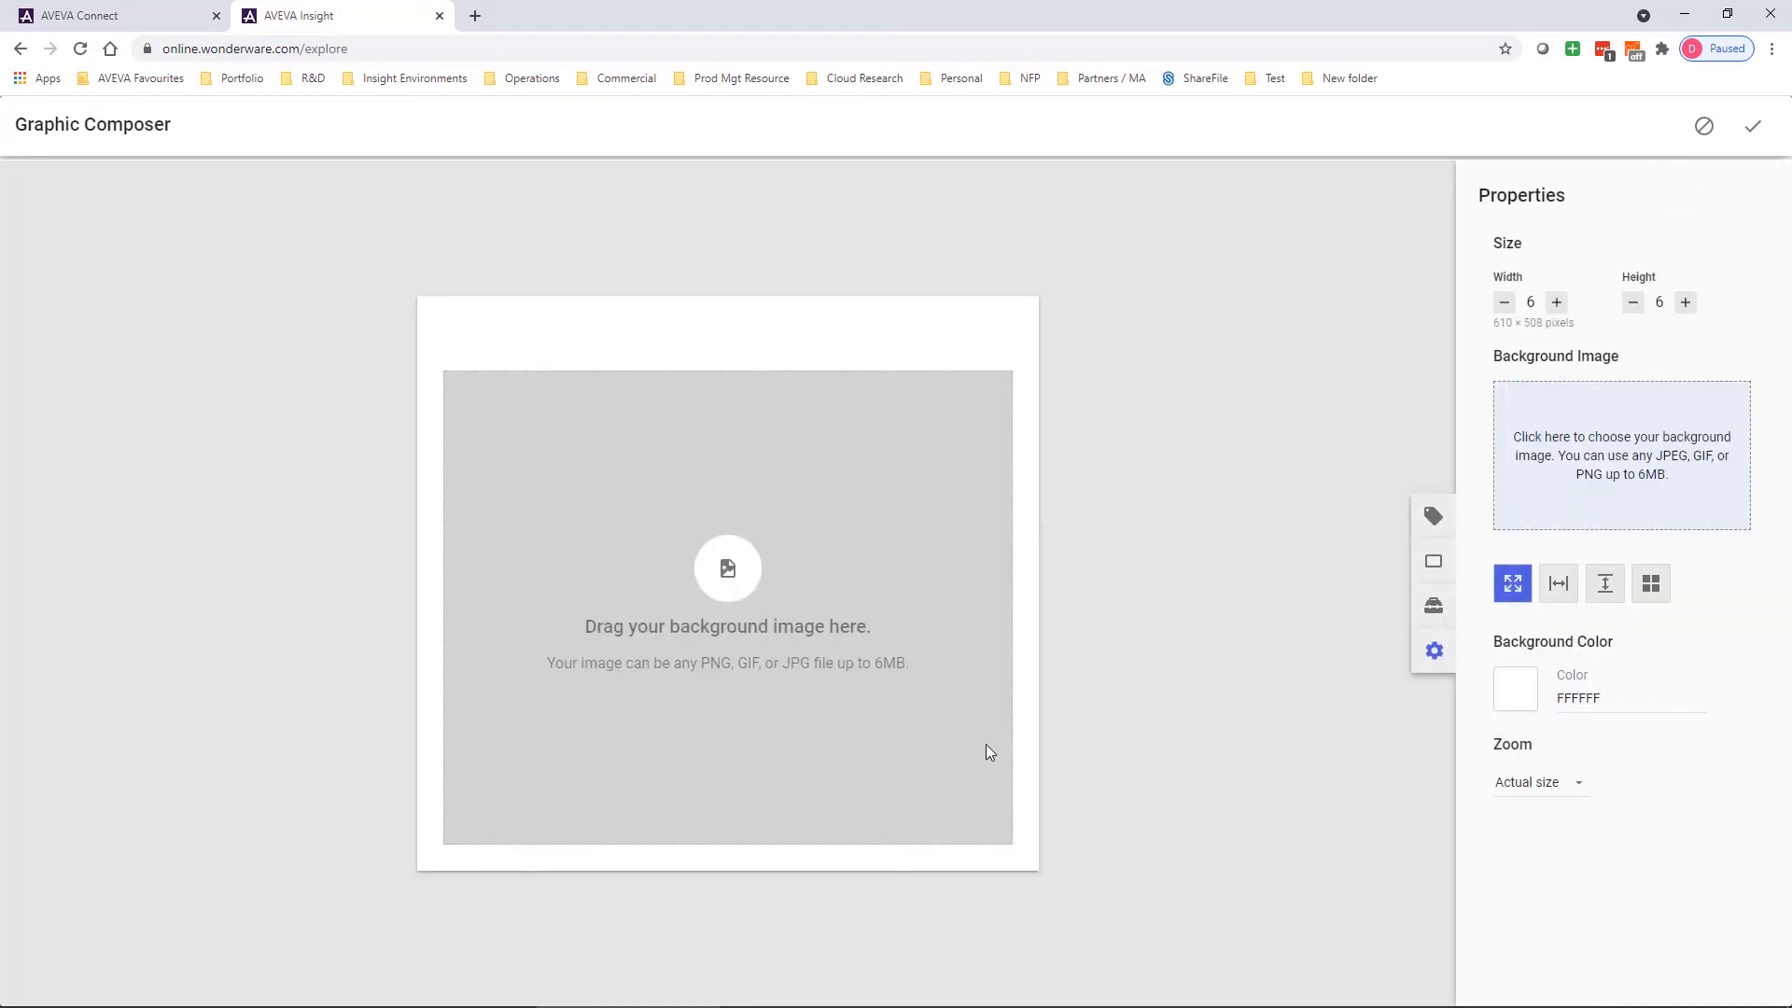
left_click(1433, 516)
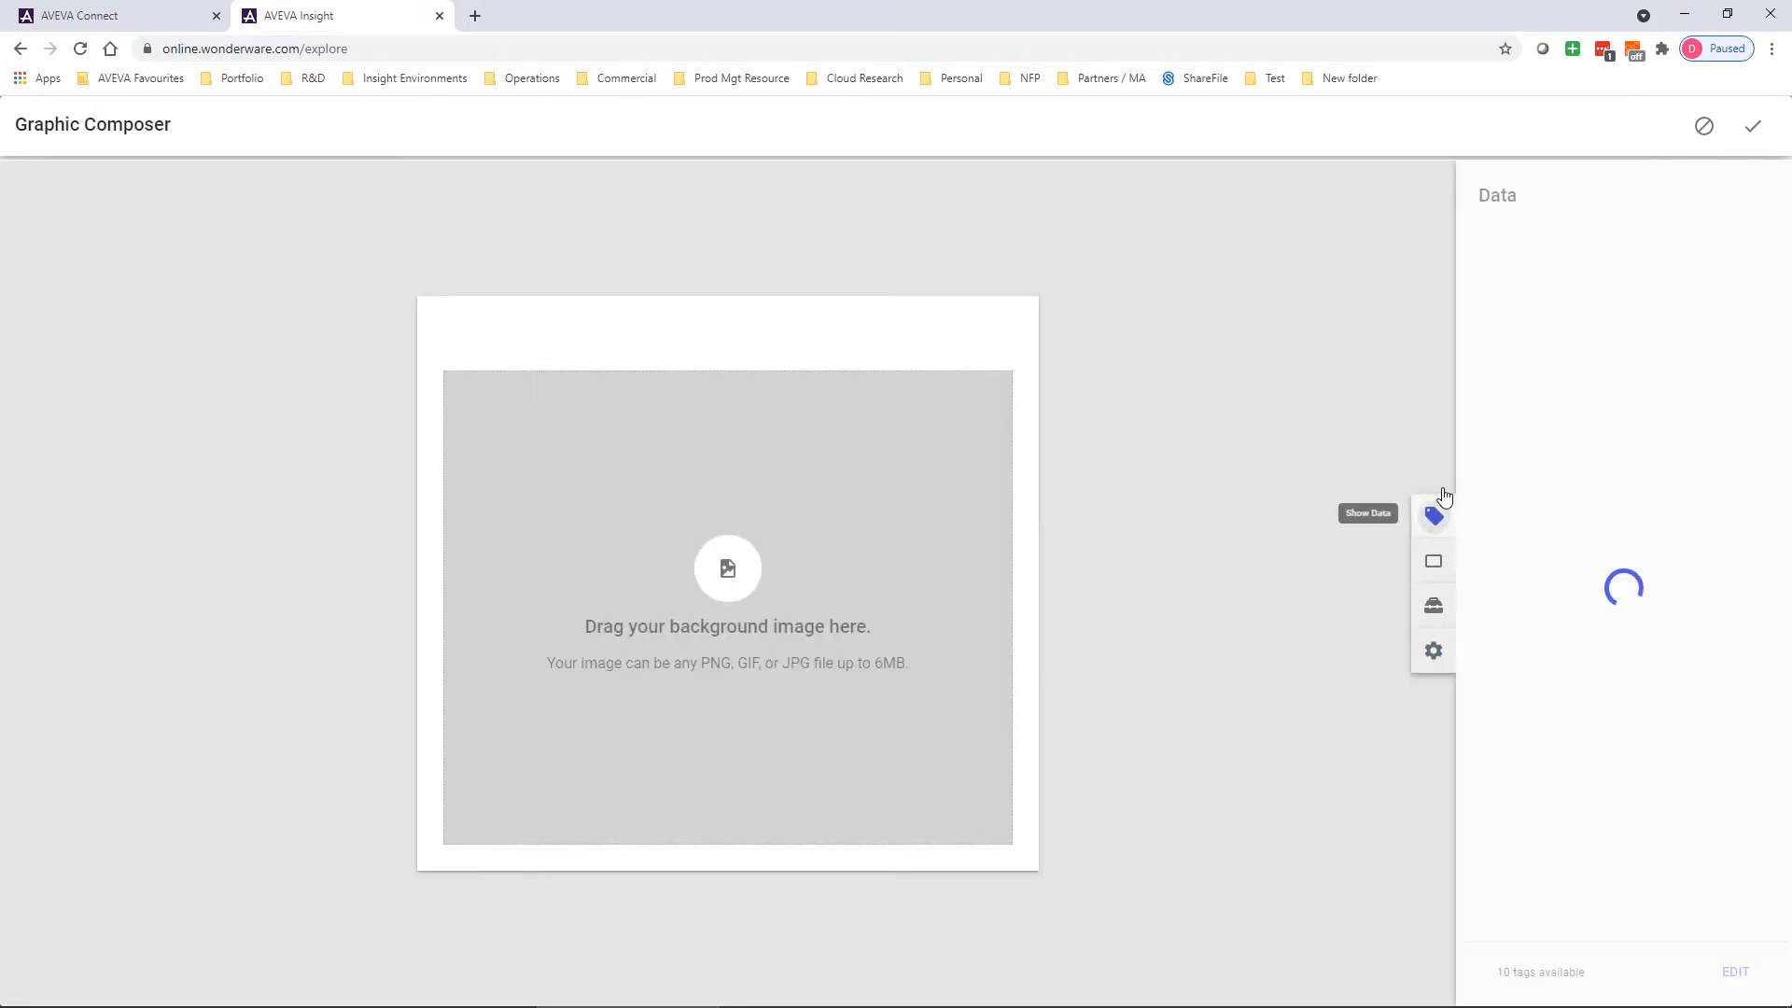
left_click(1433, 515)
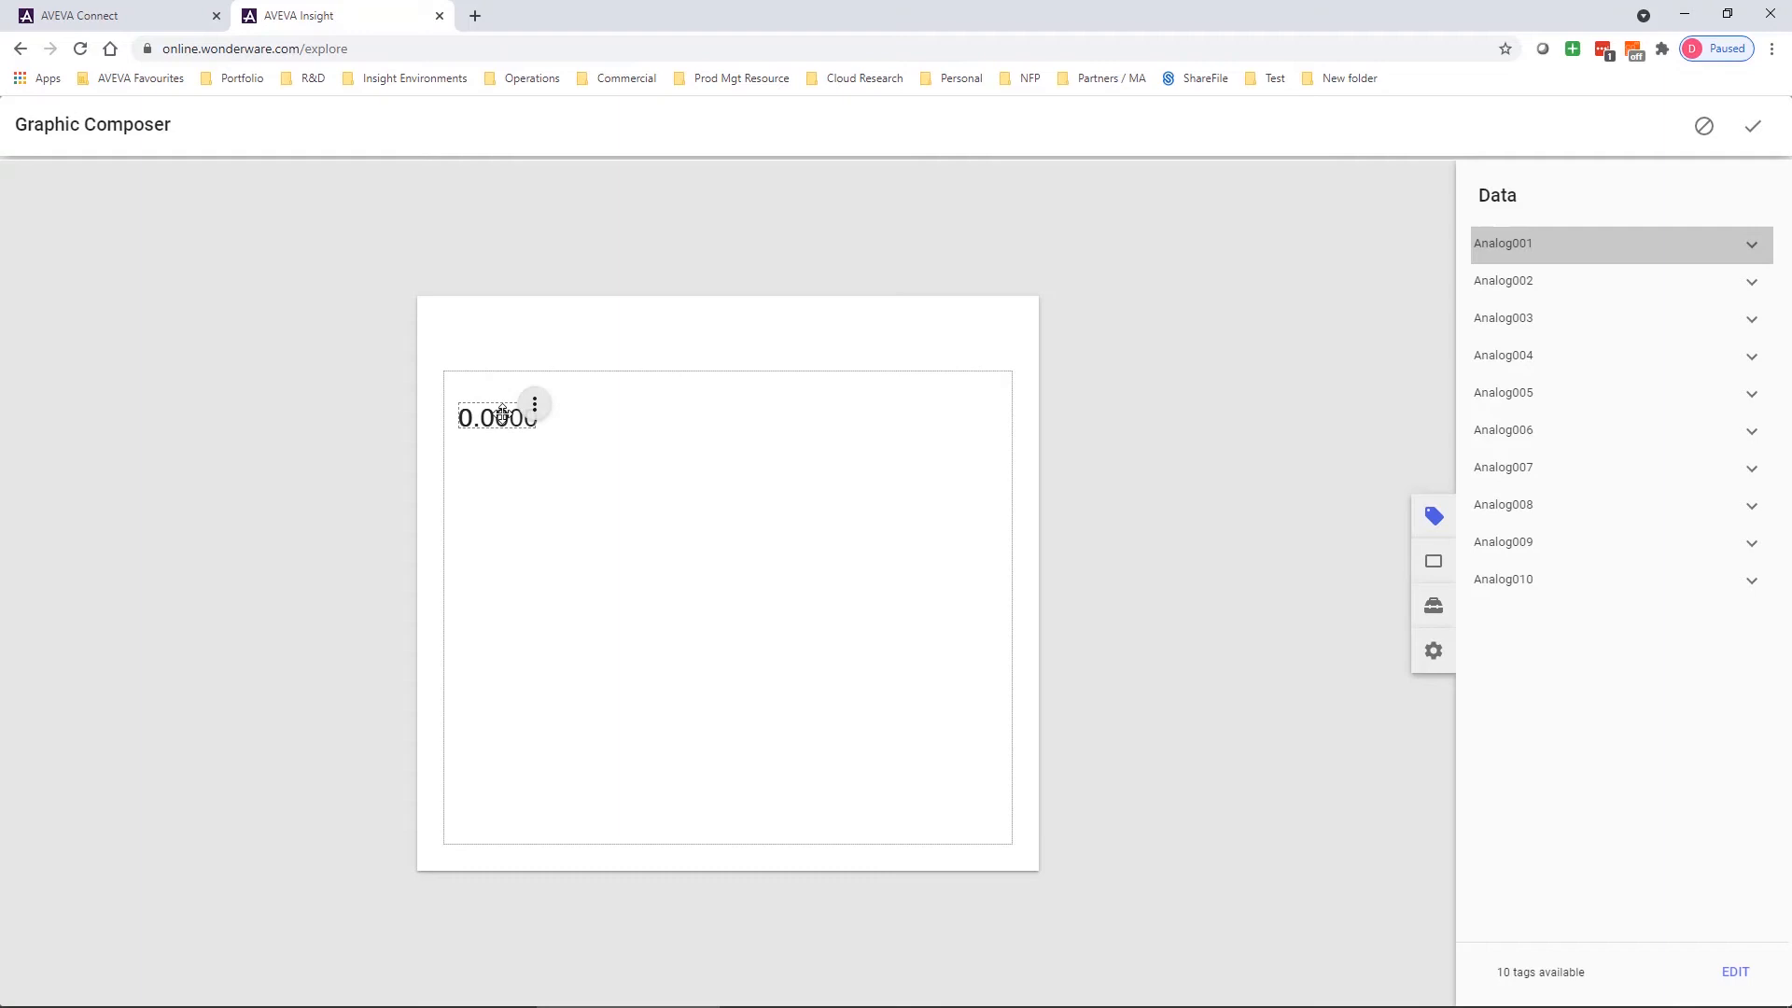
Step: Turn Analog001 into a half-circle gauge with information level High
left_click(534, 404)
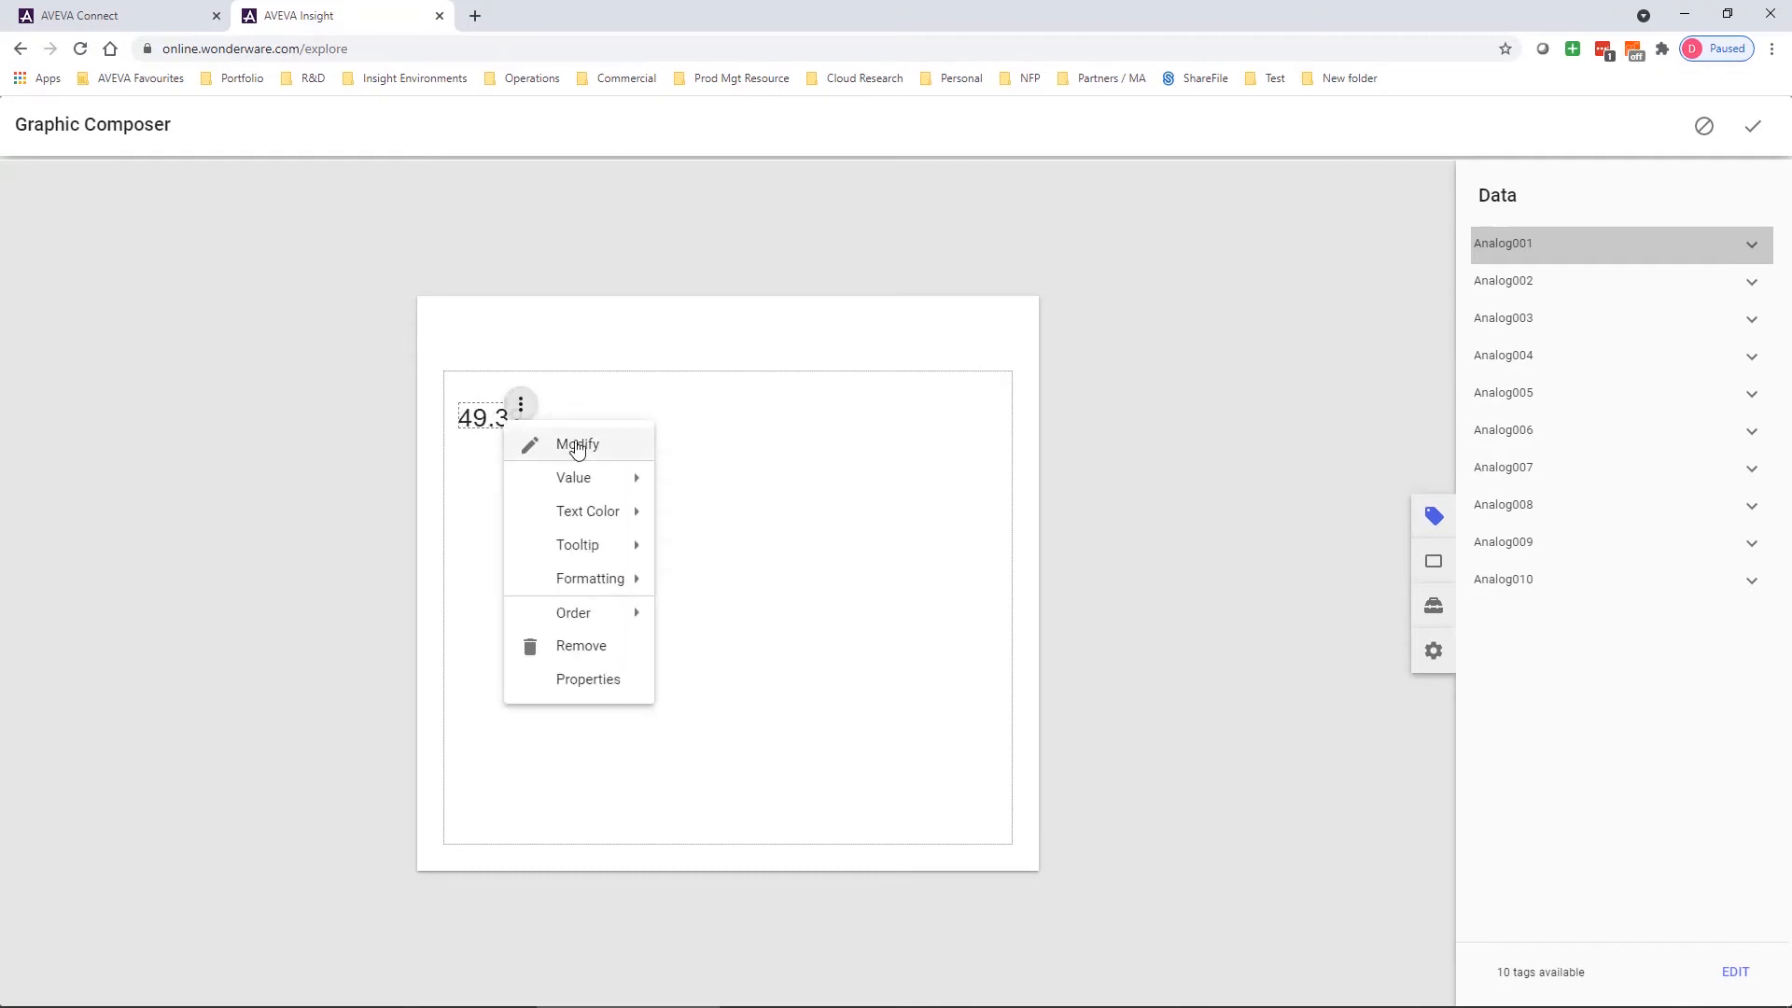
left_click(577, 444)
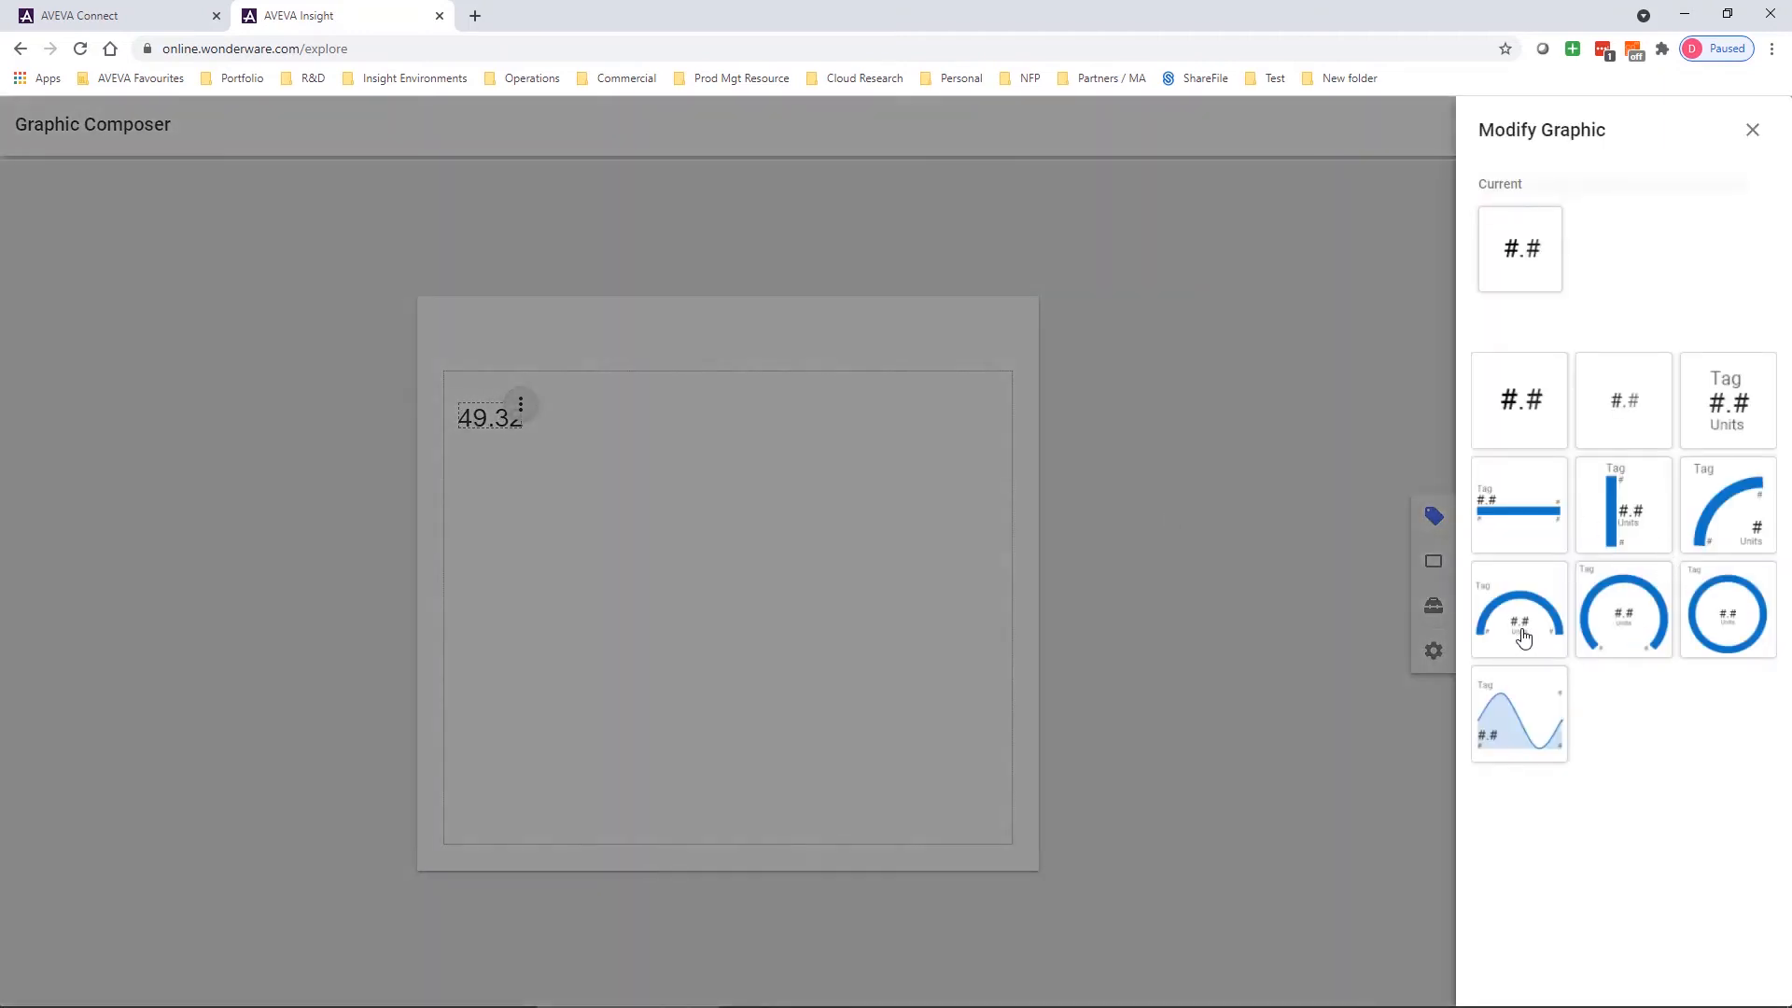
left_click(1519, 609)
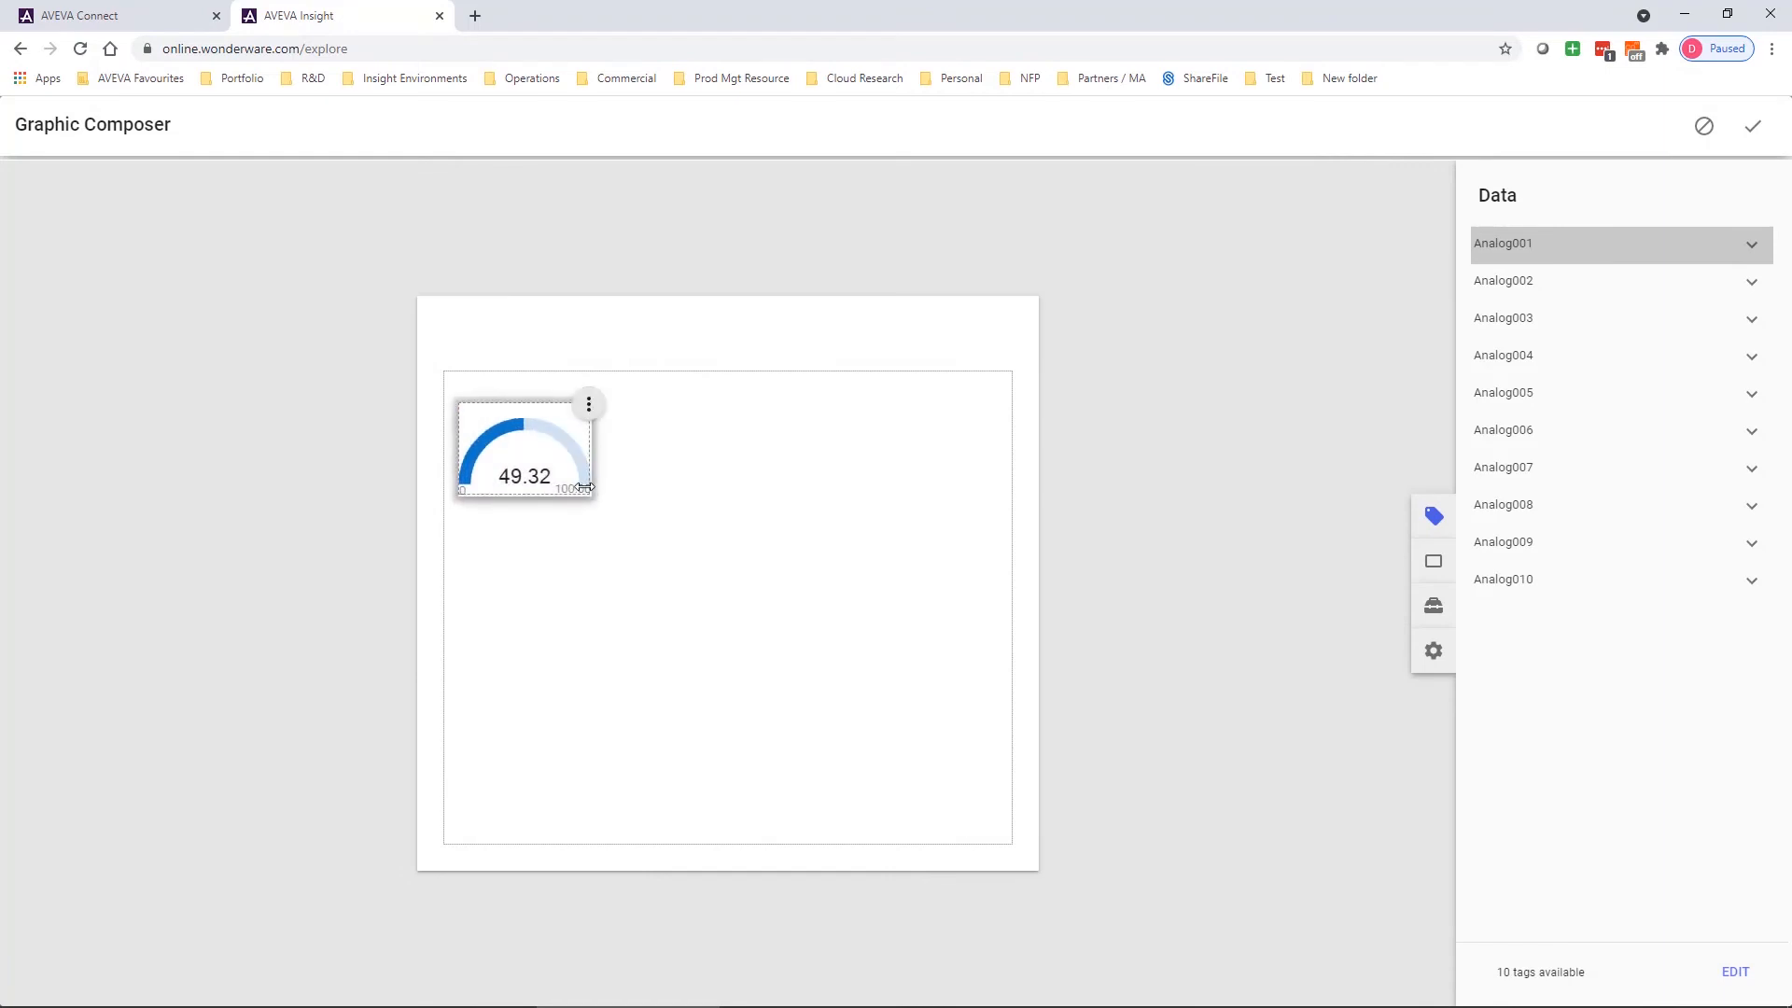
left_click(587, 403)
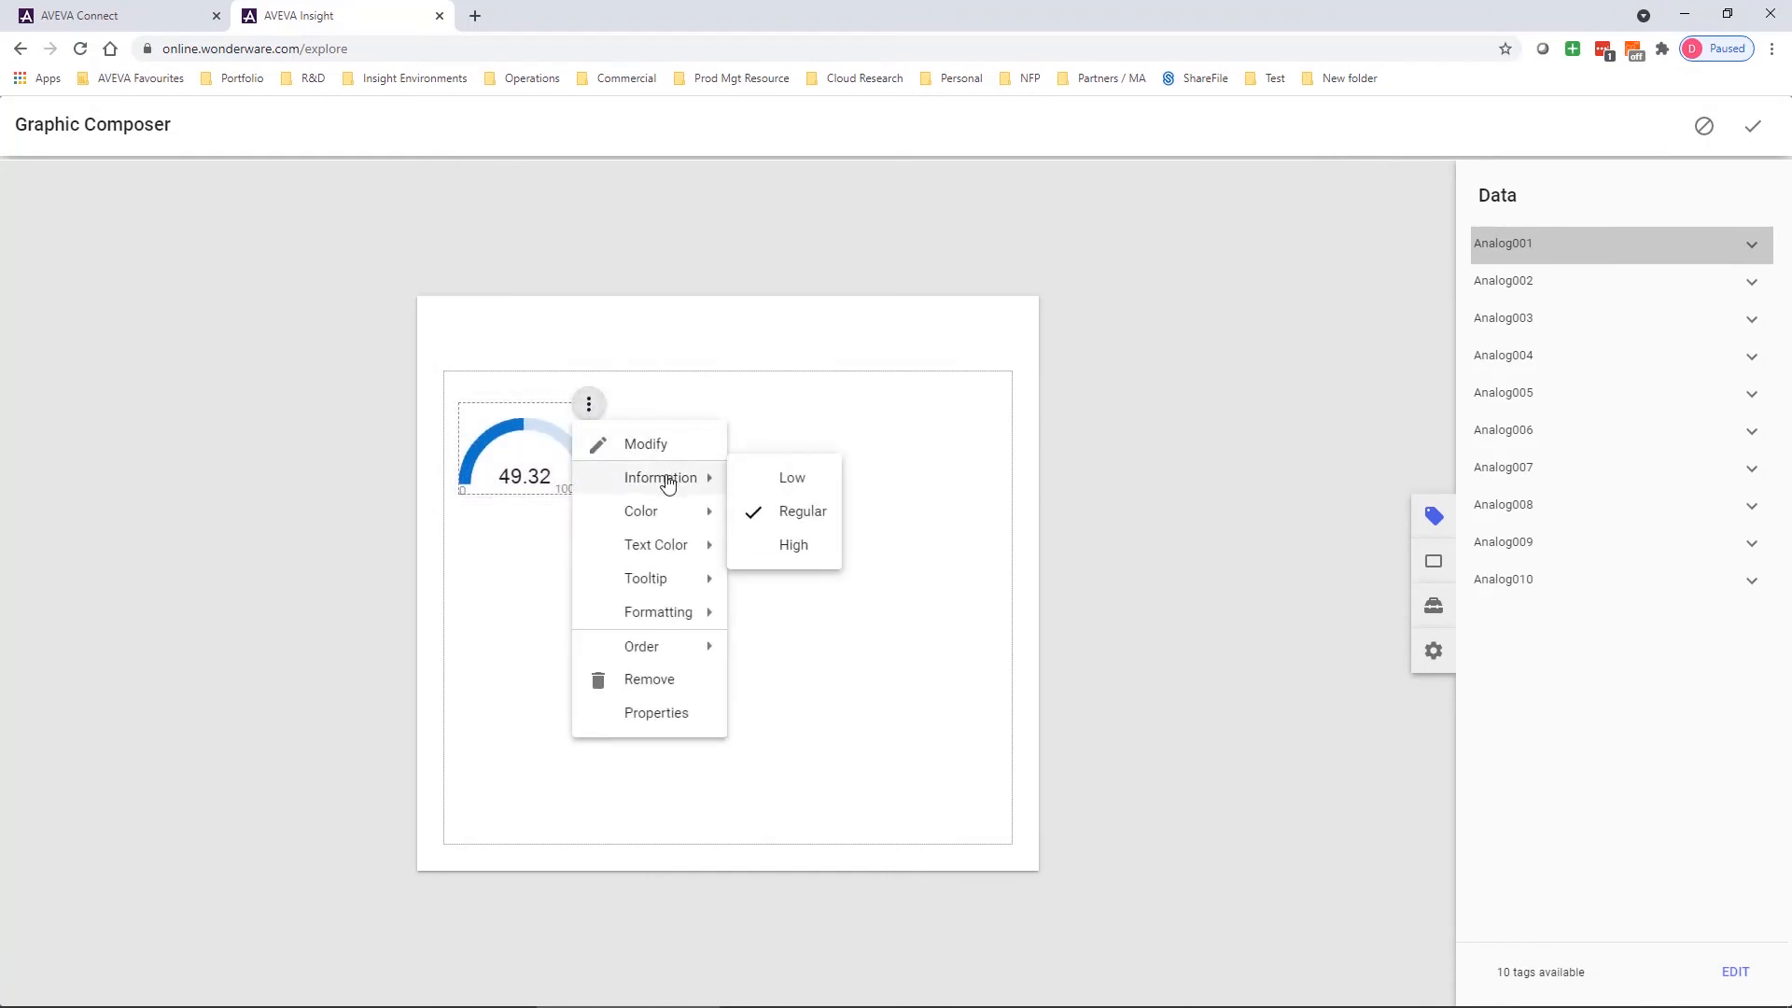
left_click(742, 503)
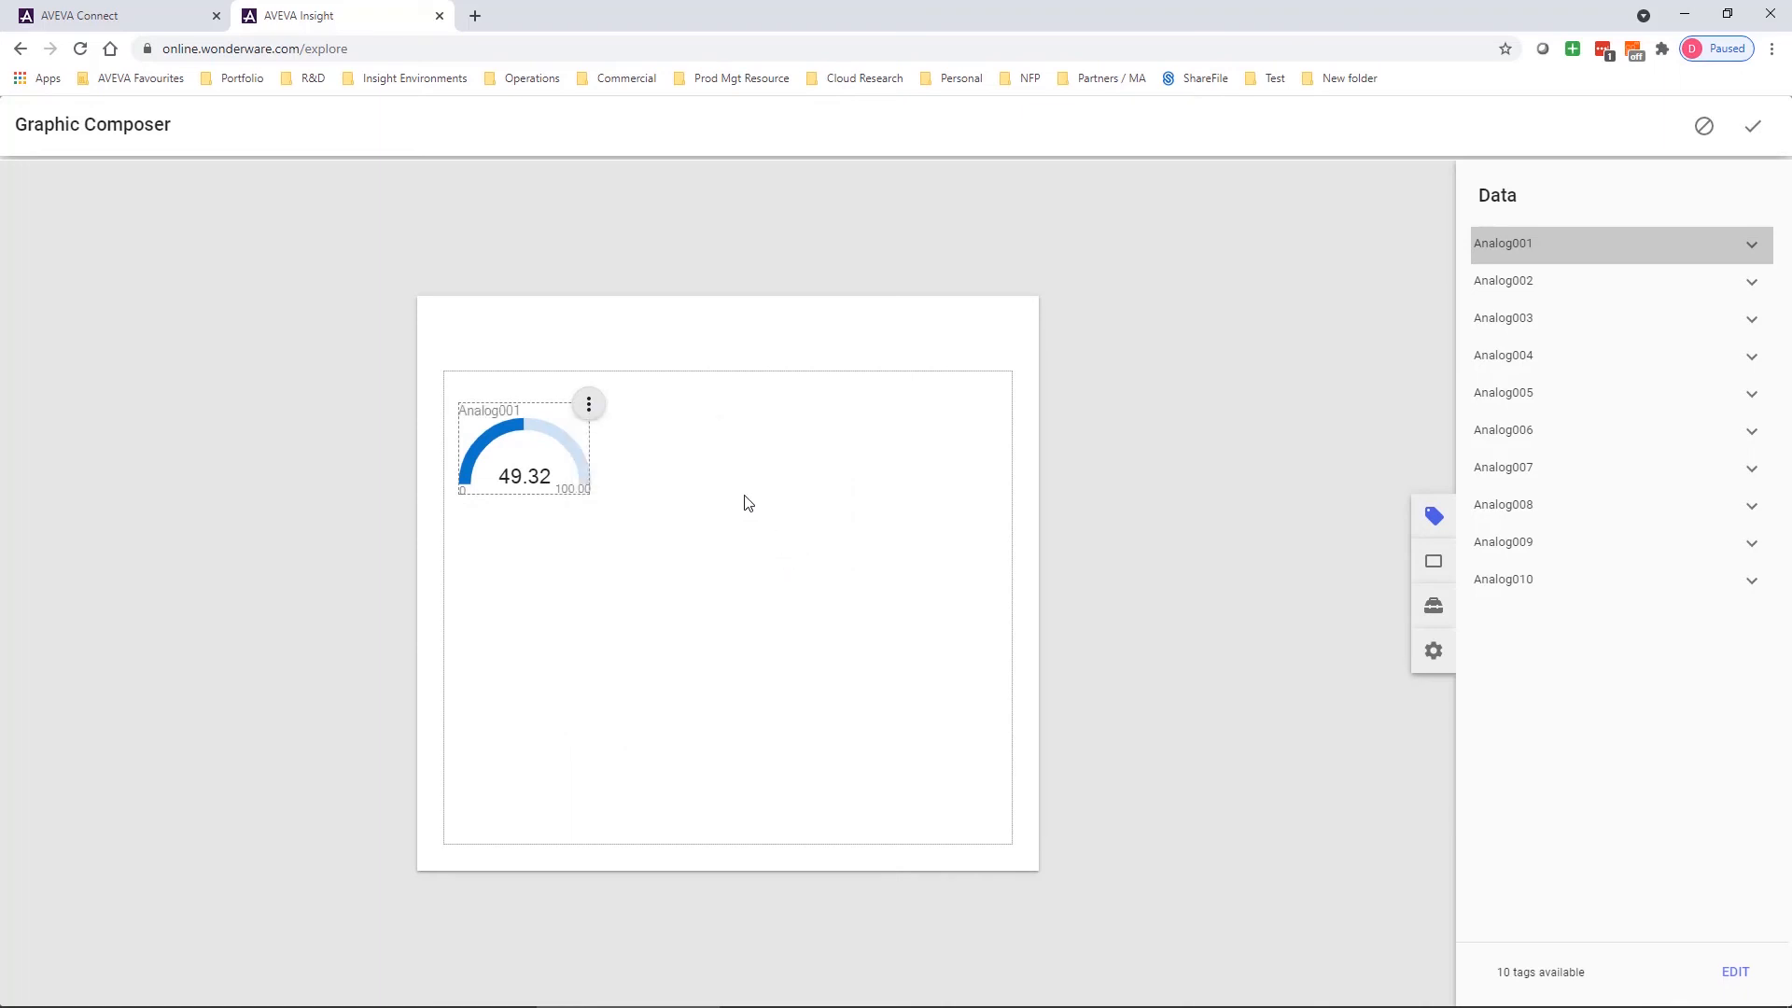
mouse_move(1433, 606)
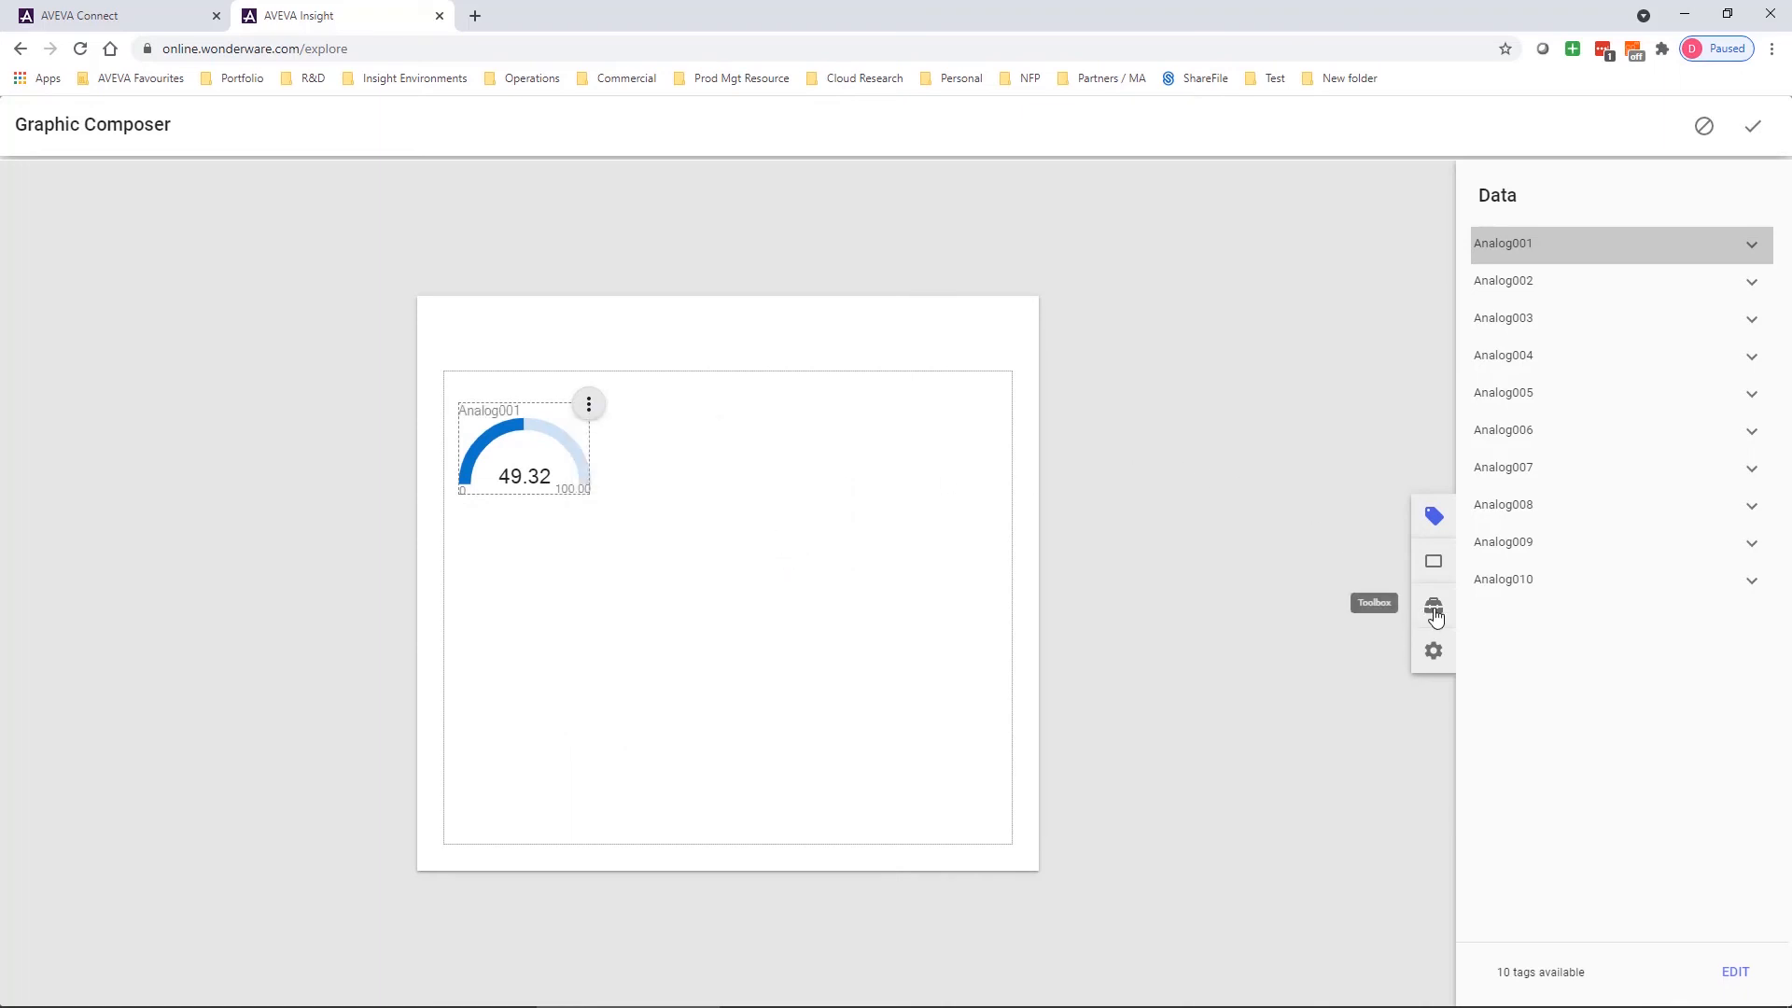
Step: Add the Digital4Digit meter from Industrial Graphic Library > Digital Meters beside the gauge
left_click(1434, 606)
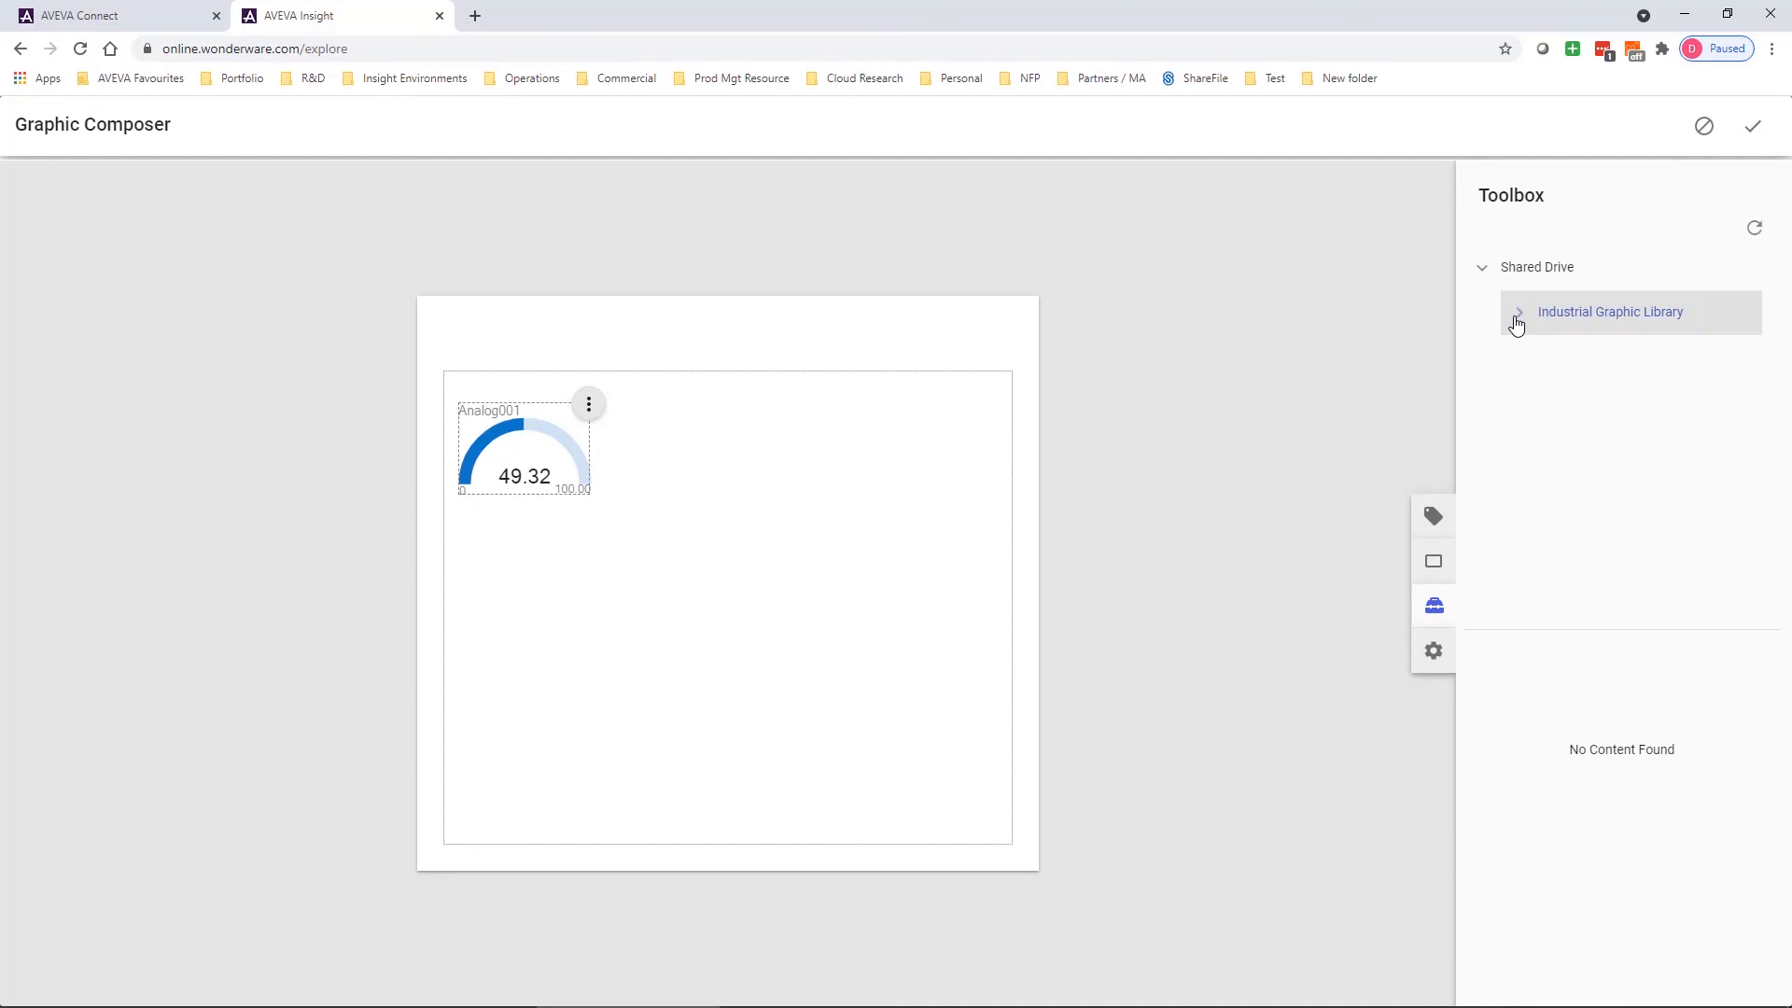
left_click(1521, 311)
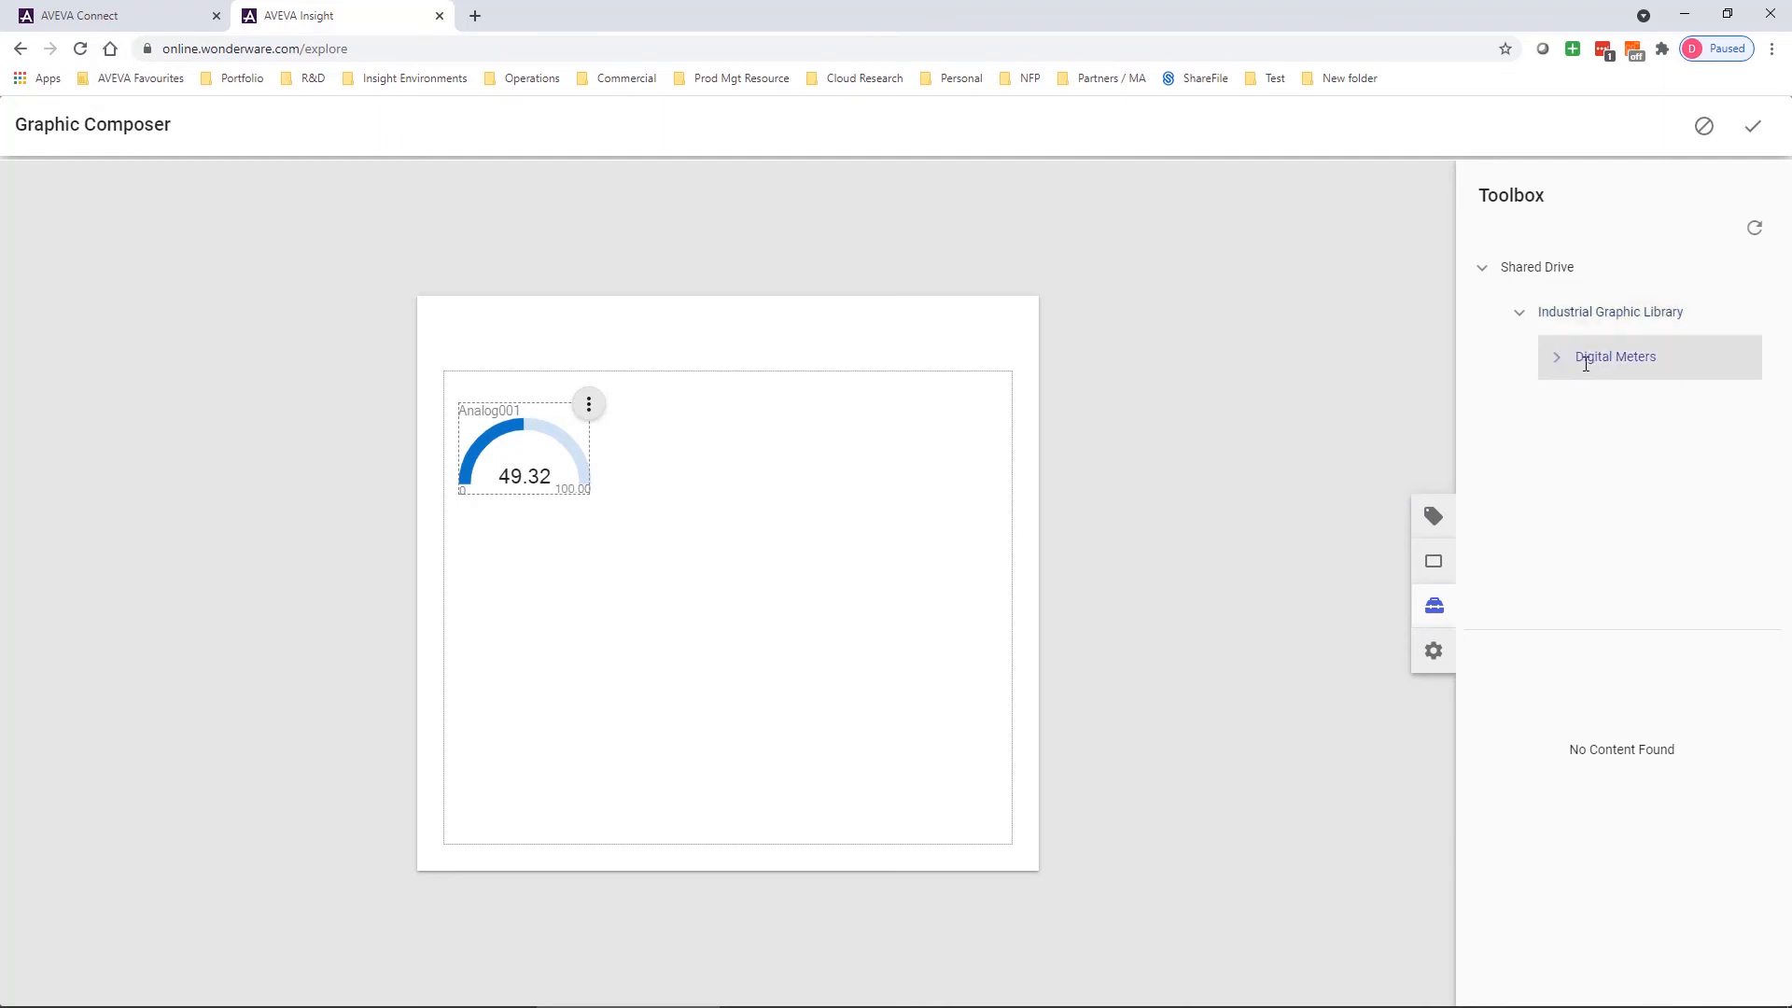
left_click(1614, 356)
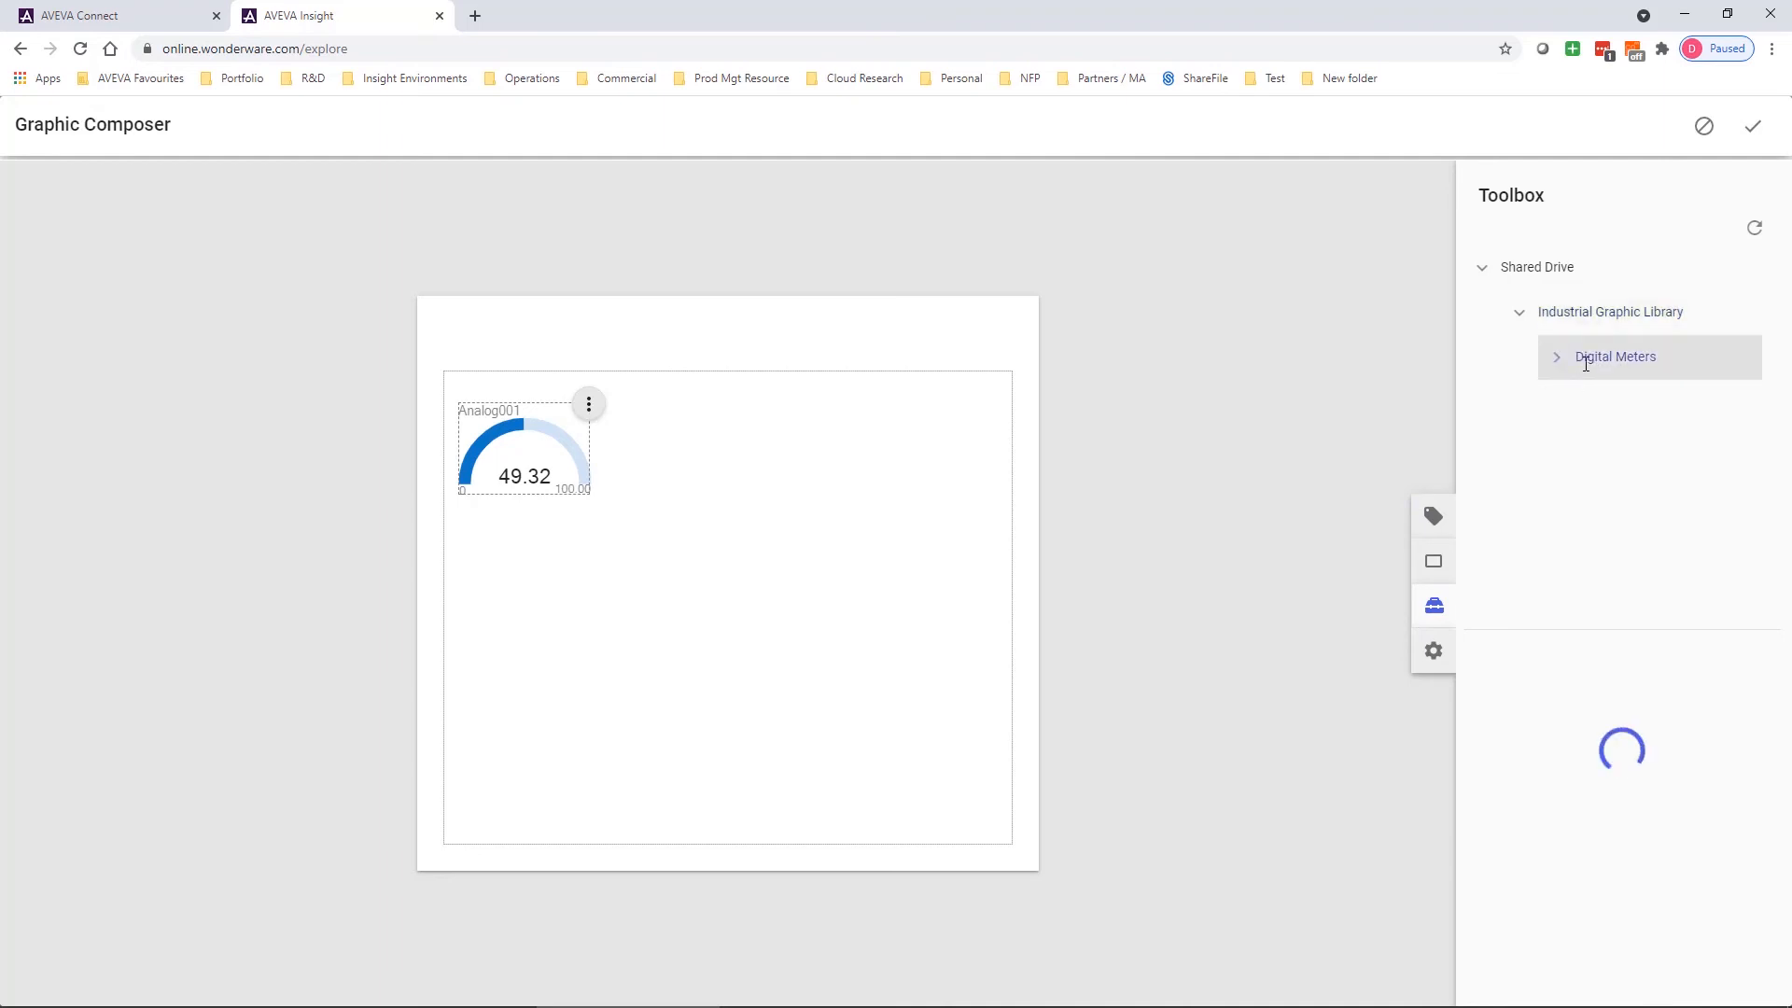
left_click(1615, 357)
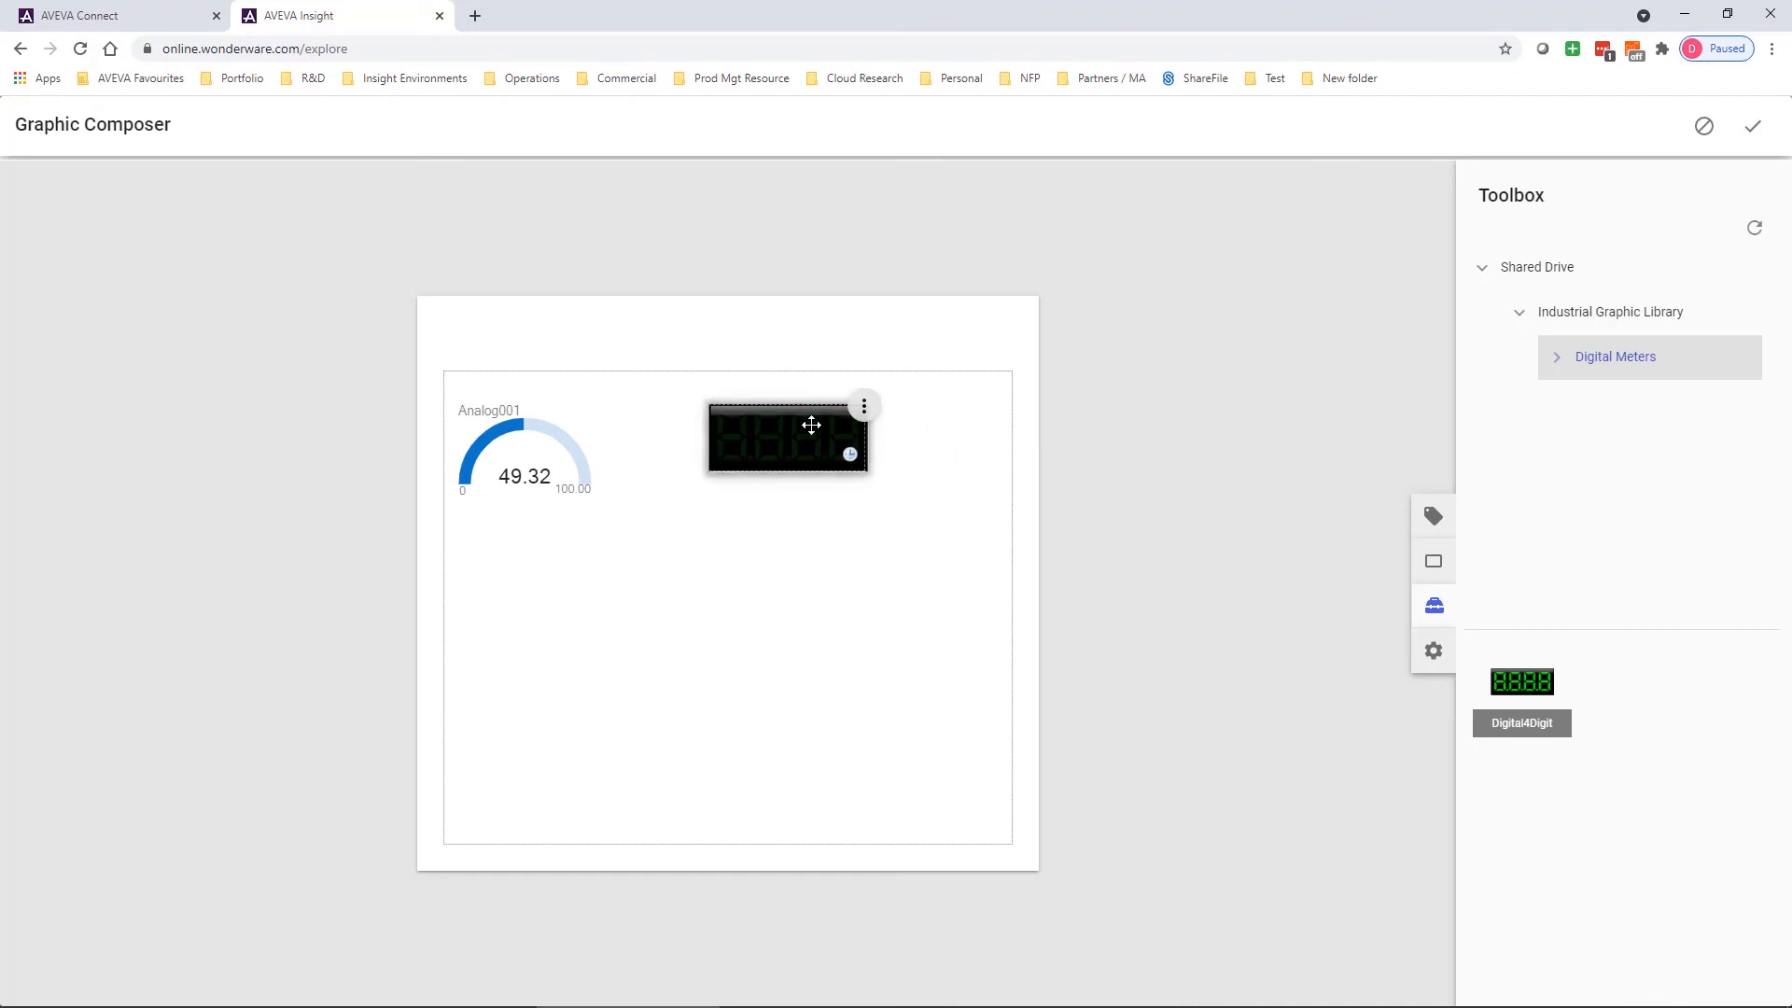
left_click(863, 406)
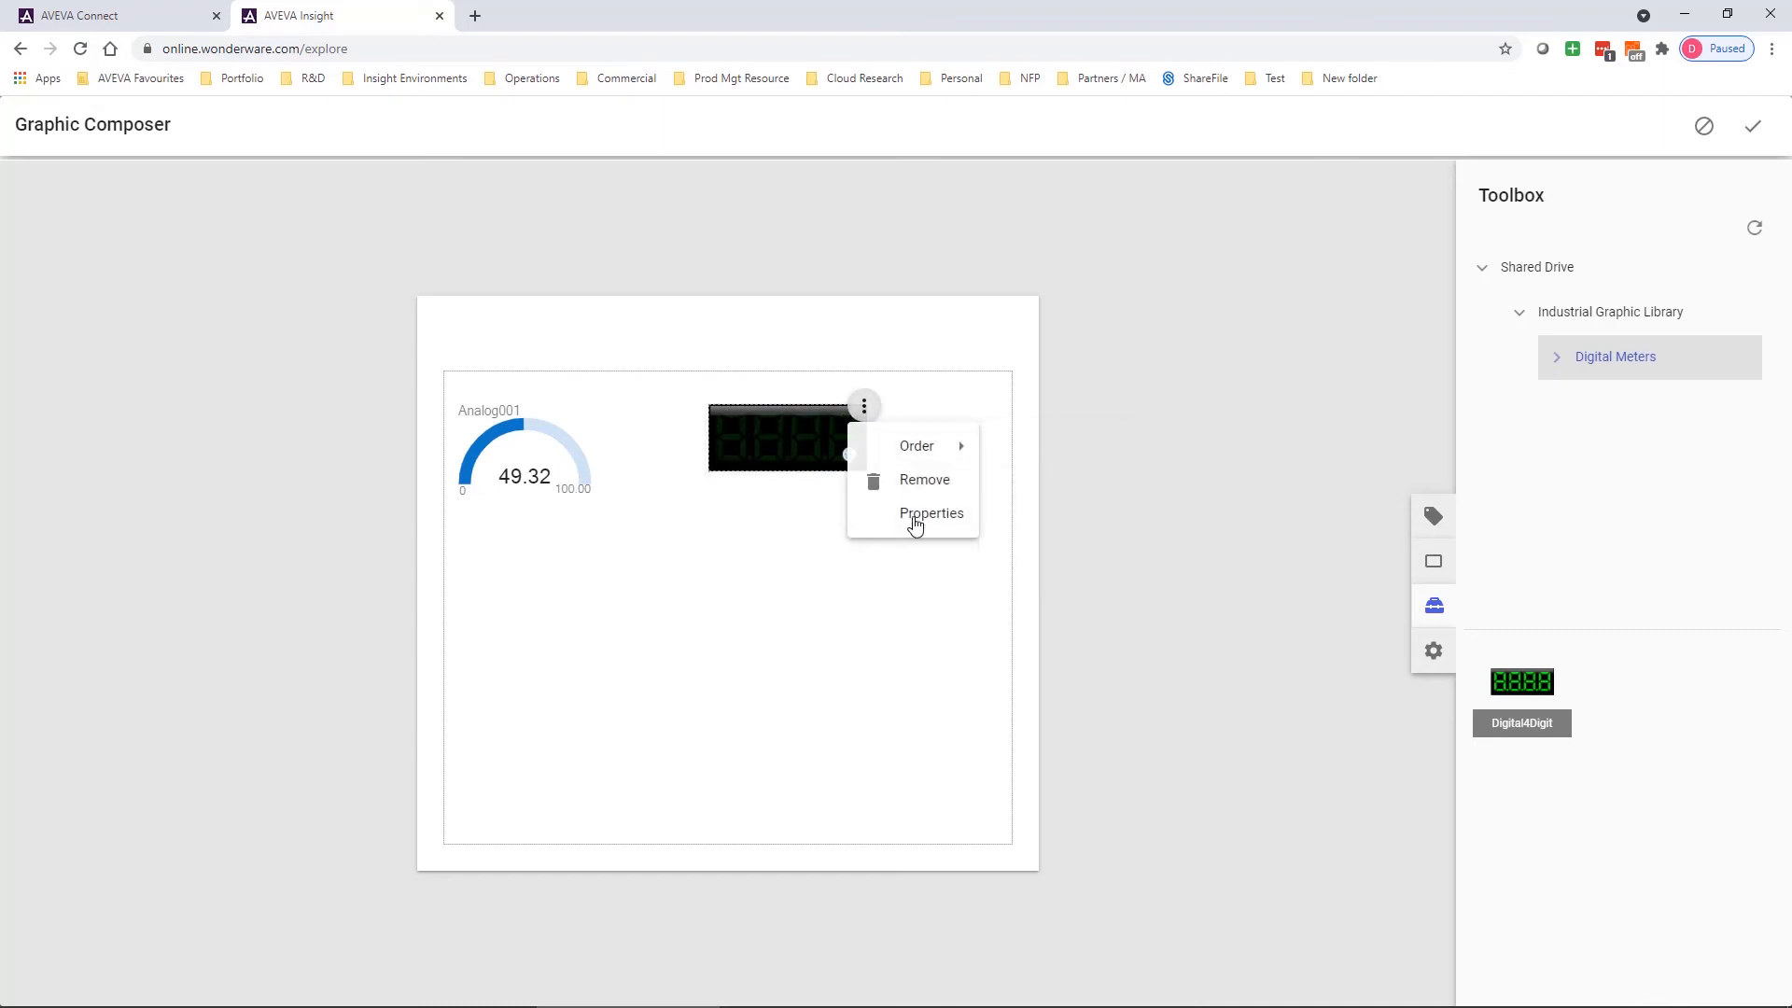
Step: Bind the meter's Value, Min and Max custom properties to Analog001 tags
left_click(930, 513)
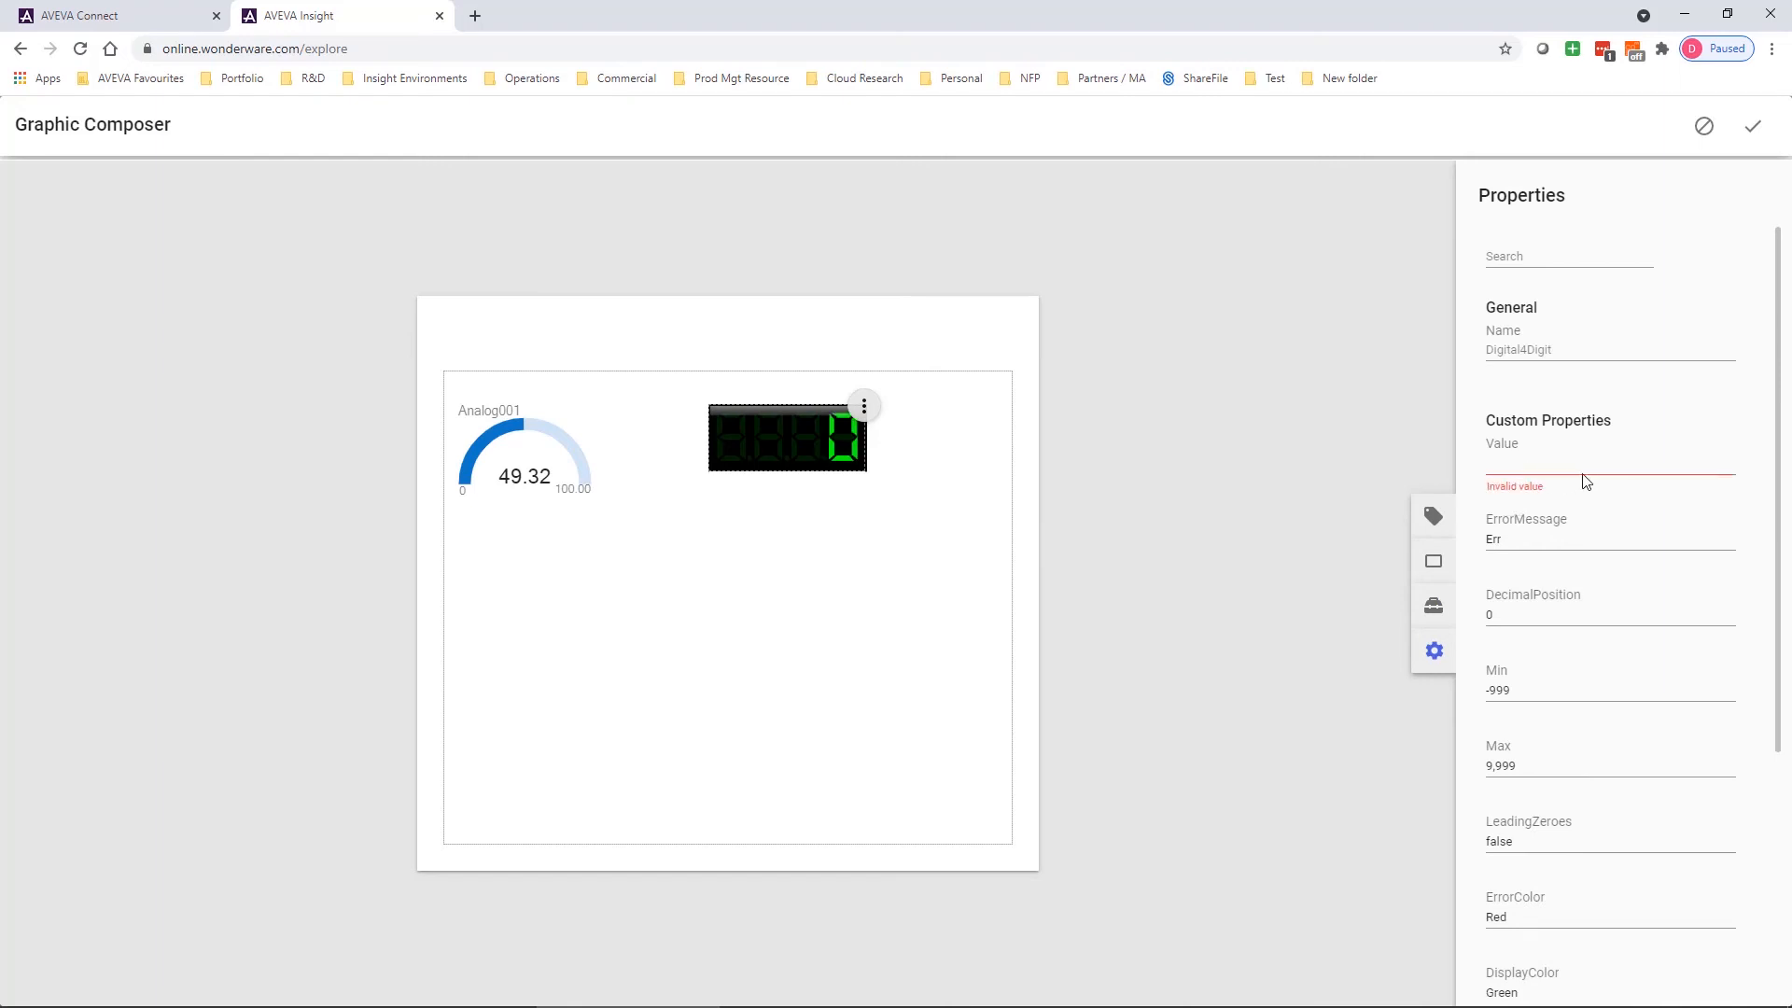
left_click(1608, 464)
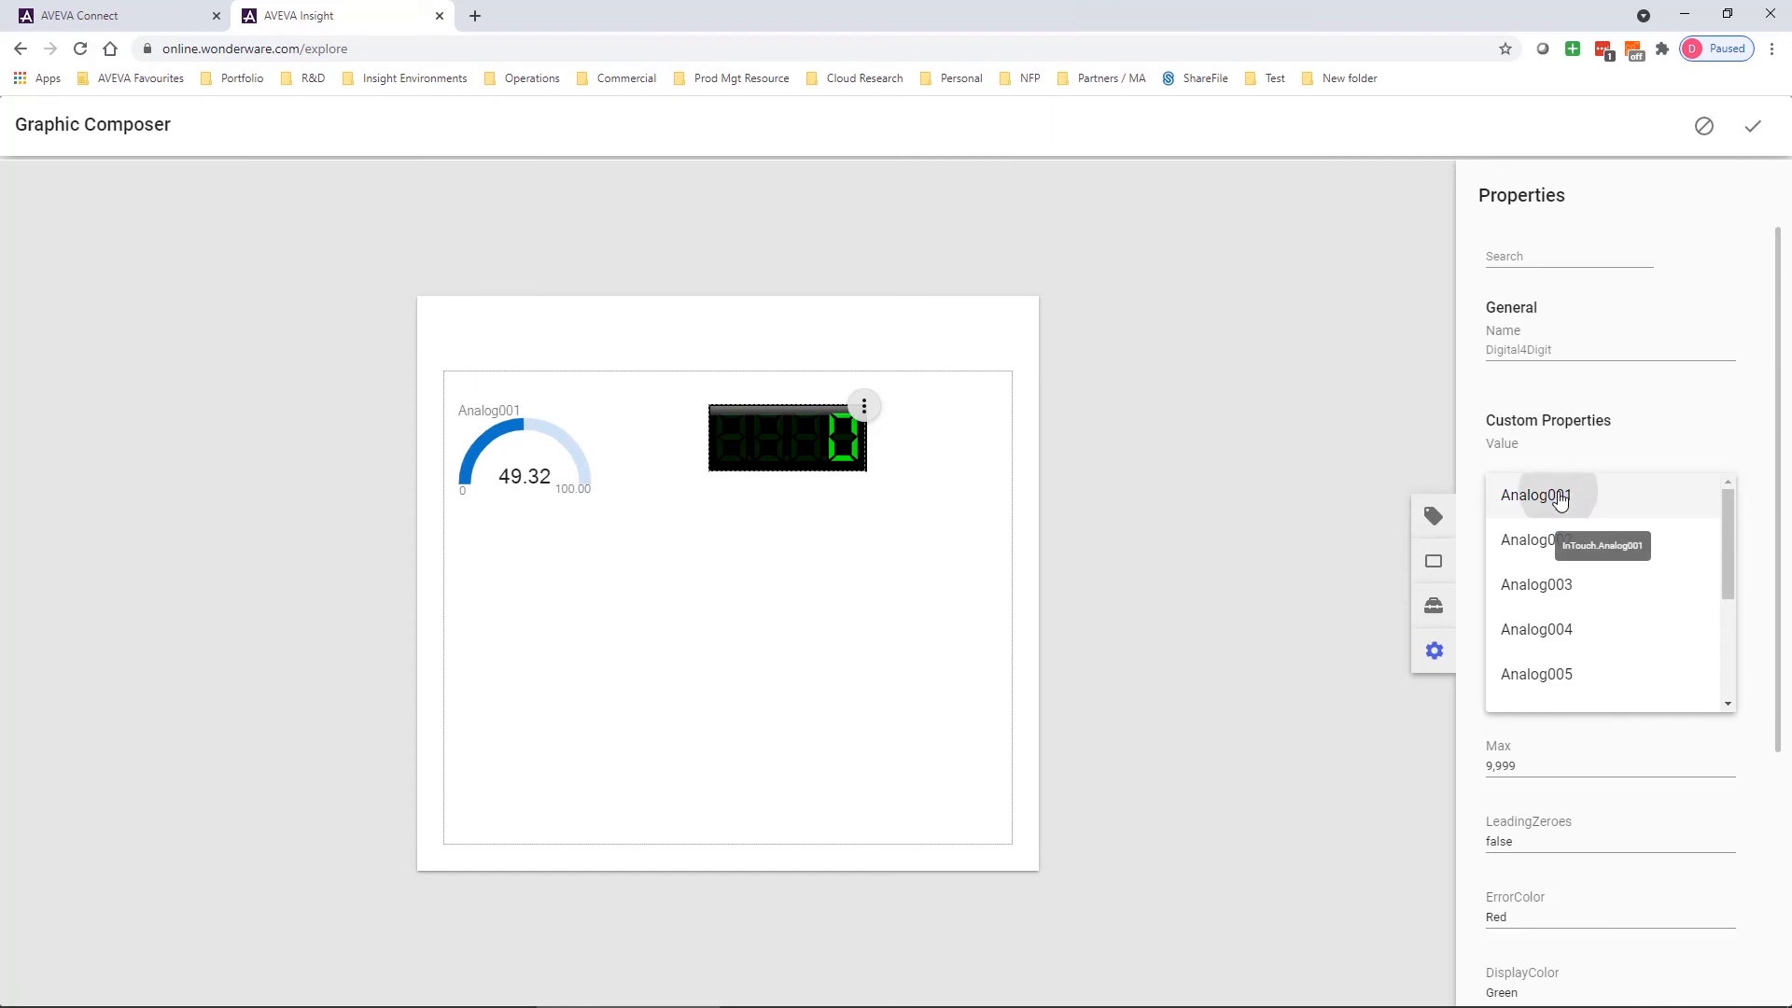
left_click(1536, 494)
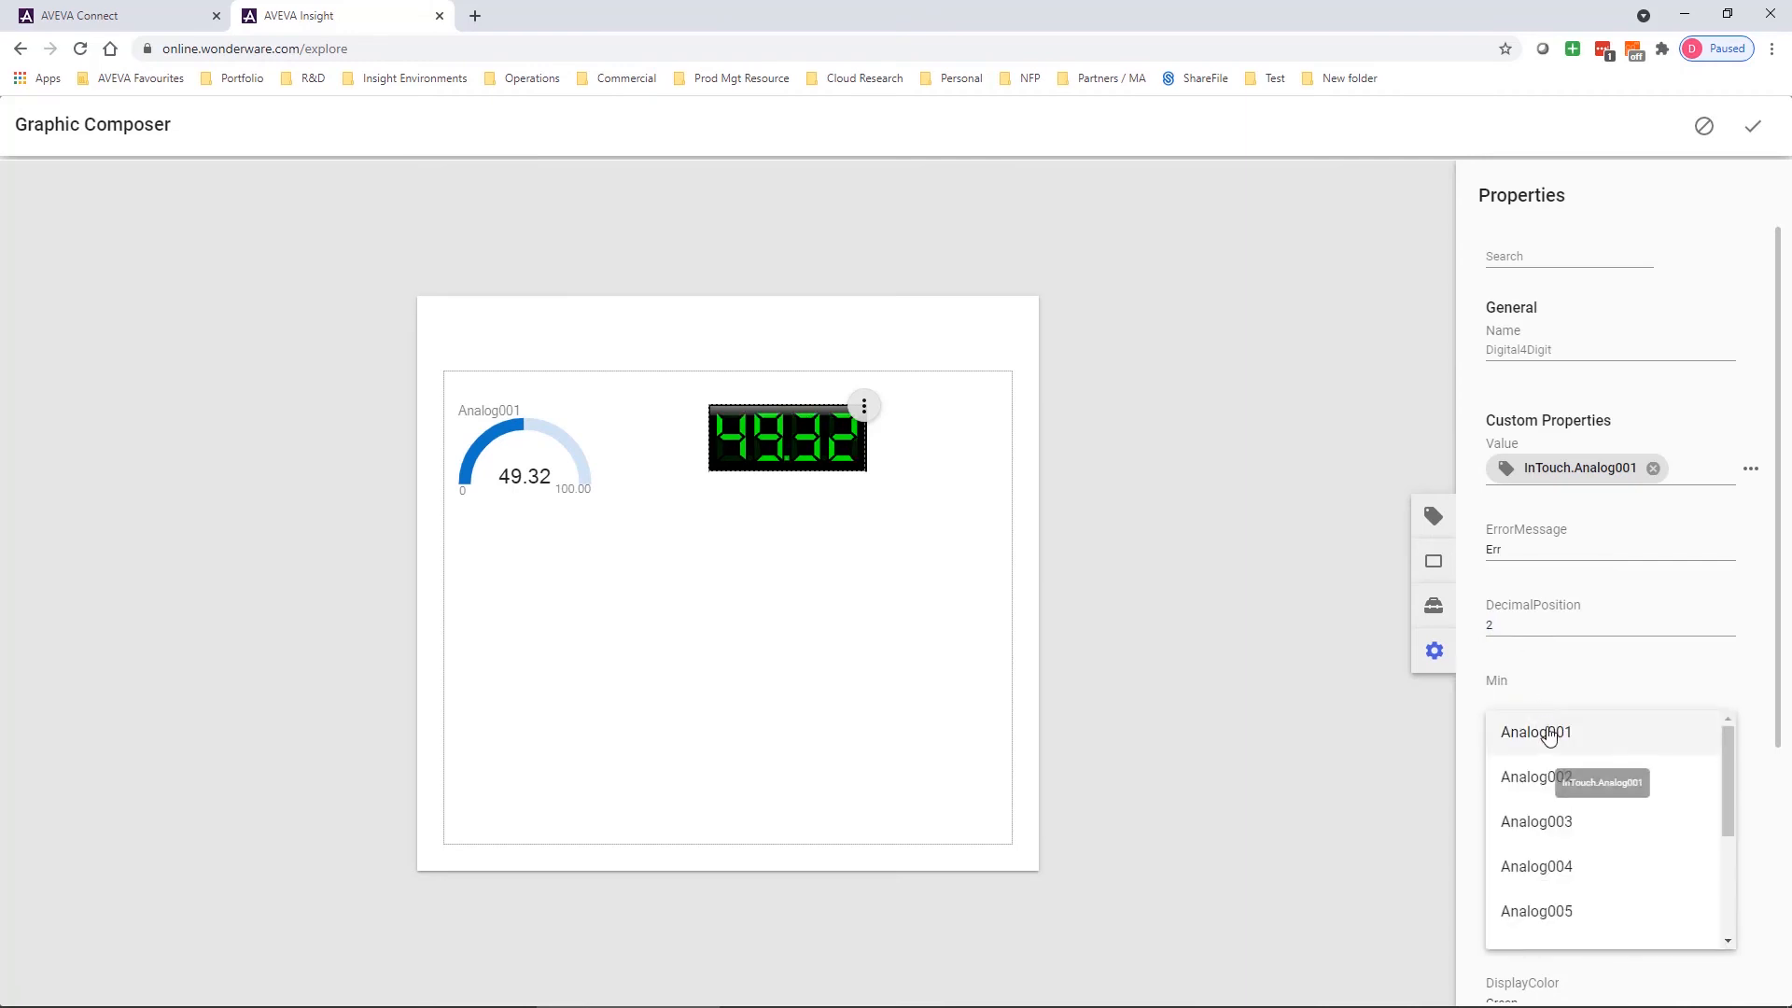
left_click(1536, 732)
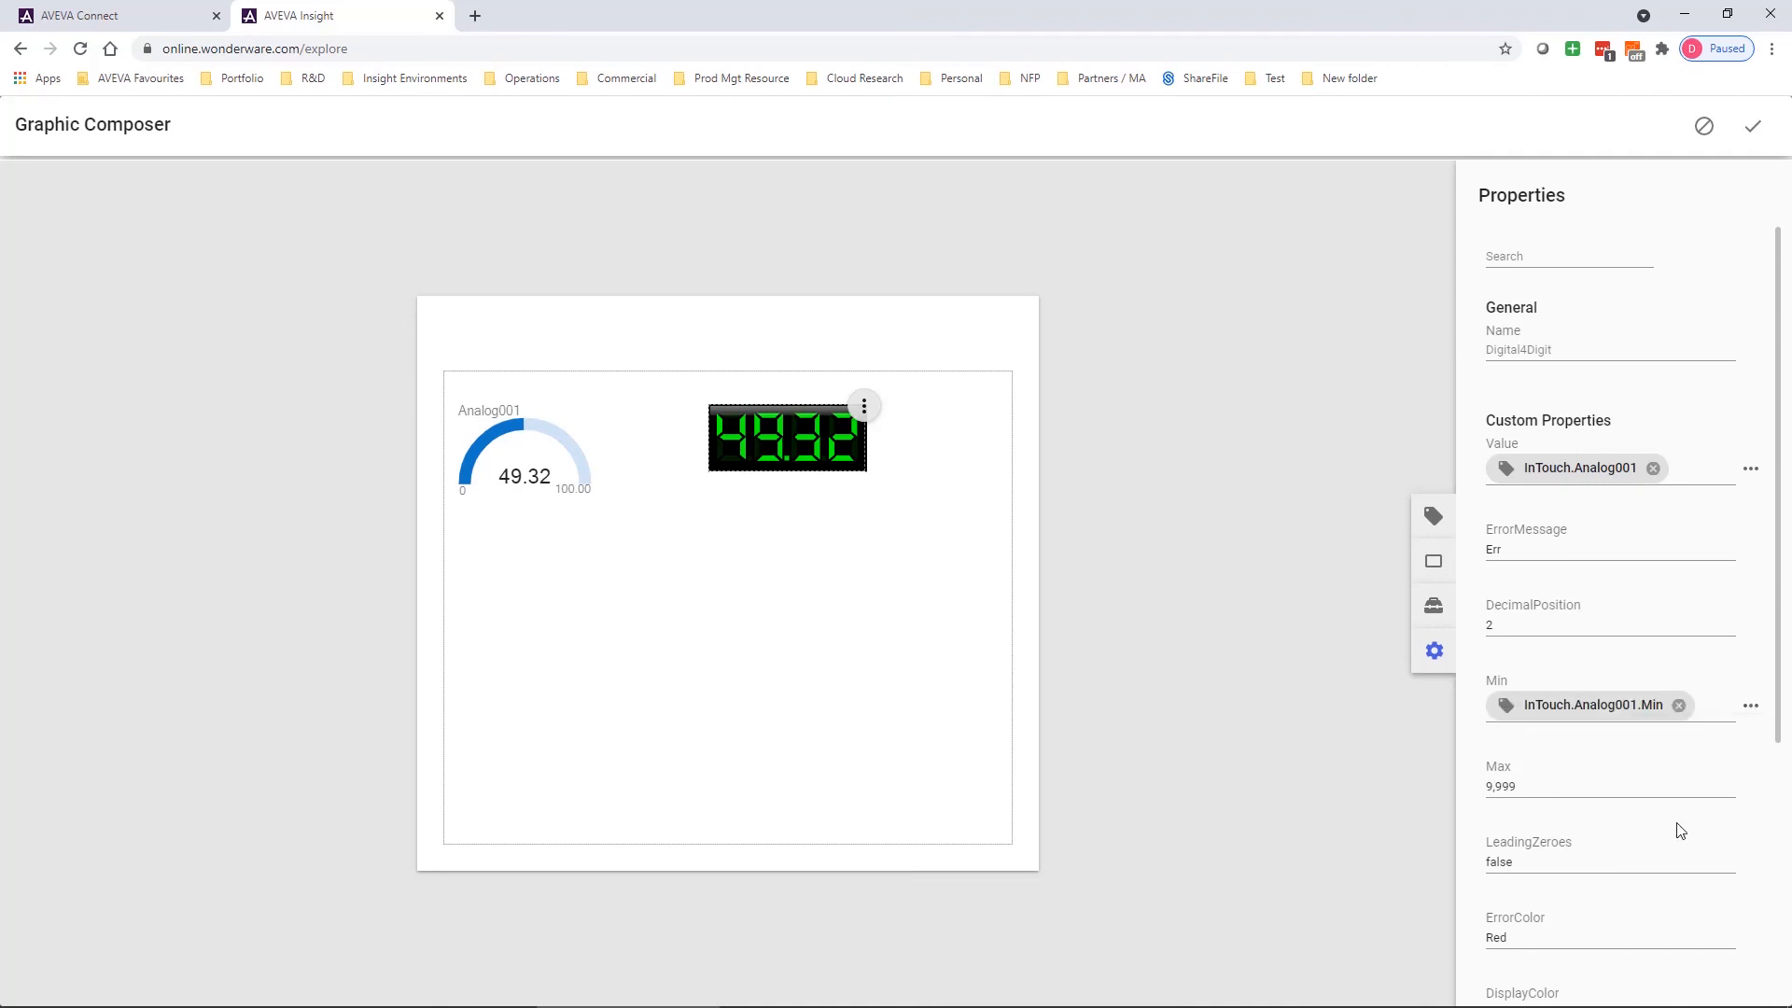
left_click(1609, 550)
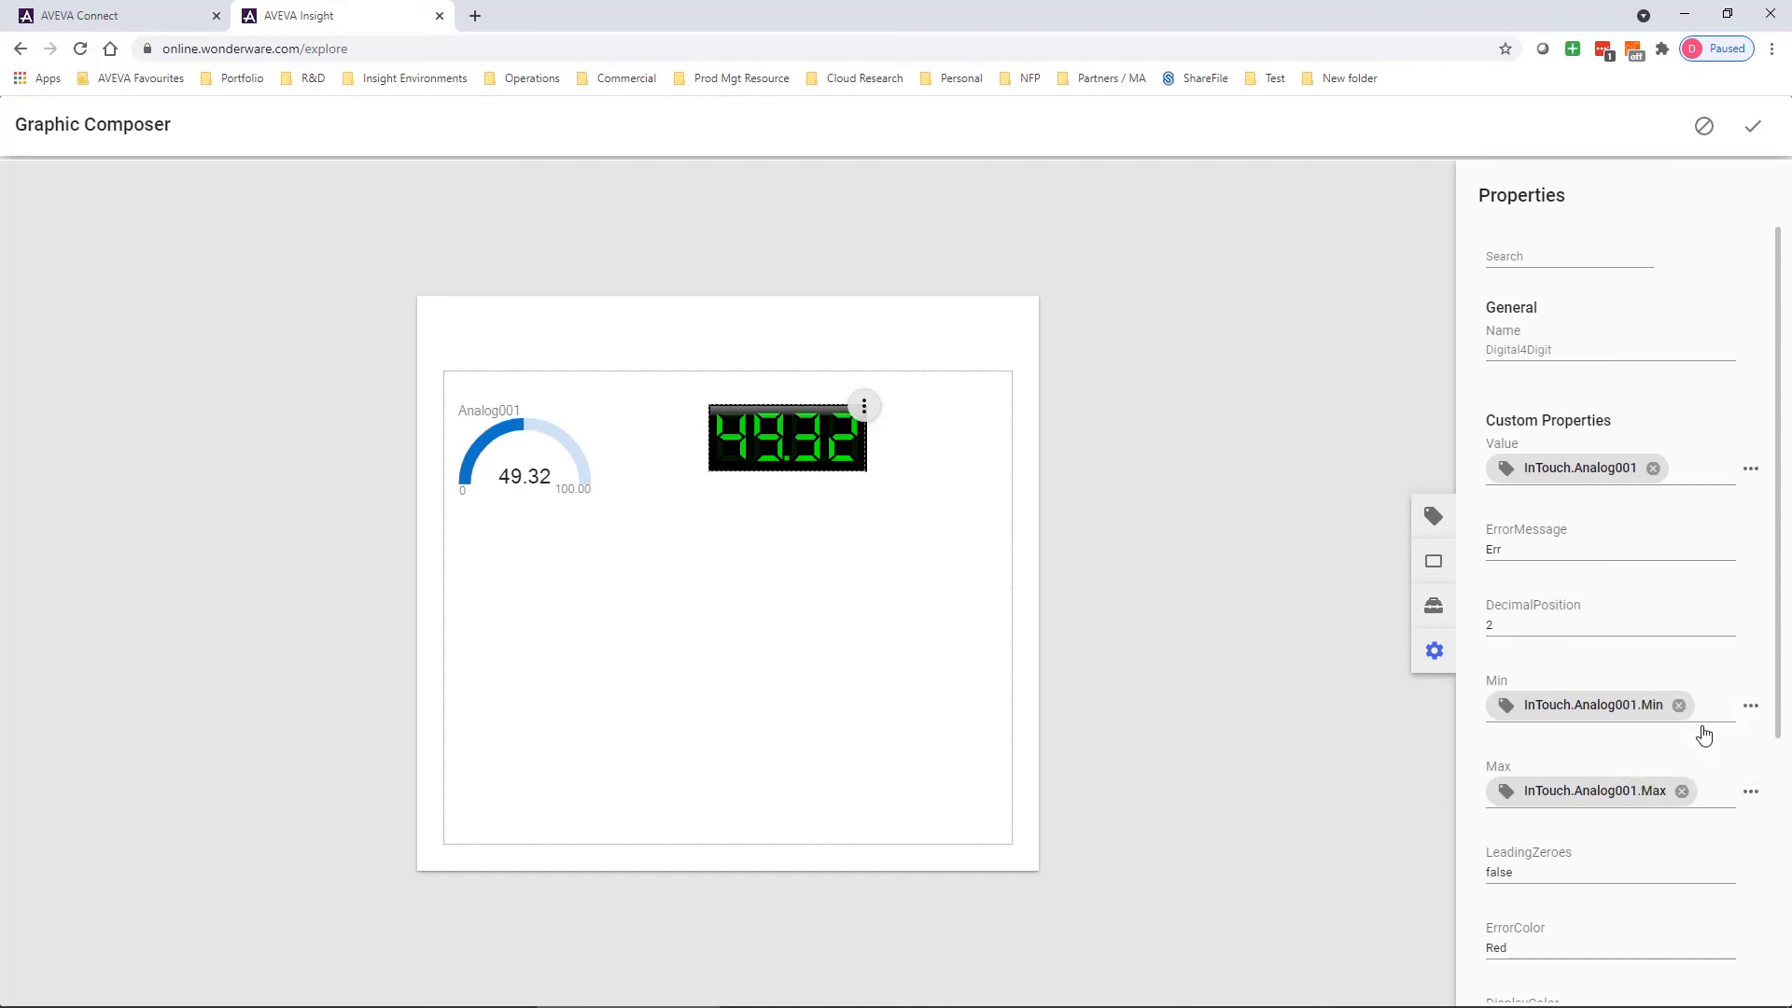
mouse_move(1279, 549)
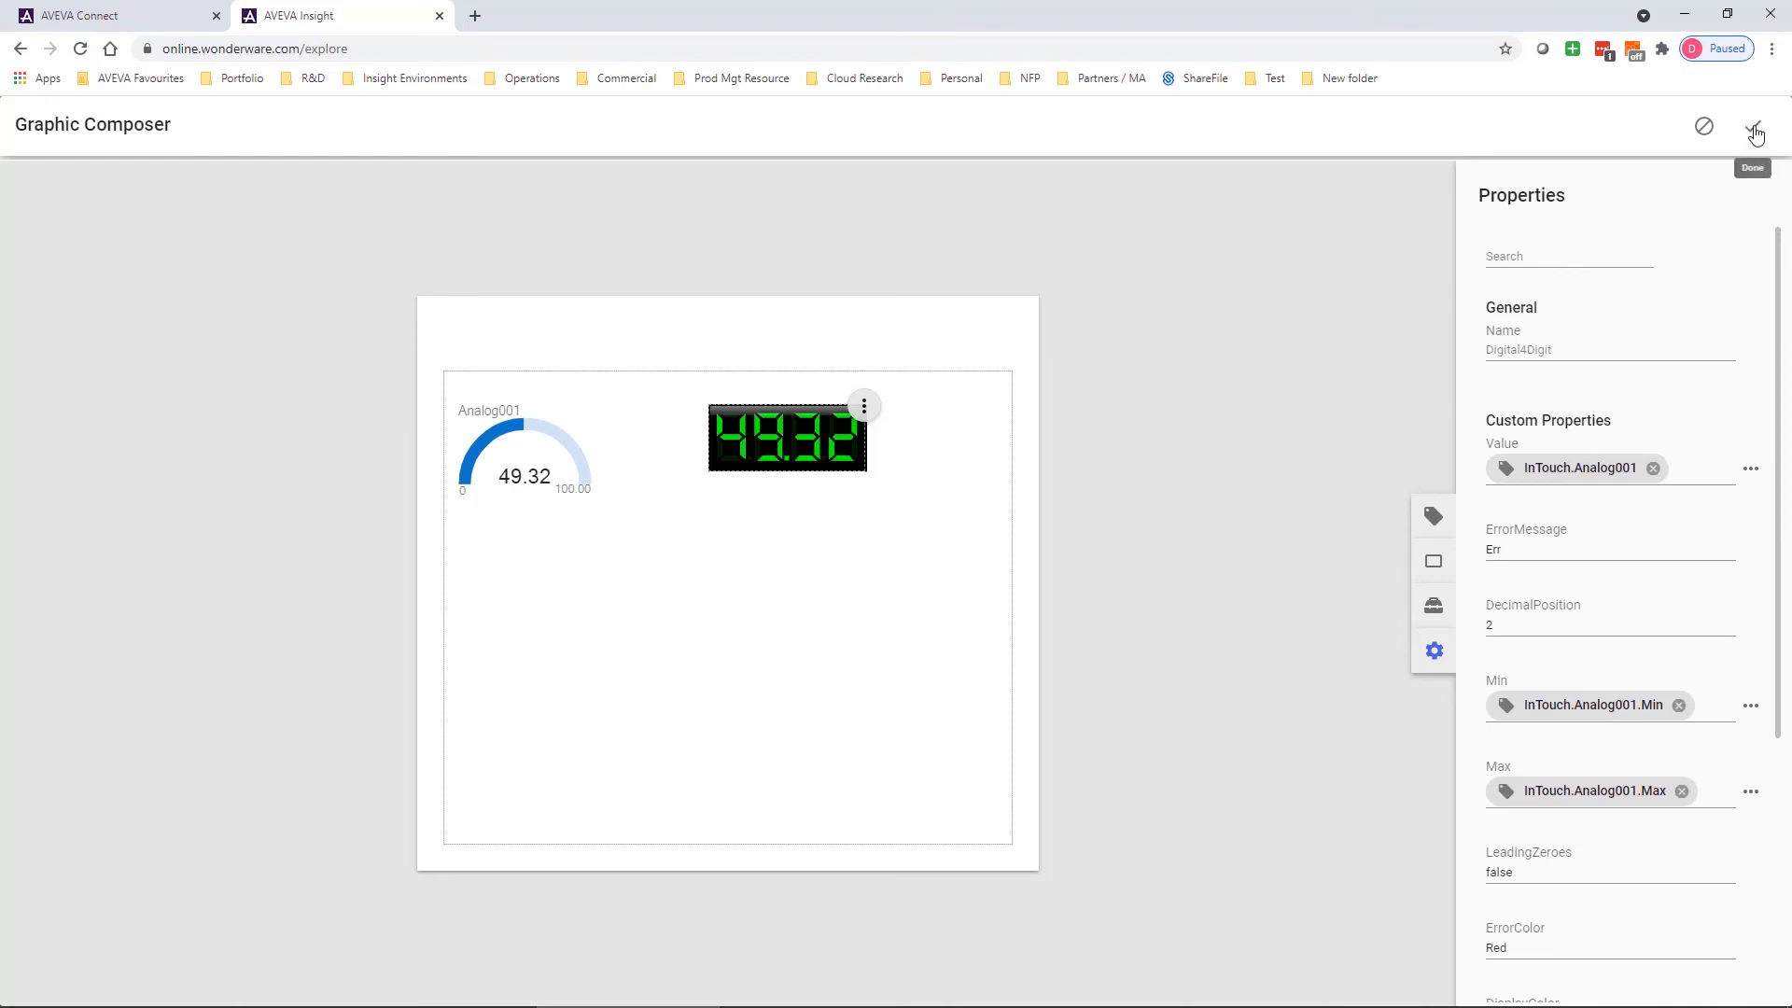
Step: Finish the graphic and save it with content name 'test graphic'
left_click(1755, 128)
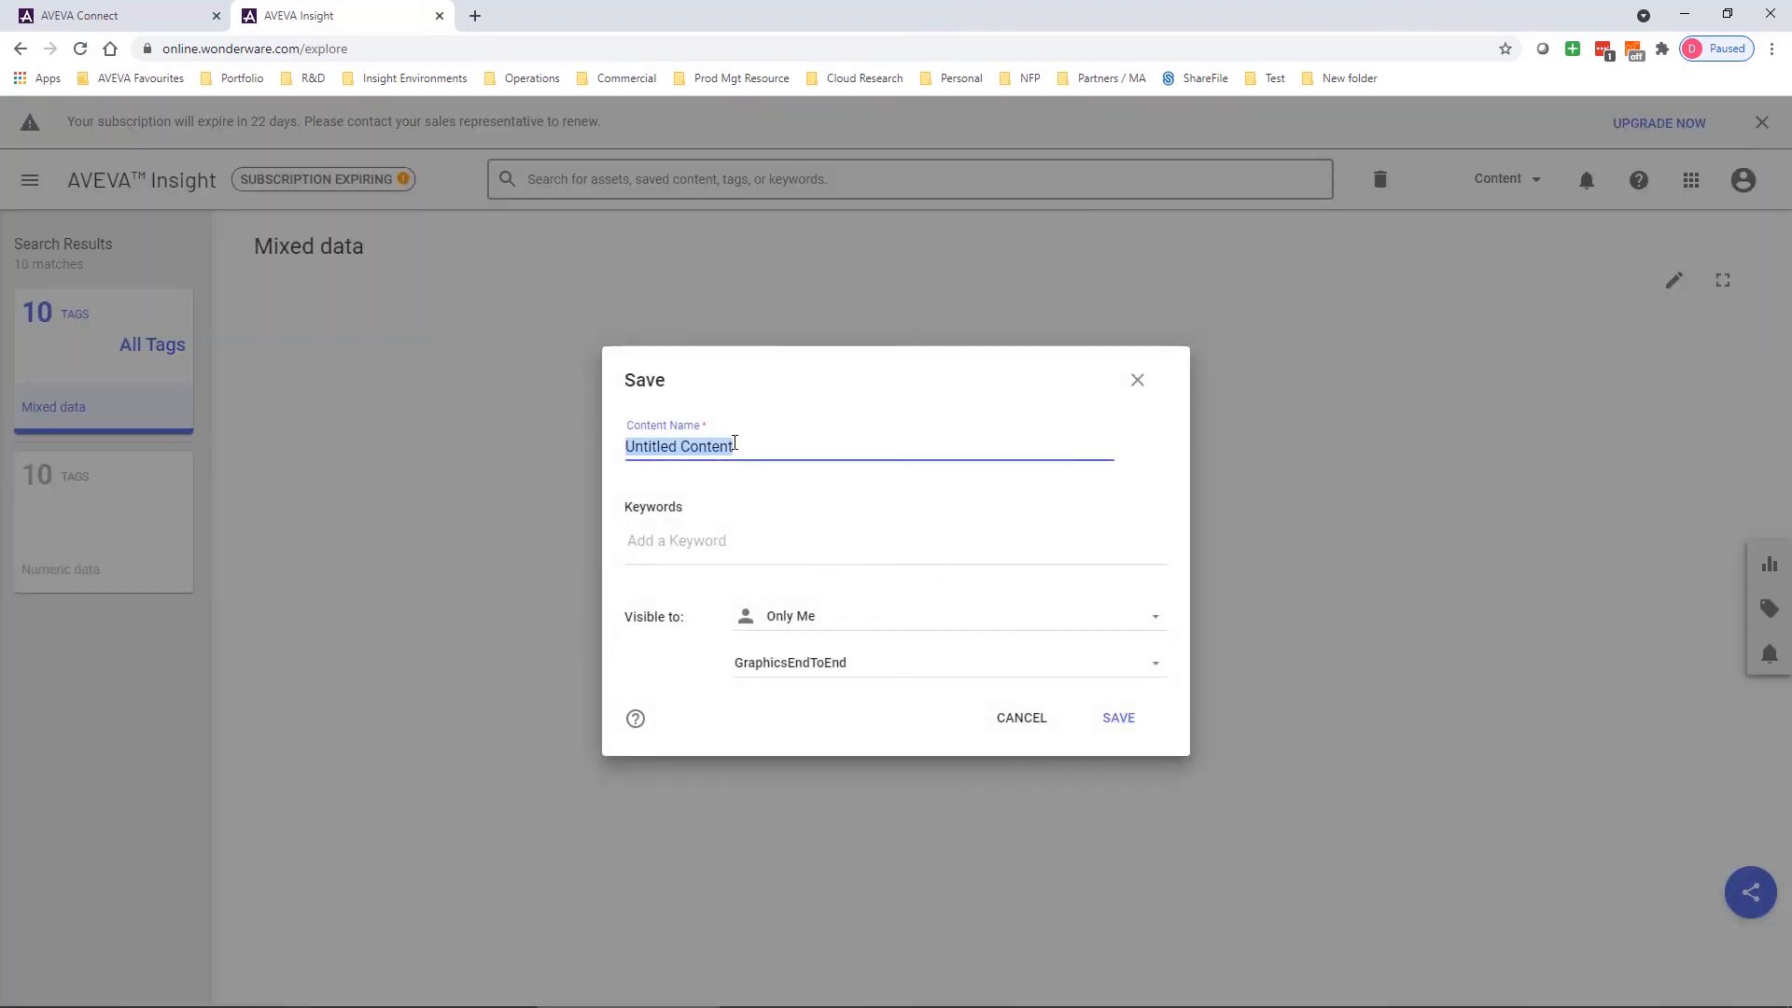
type("test graph")
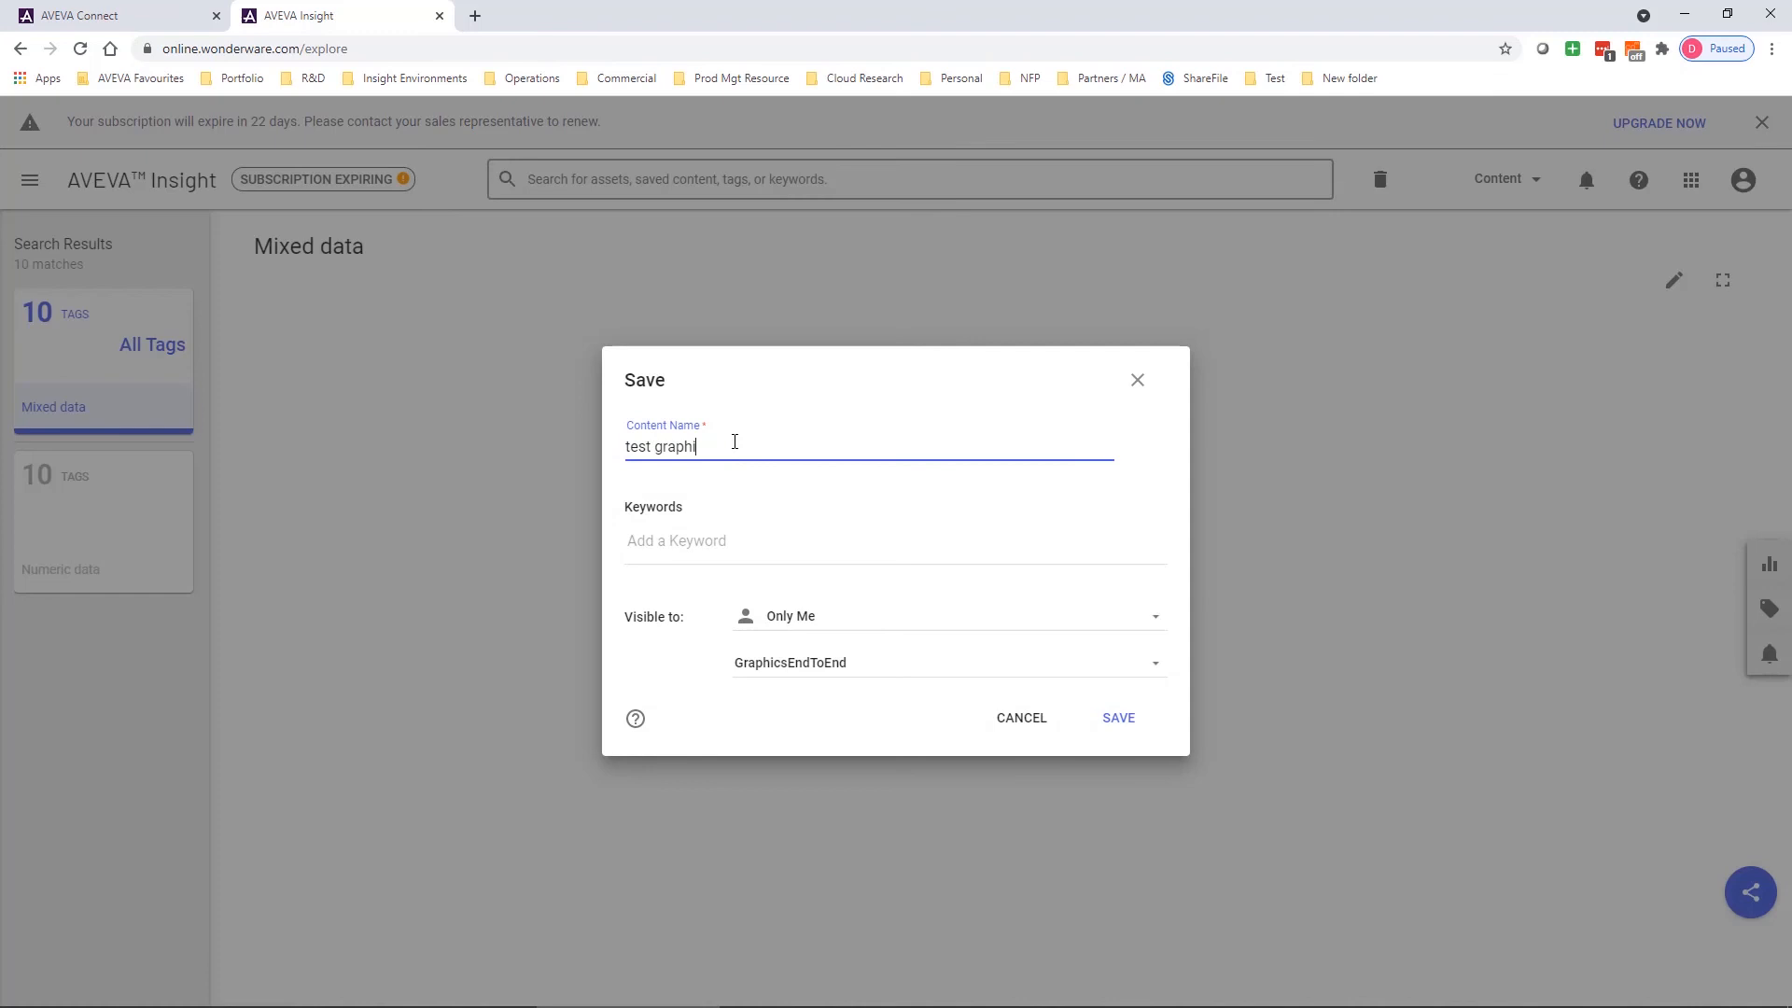
type("ic")
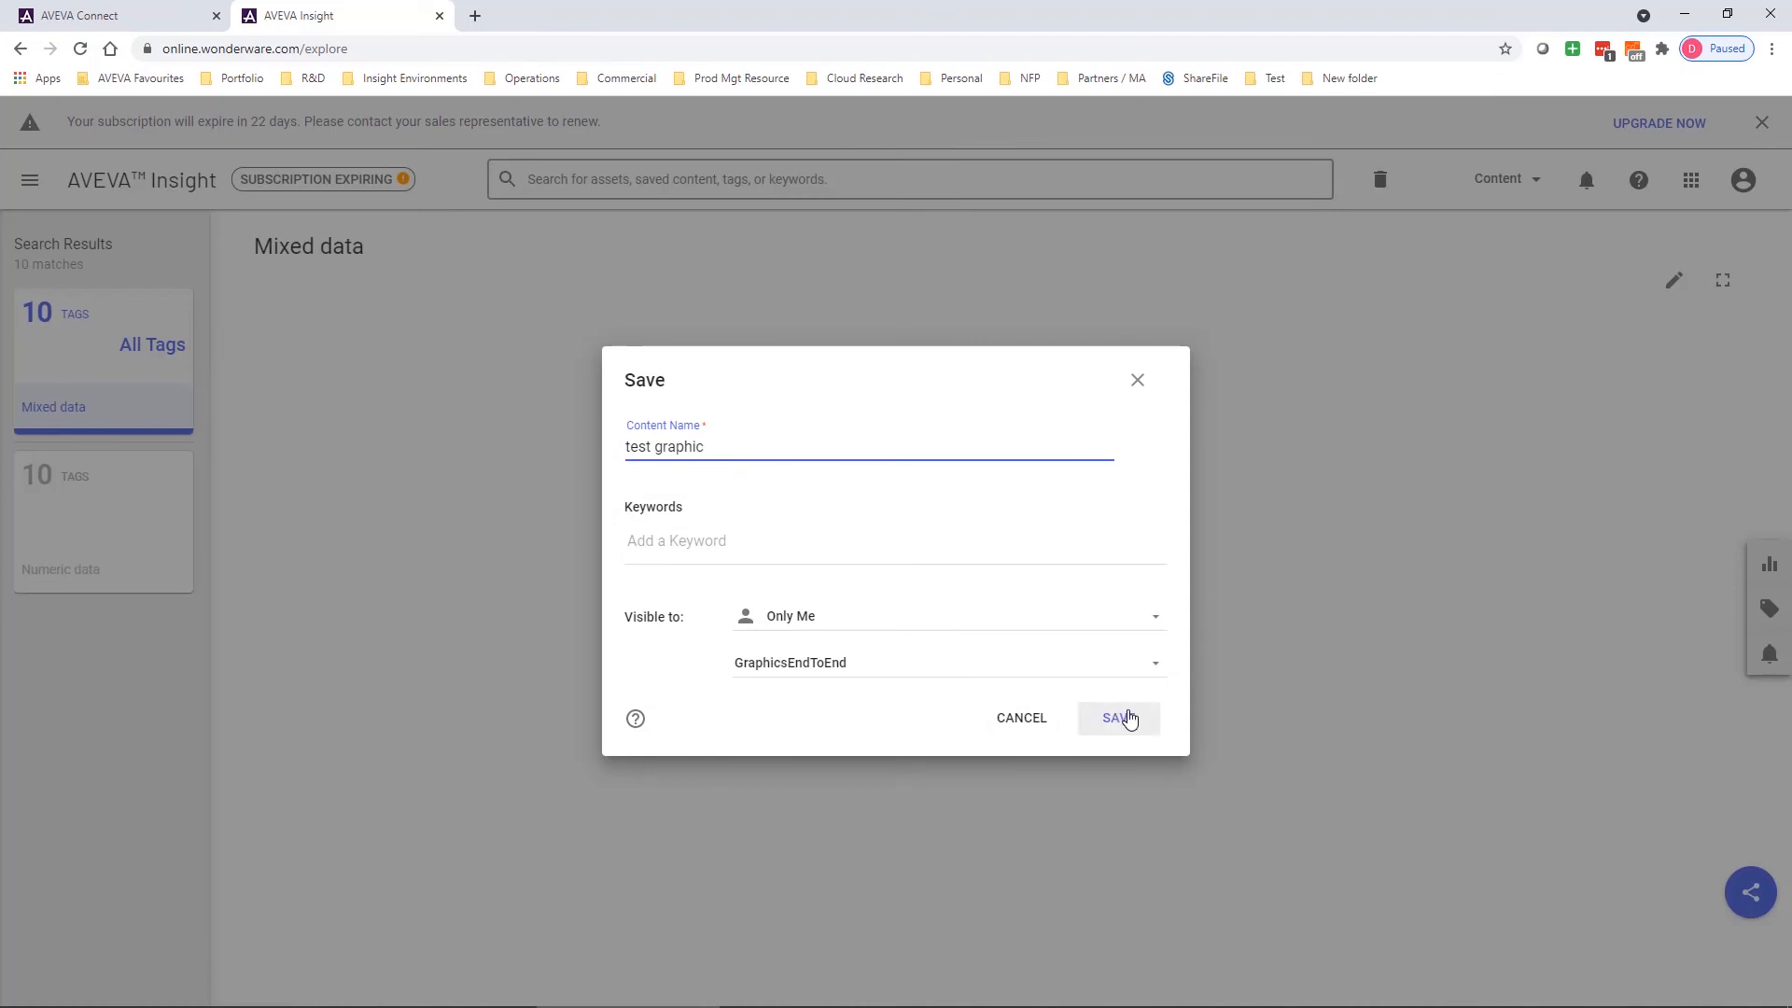
left_click(1116, 718)
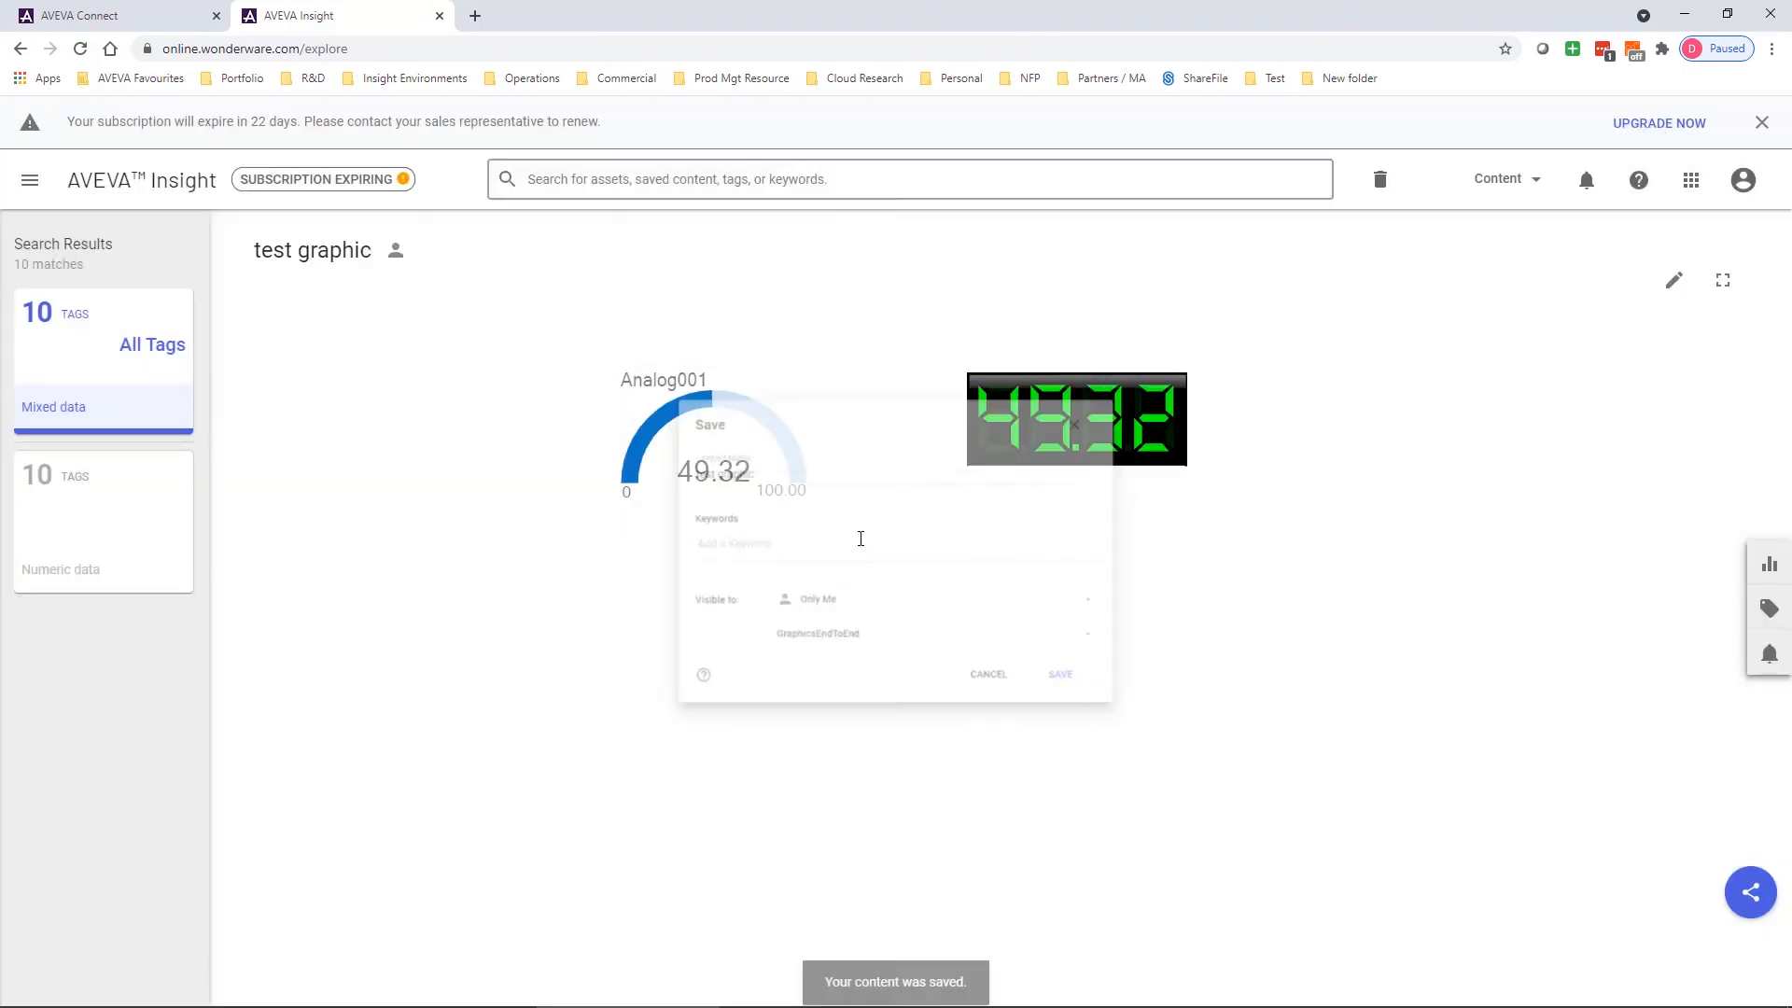
left_click(1058, 673)
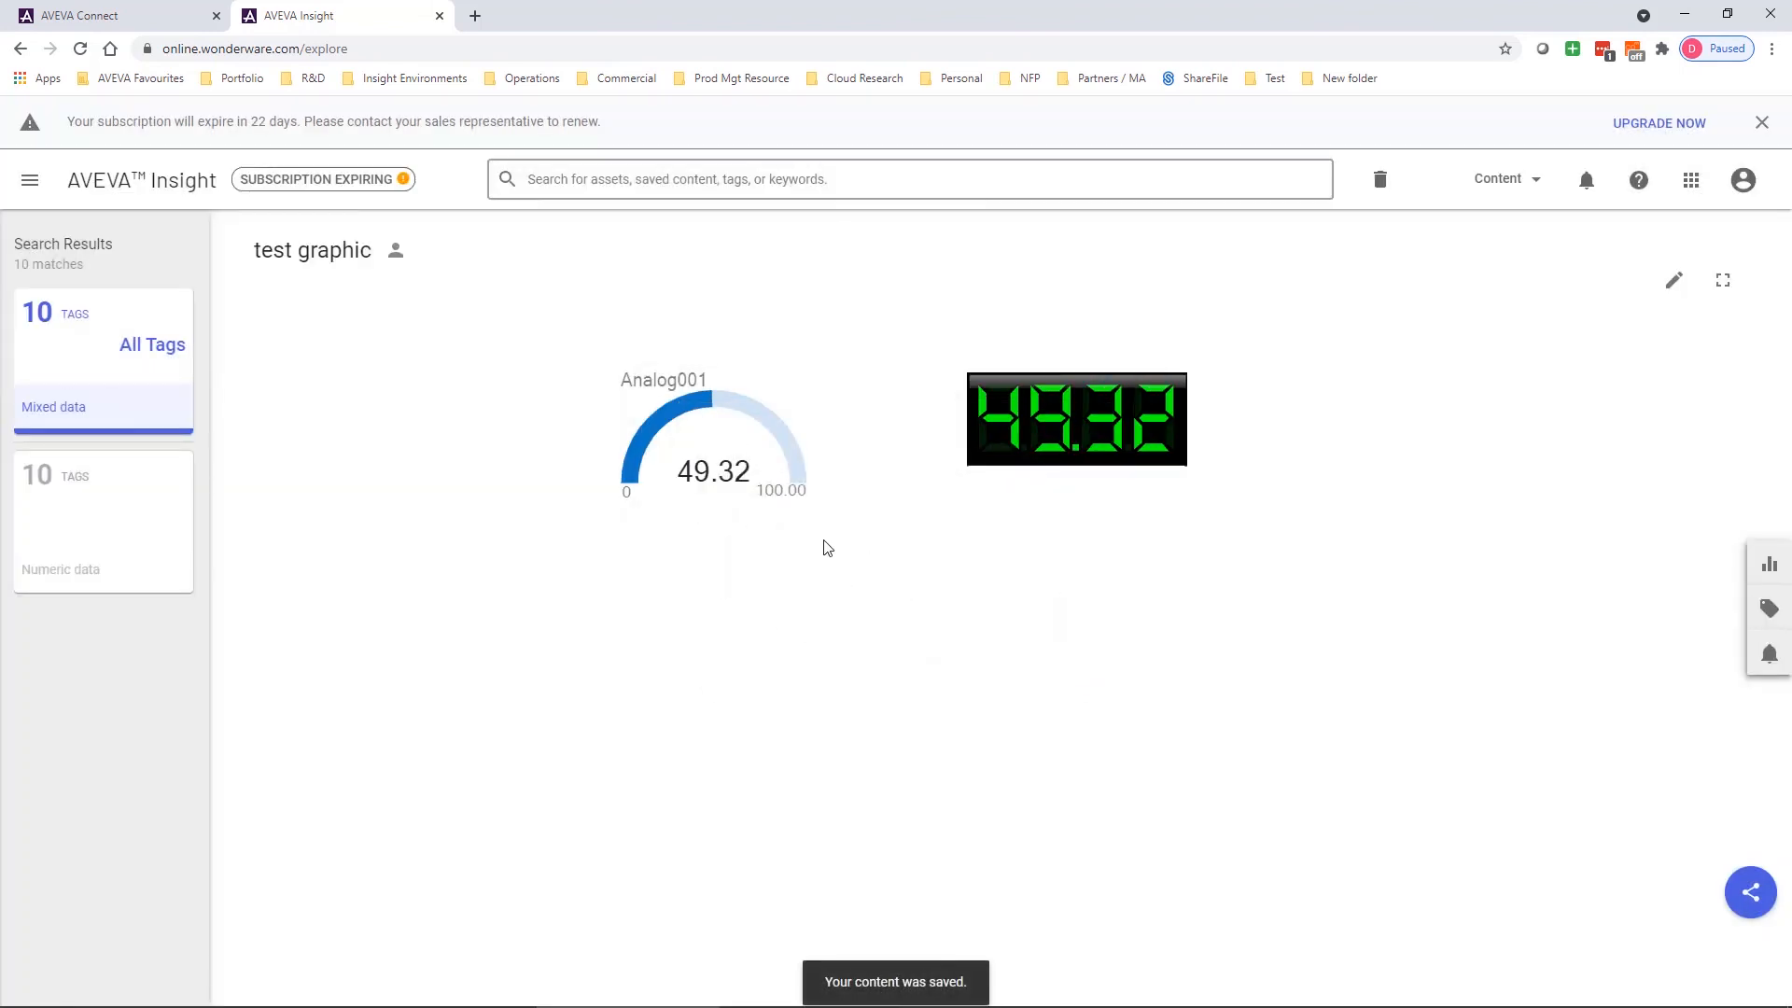
mouse_move(228, 276)
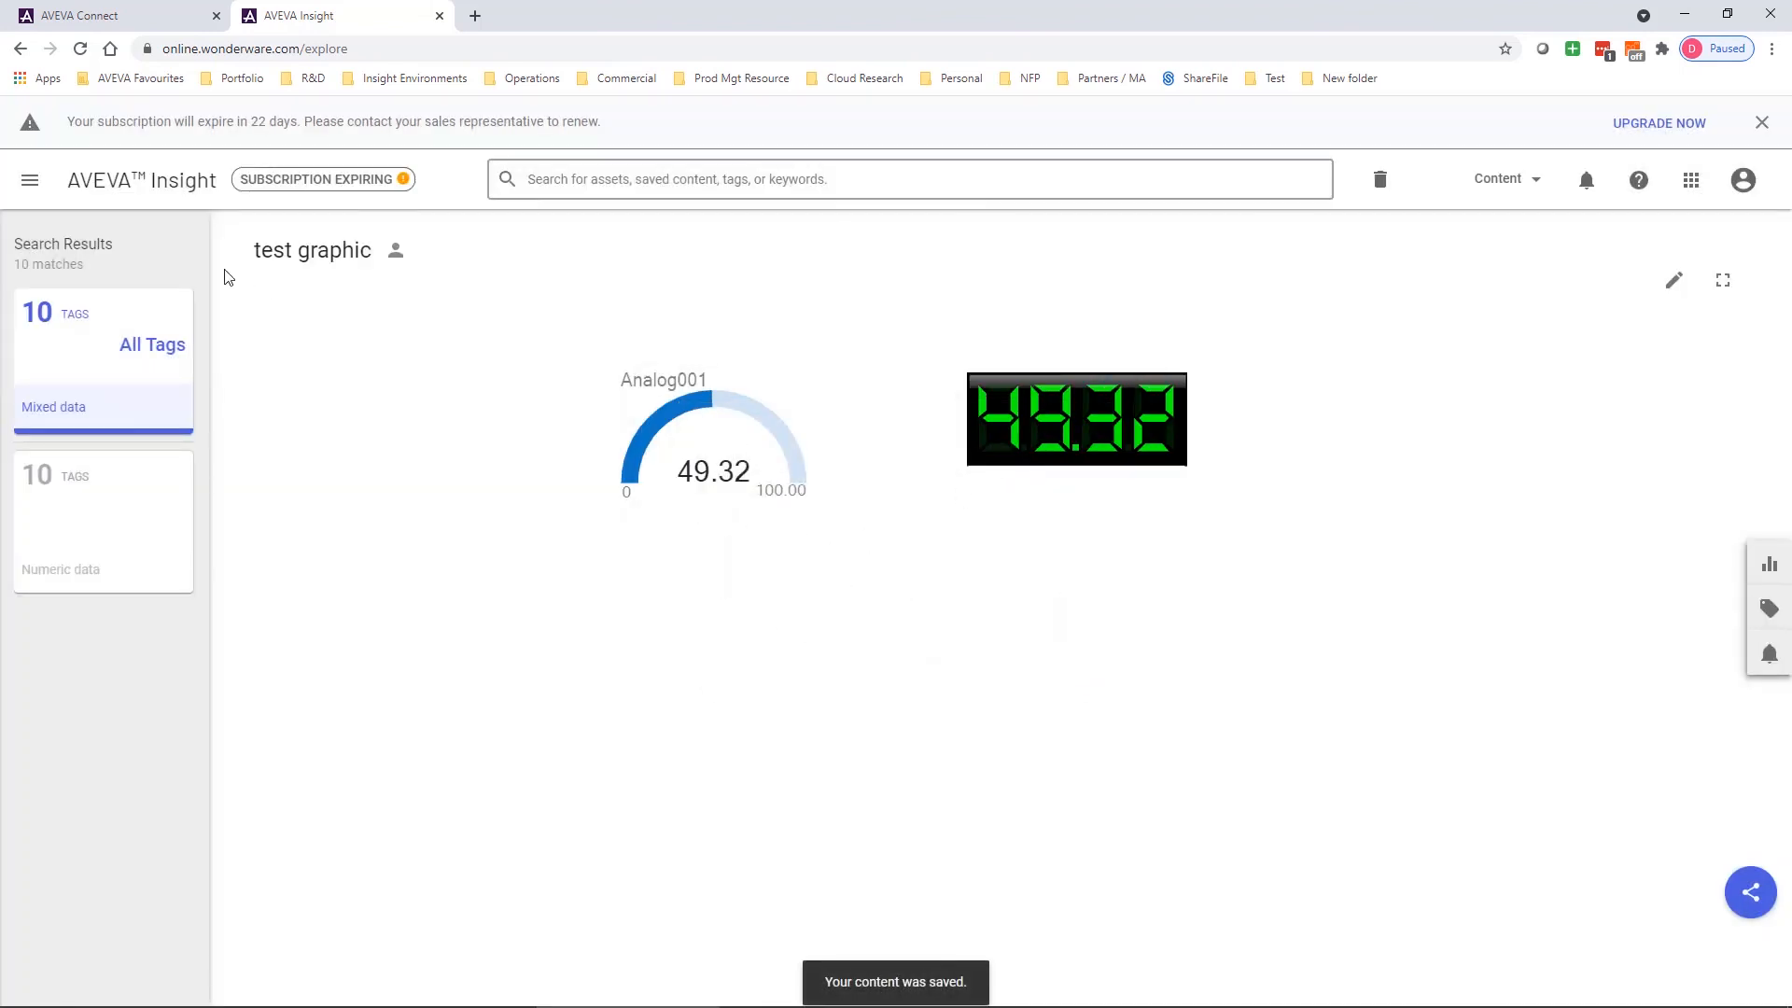
left_click(142, 179)
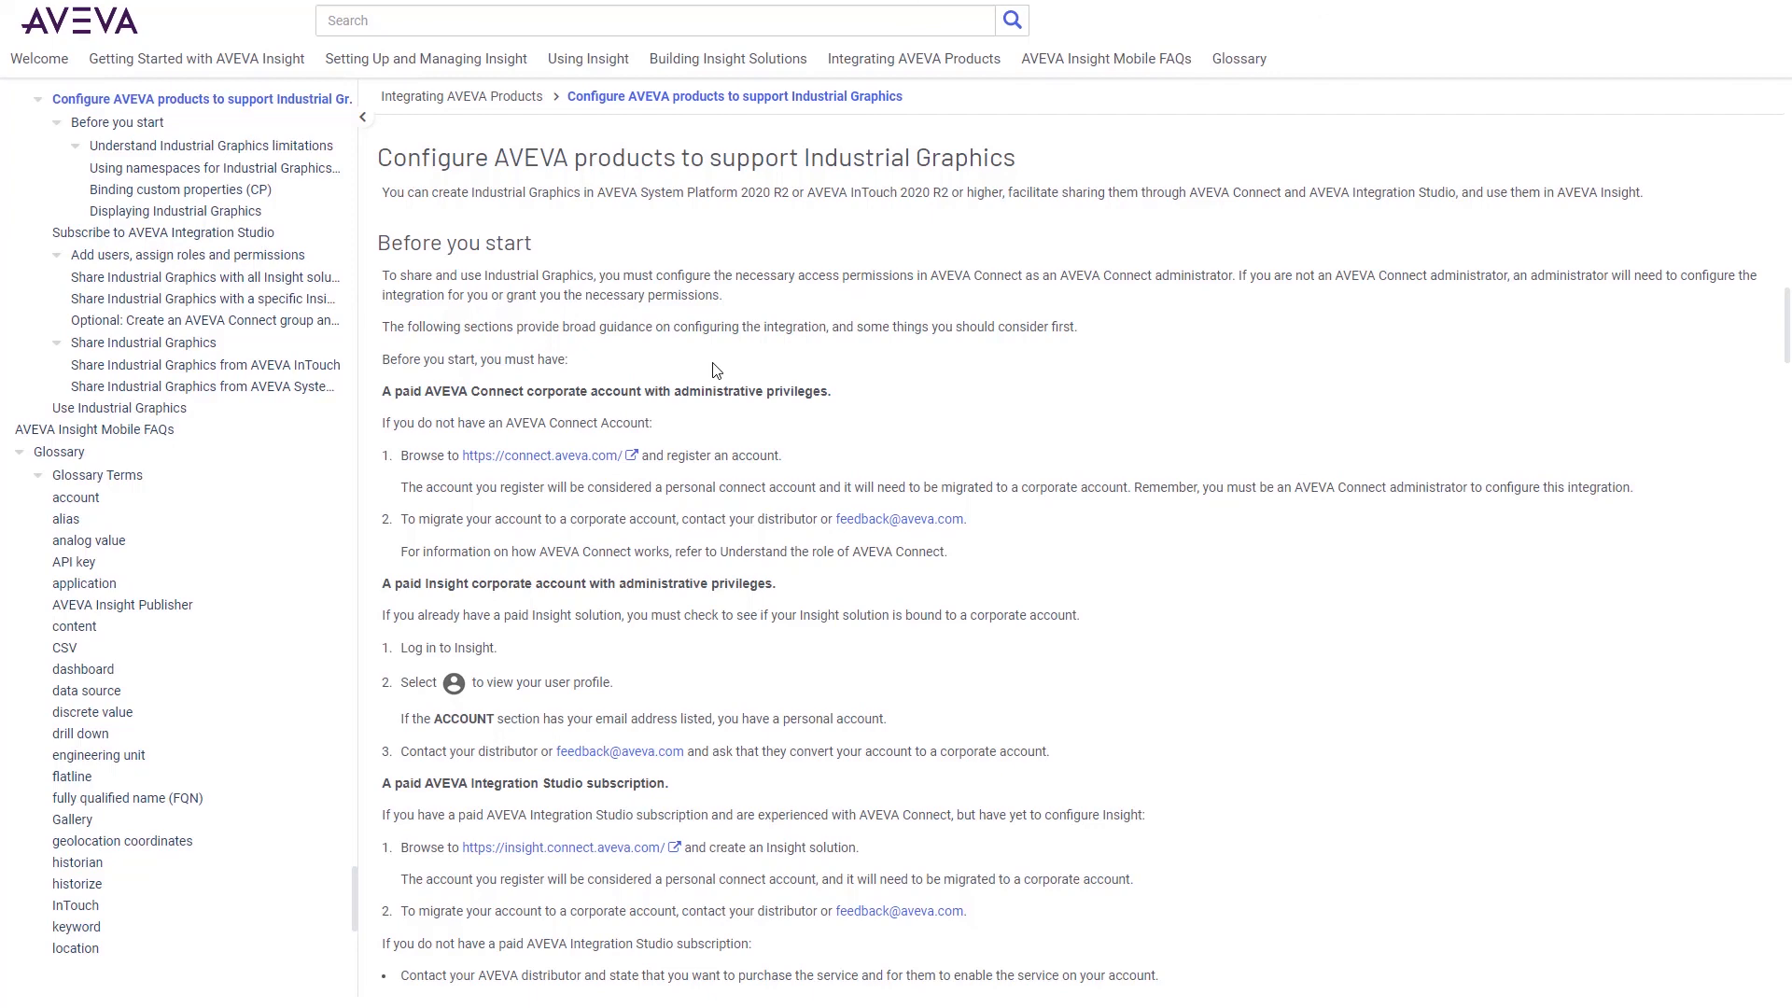
Step: Scroll the help topic down to the limitations section and allowed cloud script namespaces
scroll("down", 3)
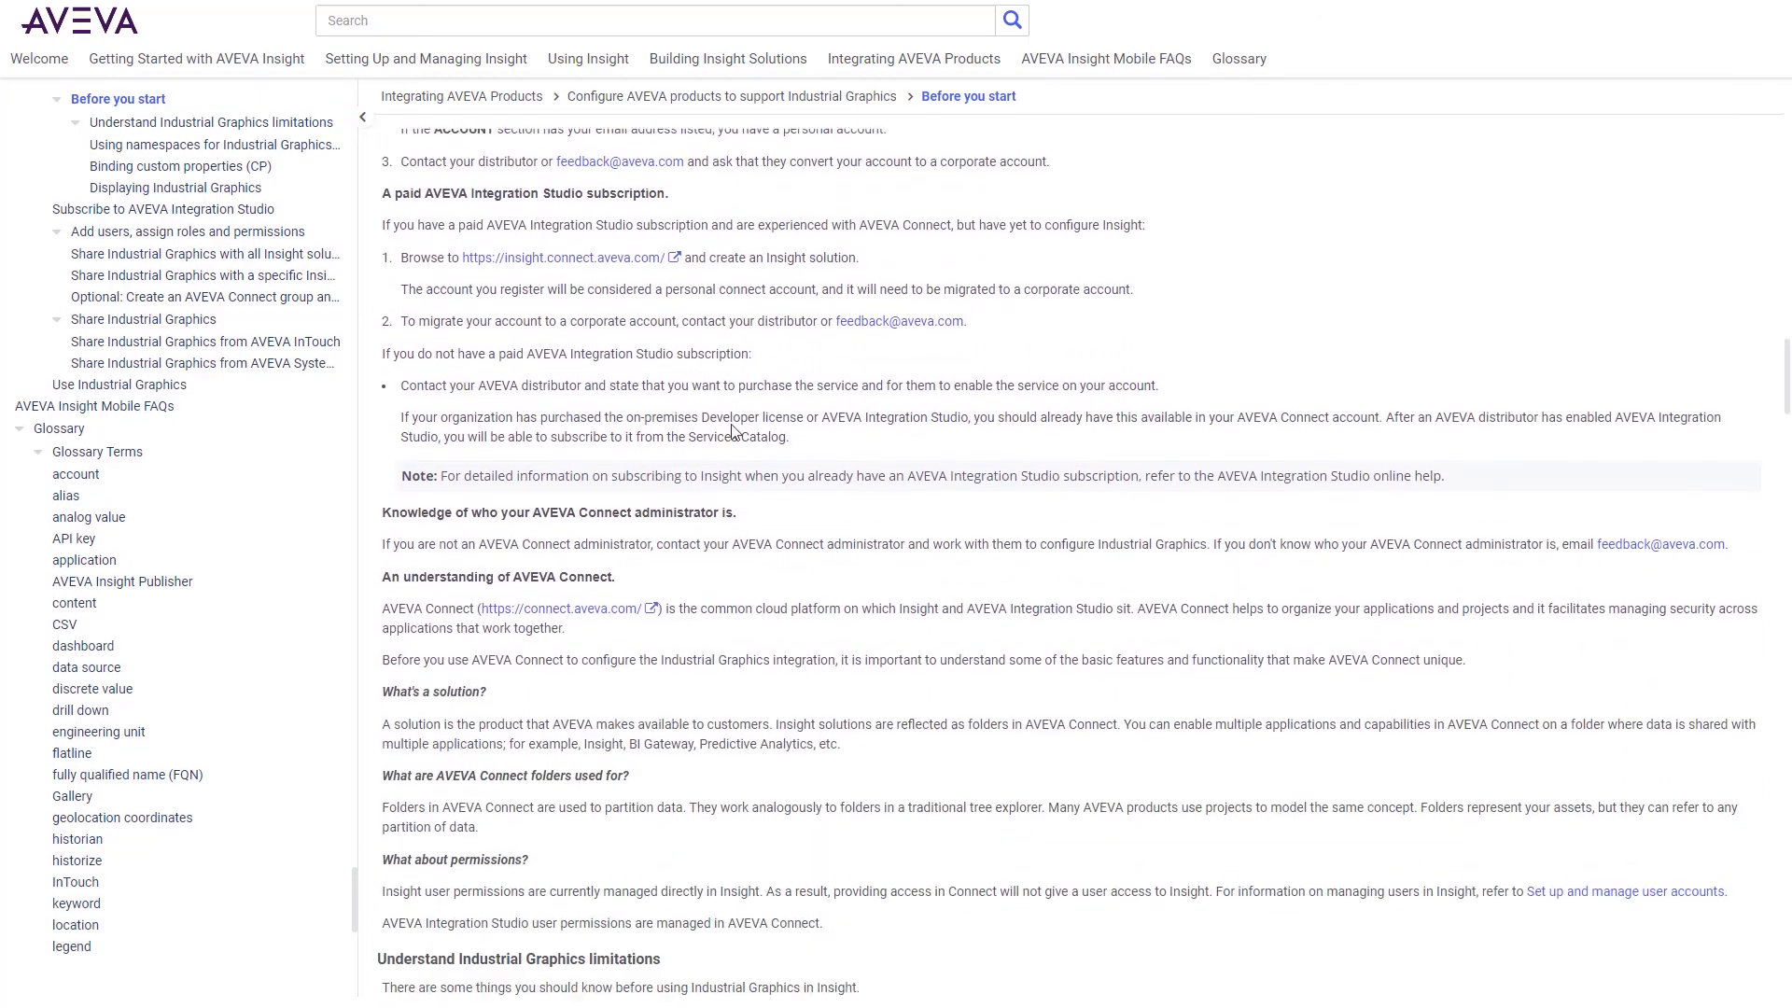
scroll("down", 3)
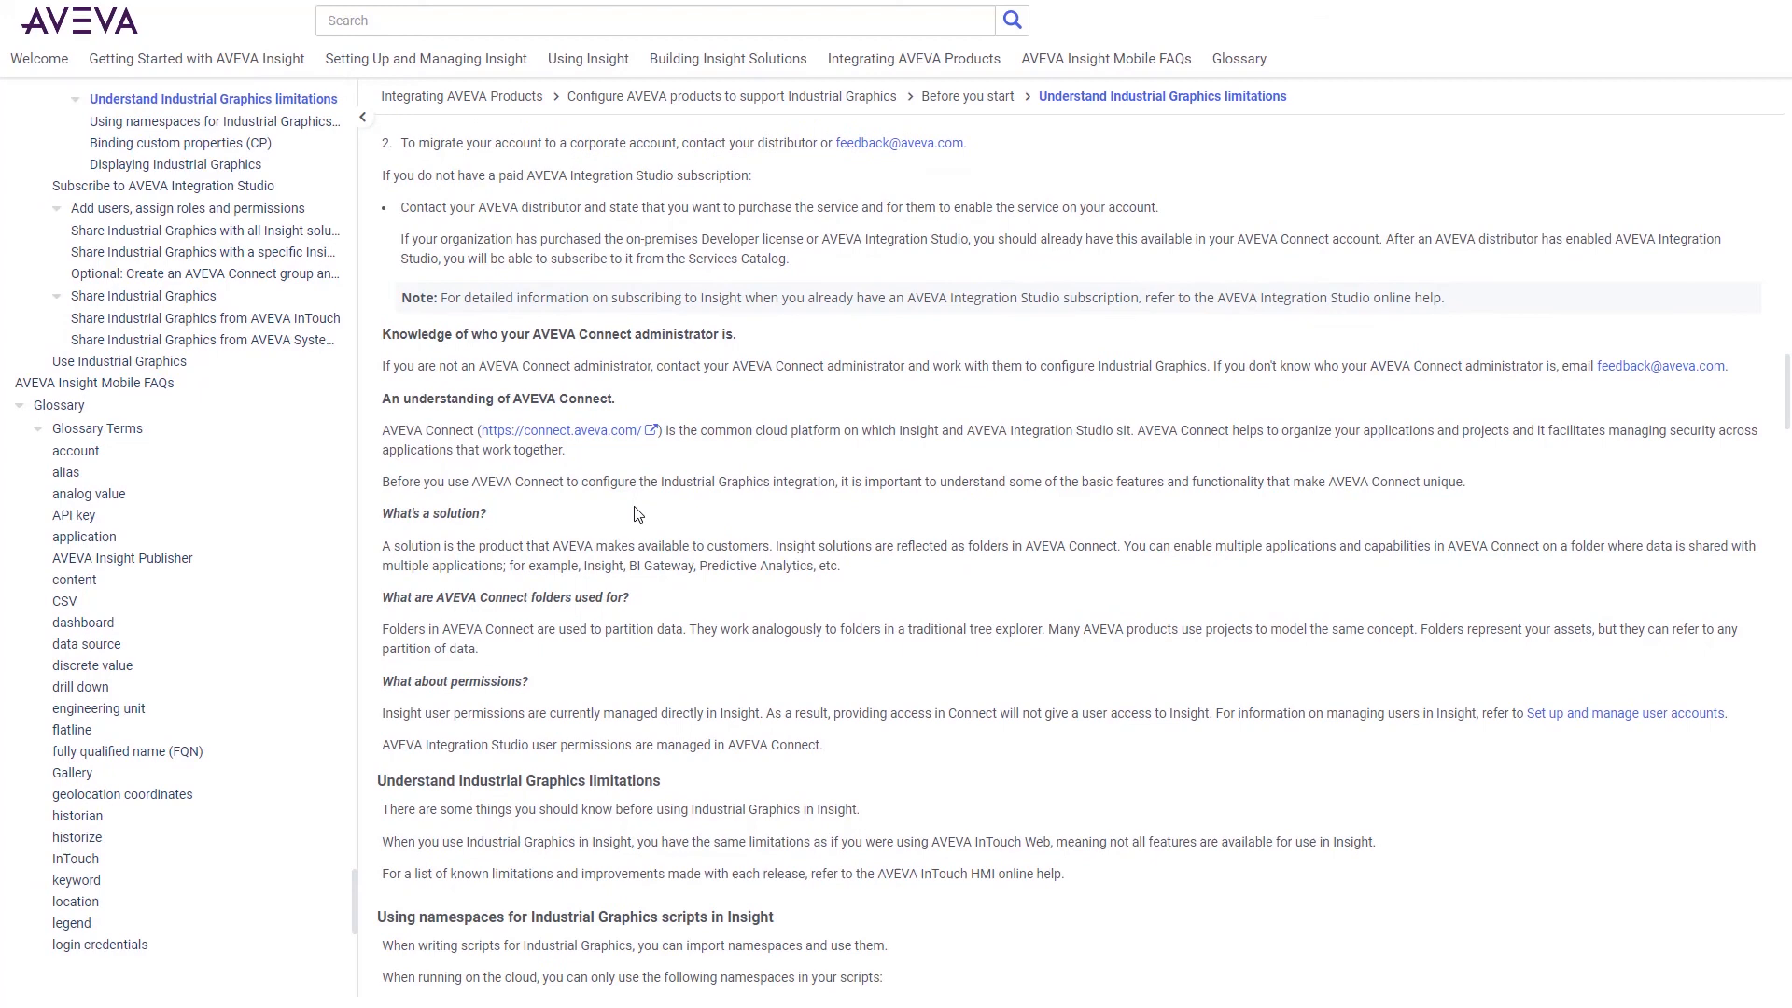
scroll("down", 3)
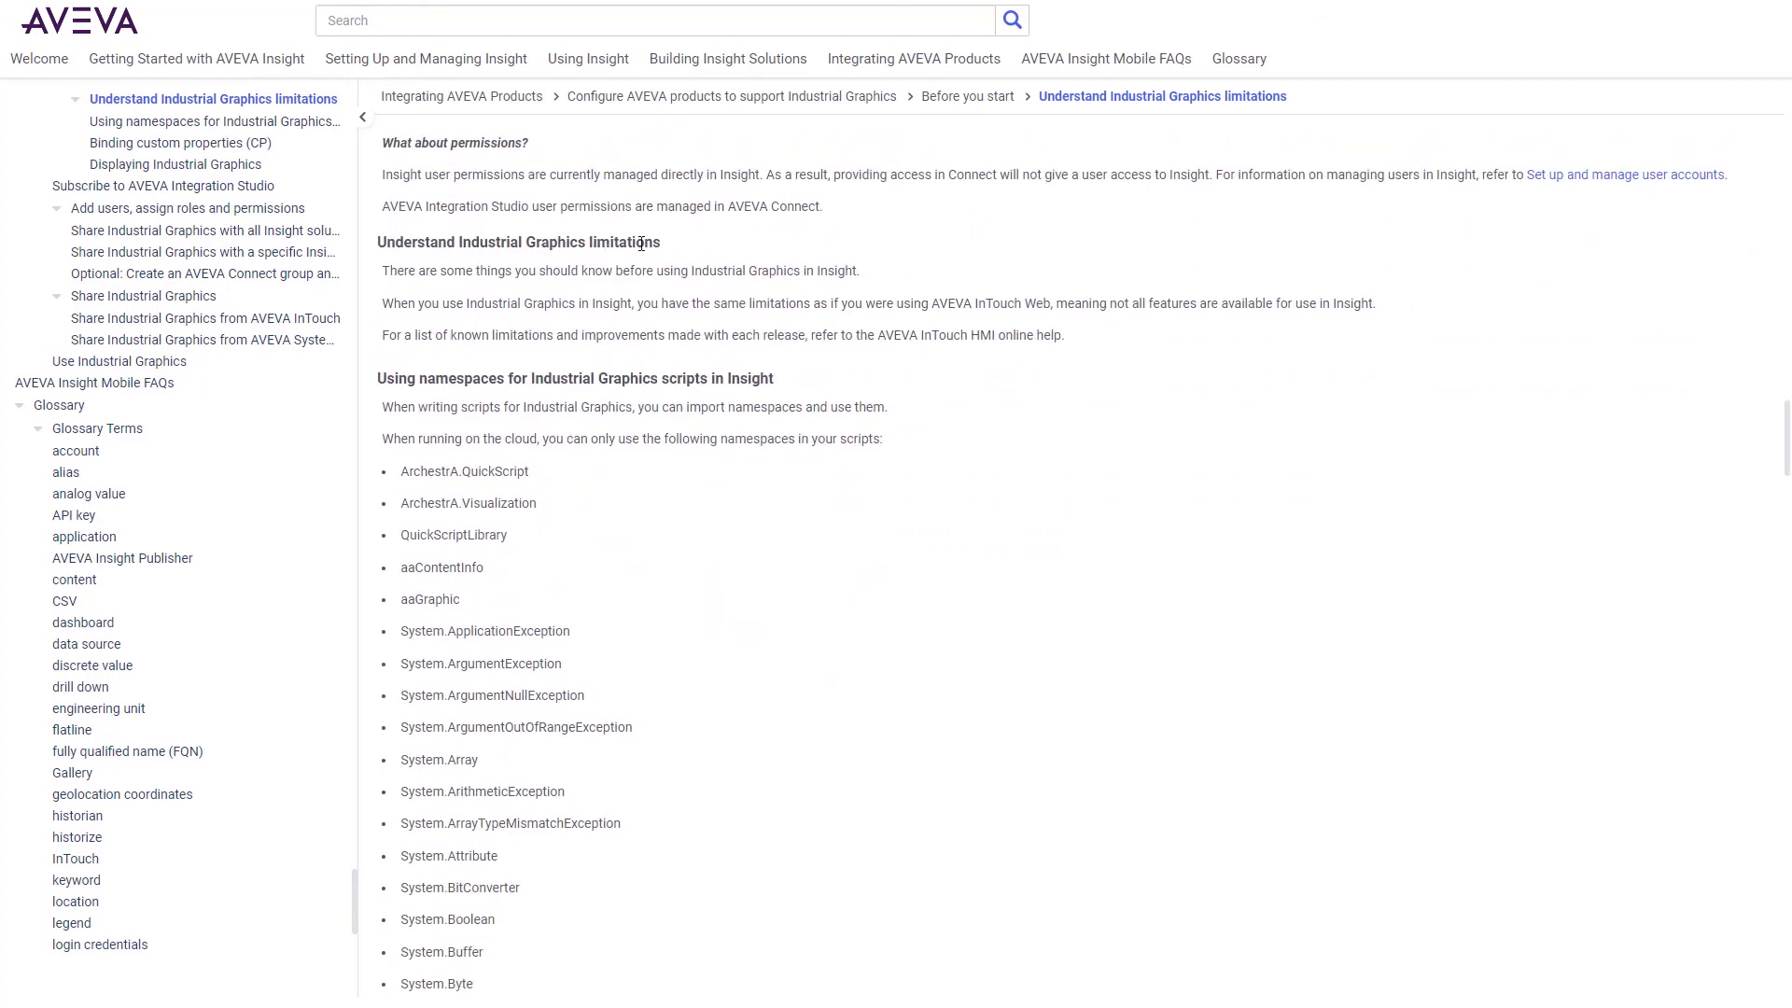
mouse_move(658, 266)
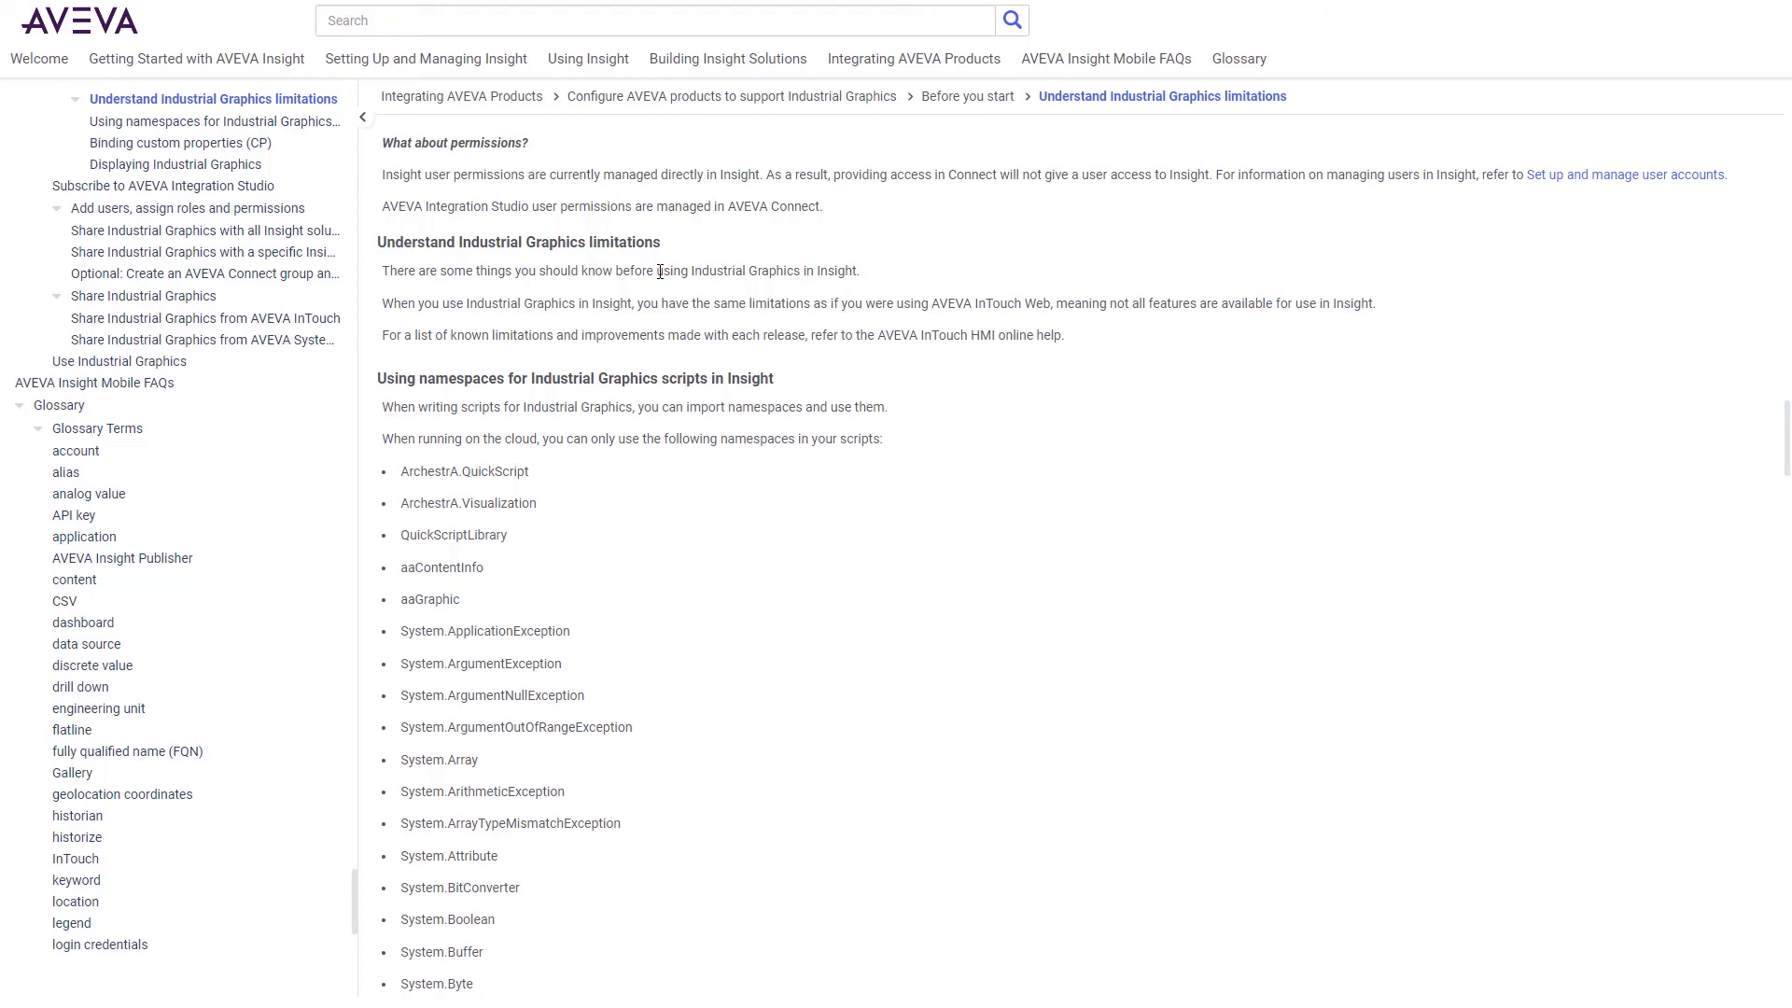
mouse_move(373, 309)
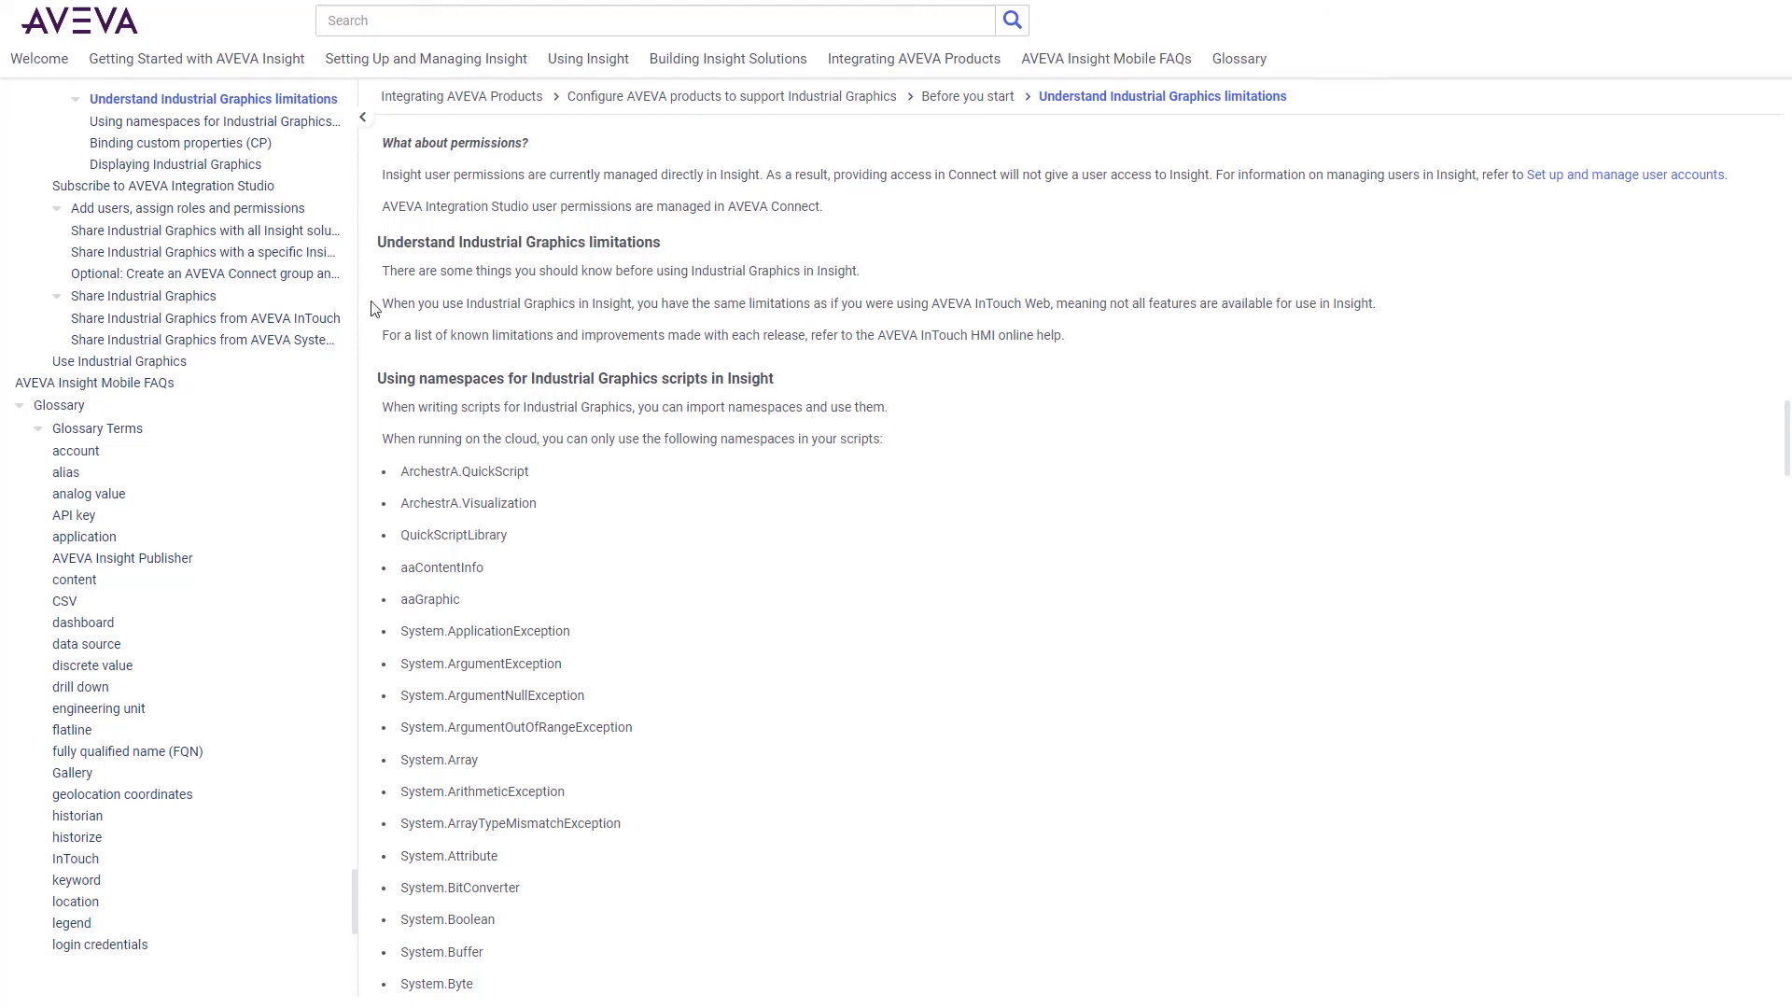